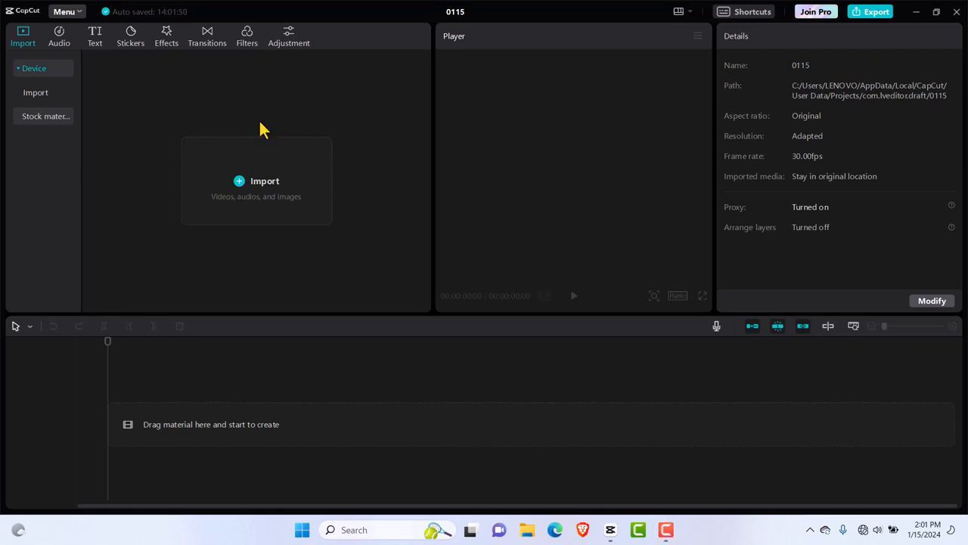
mouse_move(274, 185)
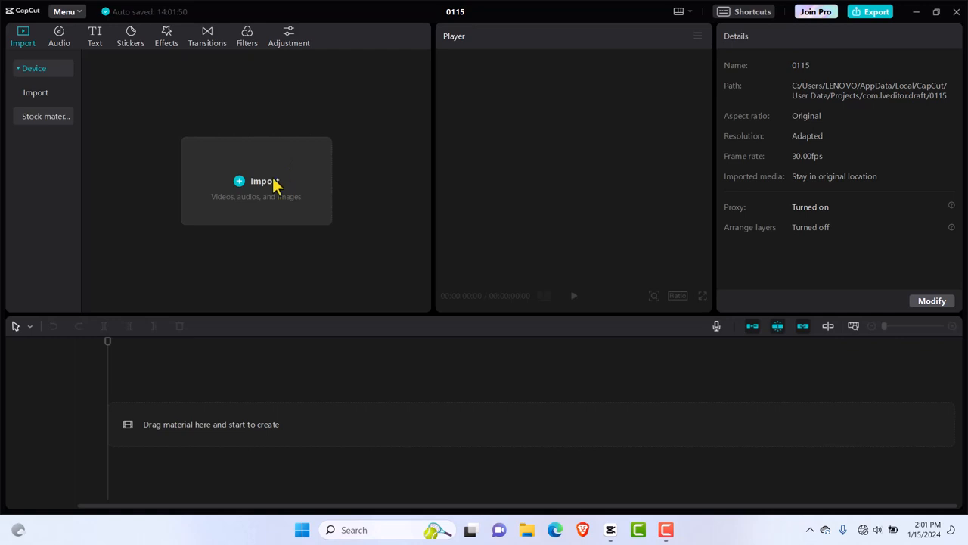
Start an import and browse Downloads into the Sony footage bundle folder
click(257, 182)
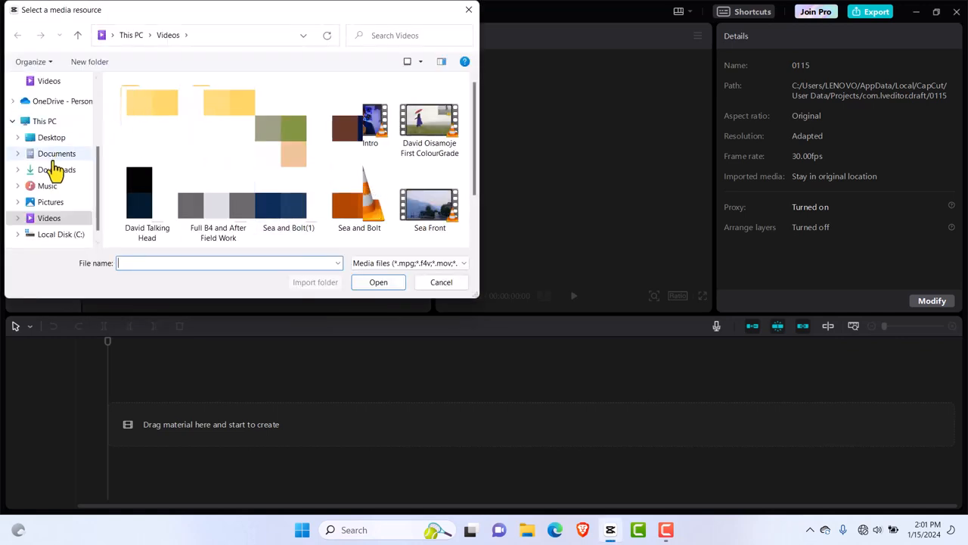
click(54, 169)
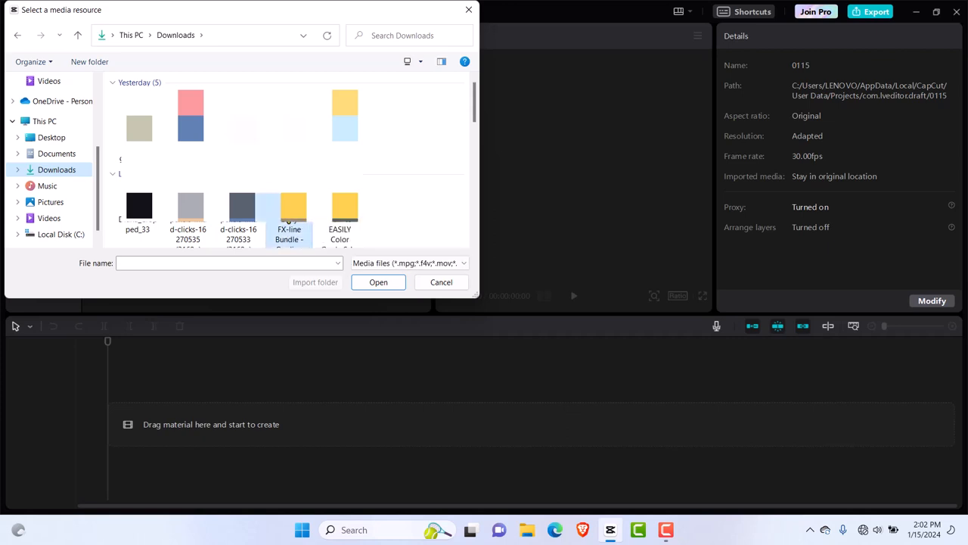
double_click(290, 212)
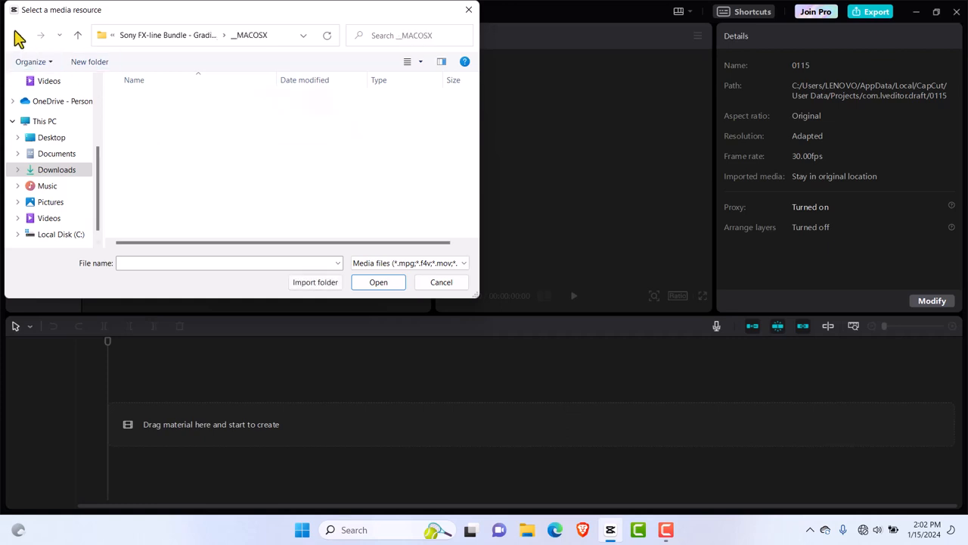
click(16, 35)
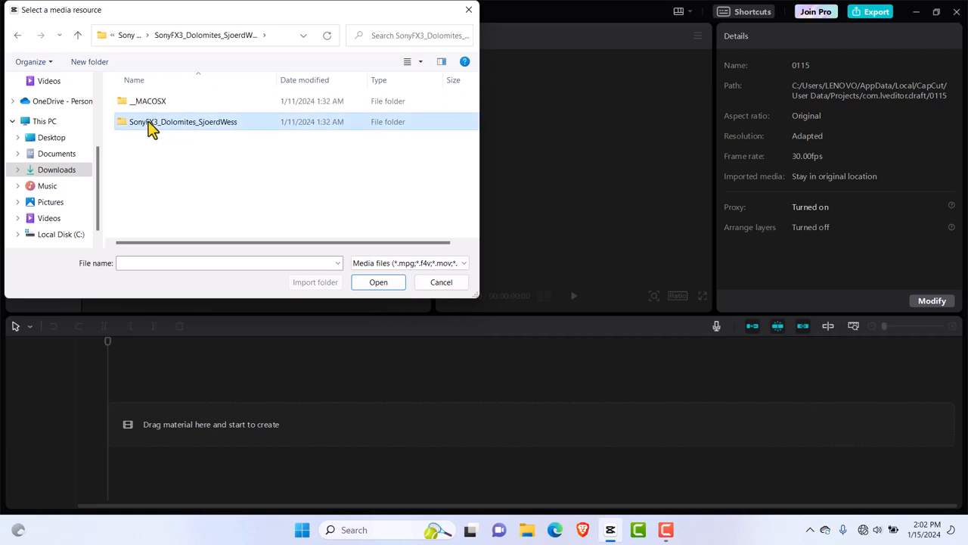
Import clip A002_0064 from the SonyFX3_Dolomites folder into the project media
double_click(182, 121)
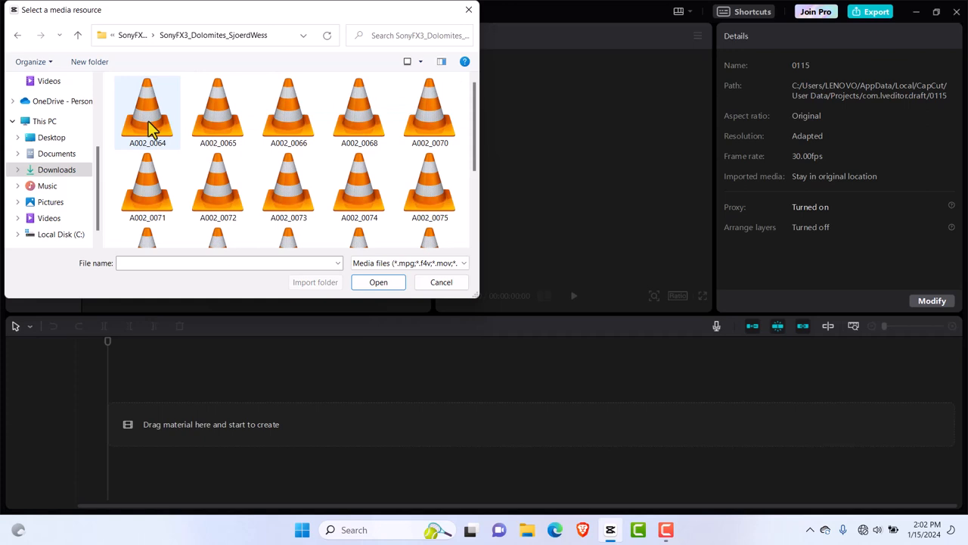
click(149, 109)
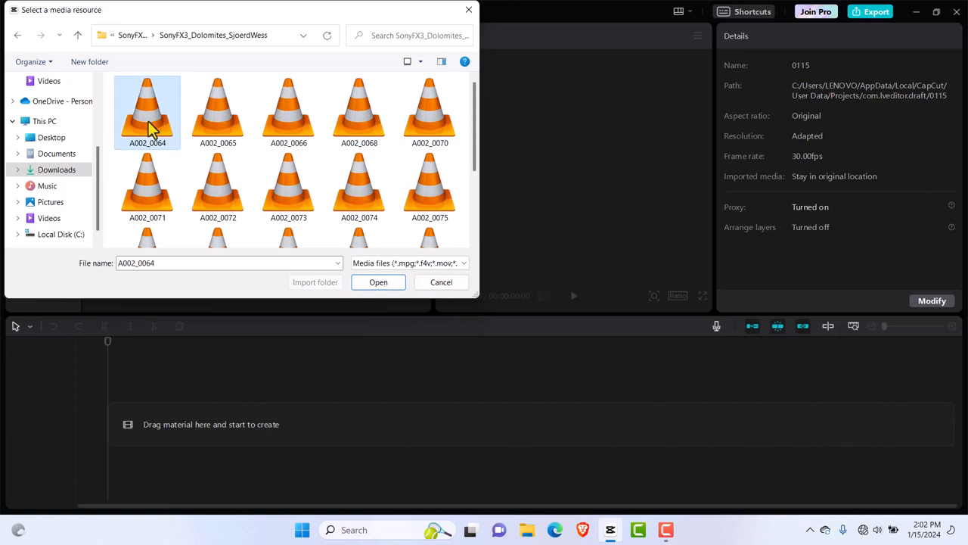
mouse_move(379, 283)
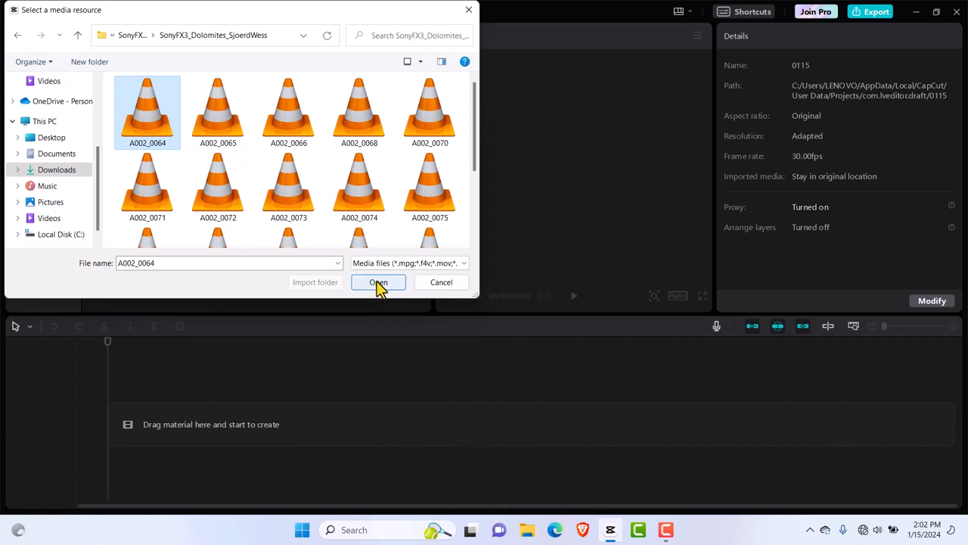
click(379, 283)
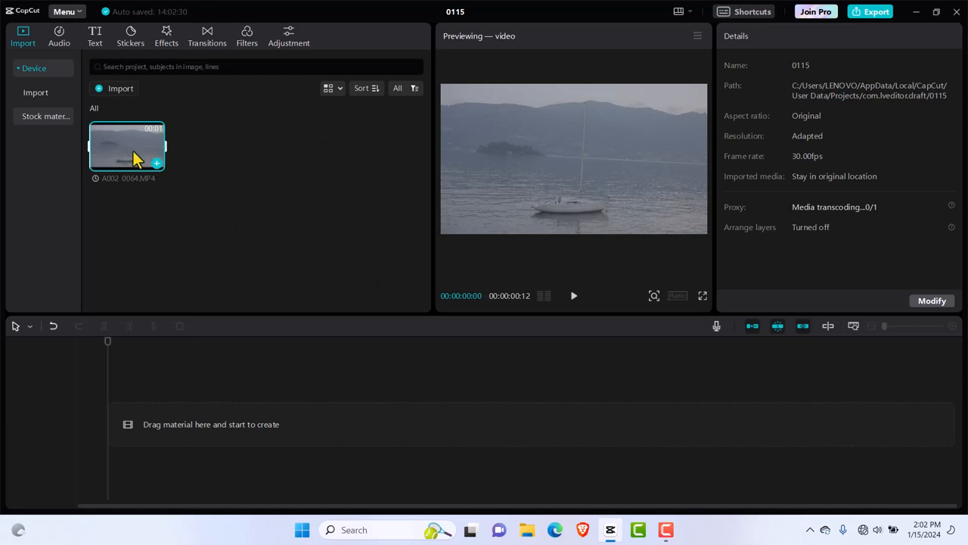
Drag A002_0064 onto the timeline as a 12-second track, select it and move the playhead later
drag(127, 149, 288, 375)
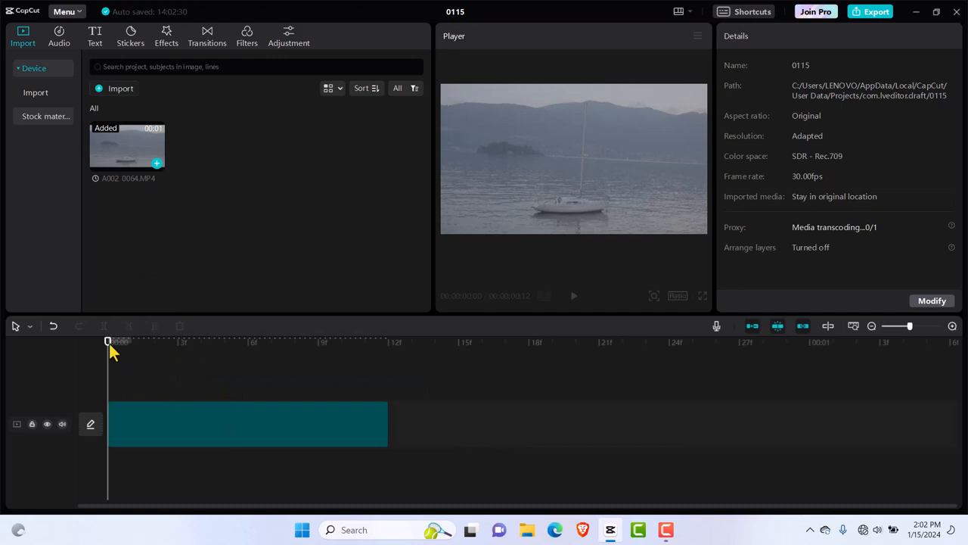
click(248, 423)
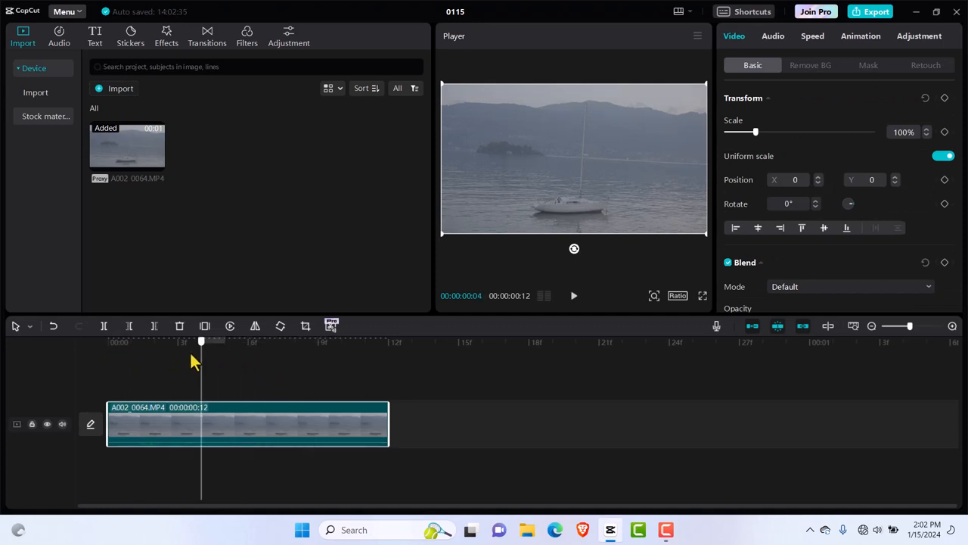
mouse_move(209, 382)
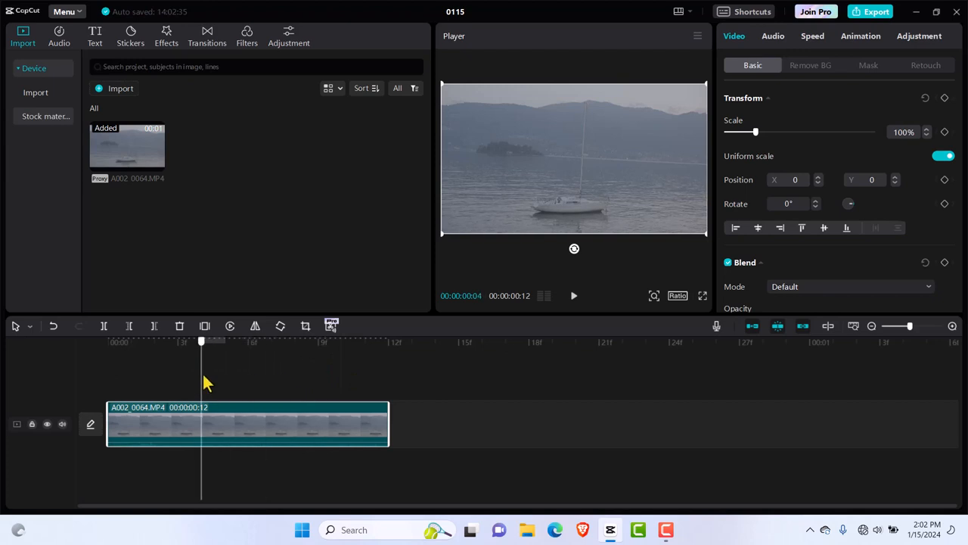
click(107, 342)
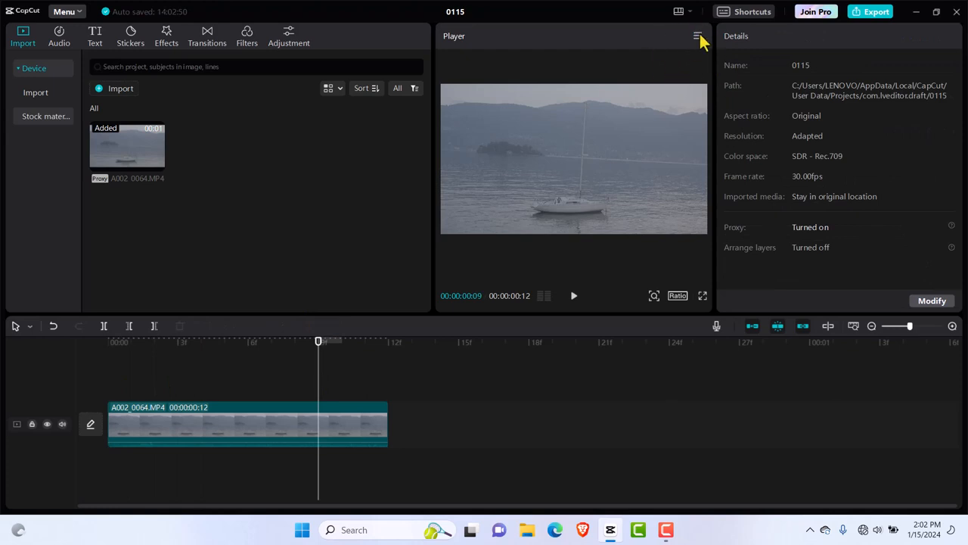
mouse_move(702, 43)
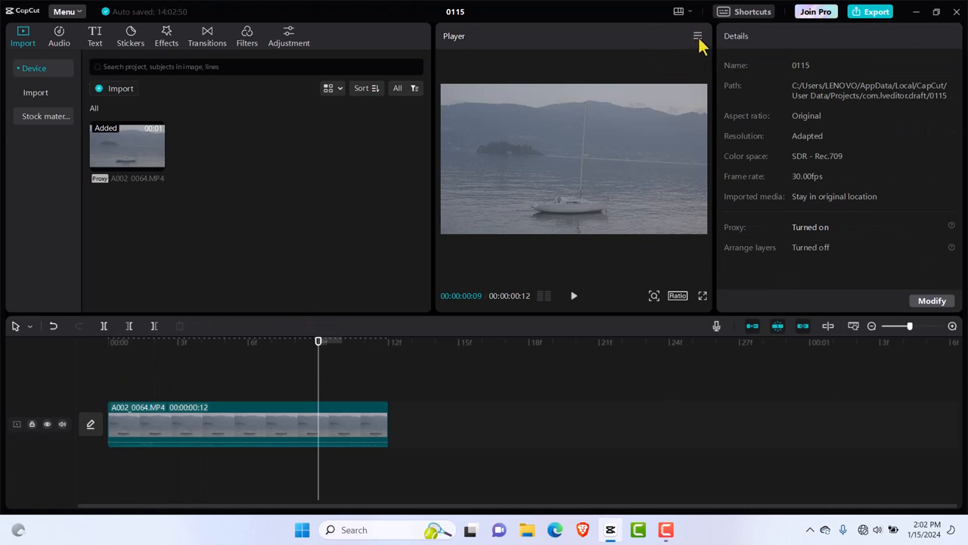
Enable the Color oscilloscope from the Player panel menu so scopes show under the preview
click(696, 36)
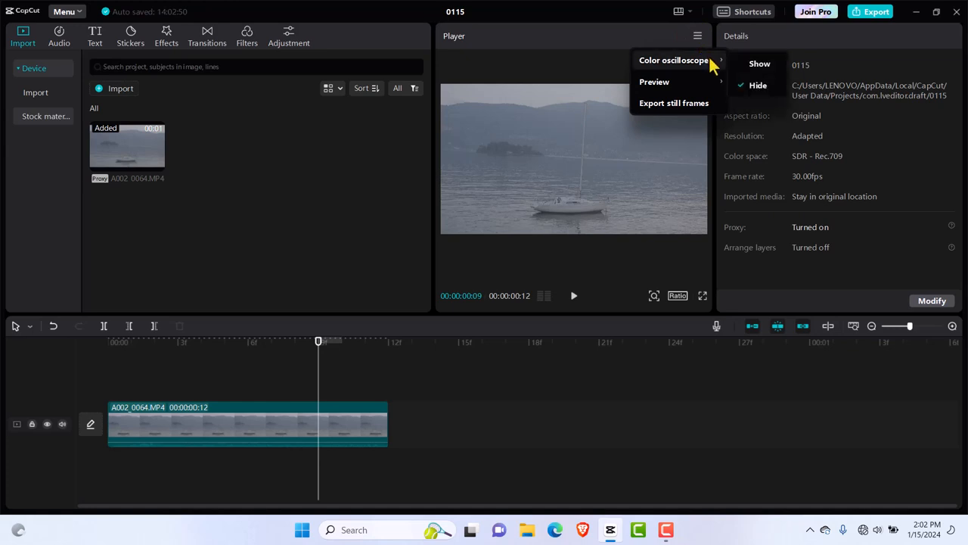
mouse_move(699, 73)
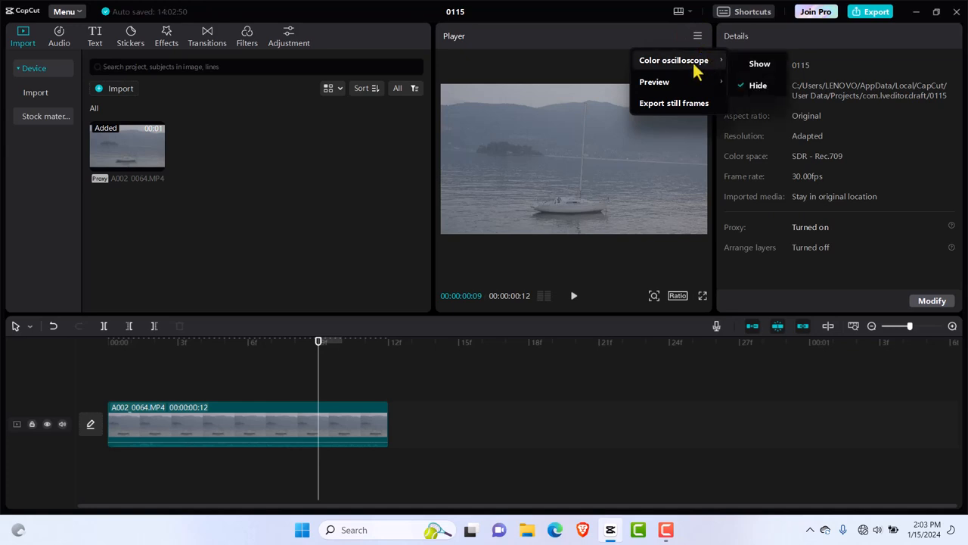
click(764, 68)
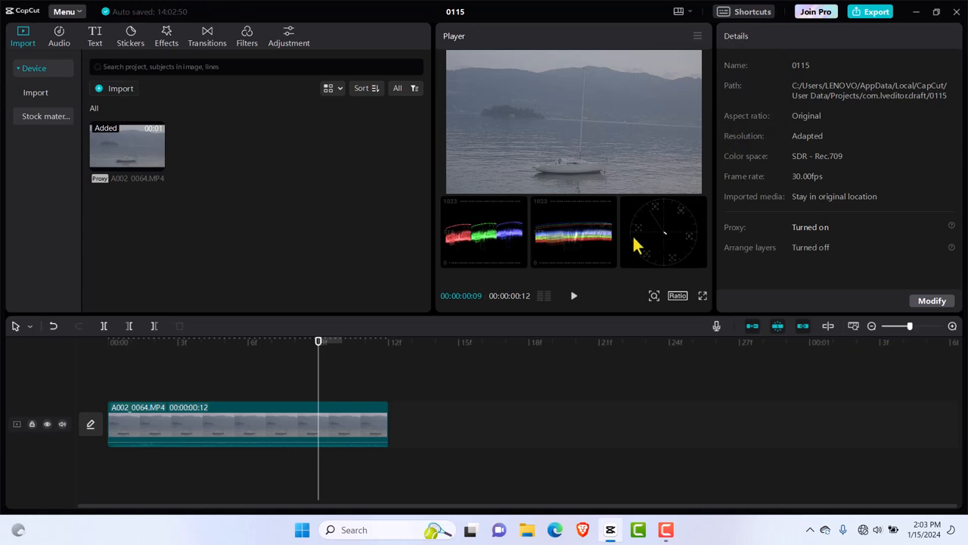
mouse_move(607, 283)
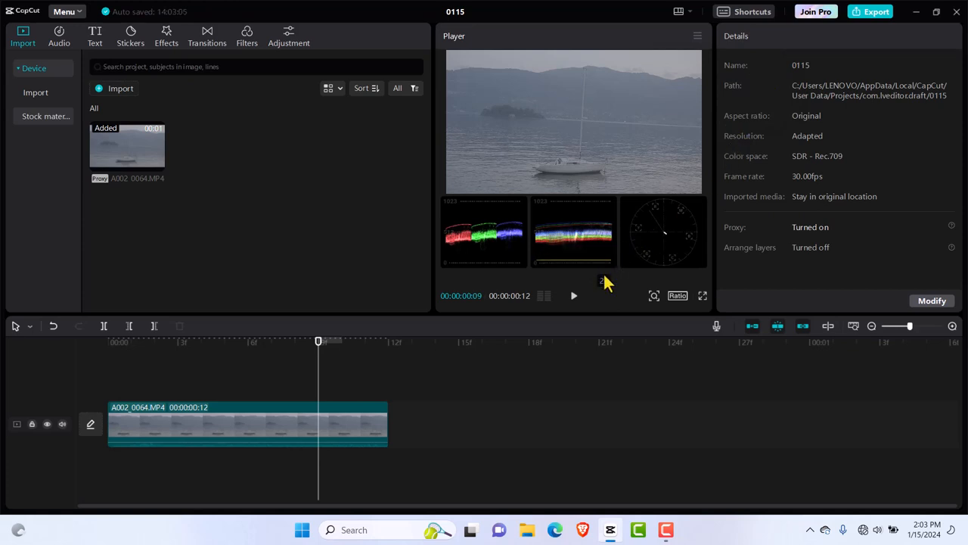
mouse_move(581, 230)
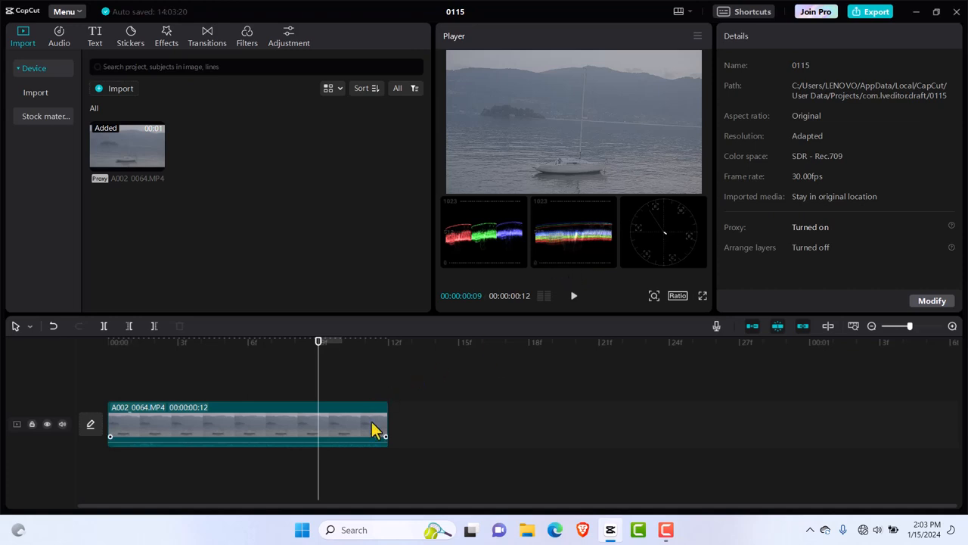
Select the timeline clip and bring up its Basic colour adjustment sliders
click(375, 430)
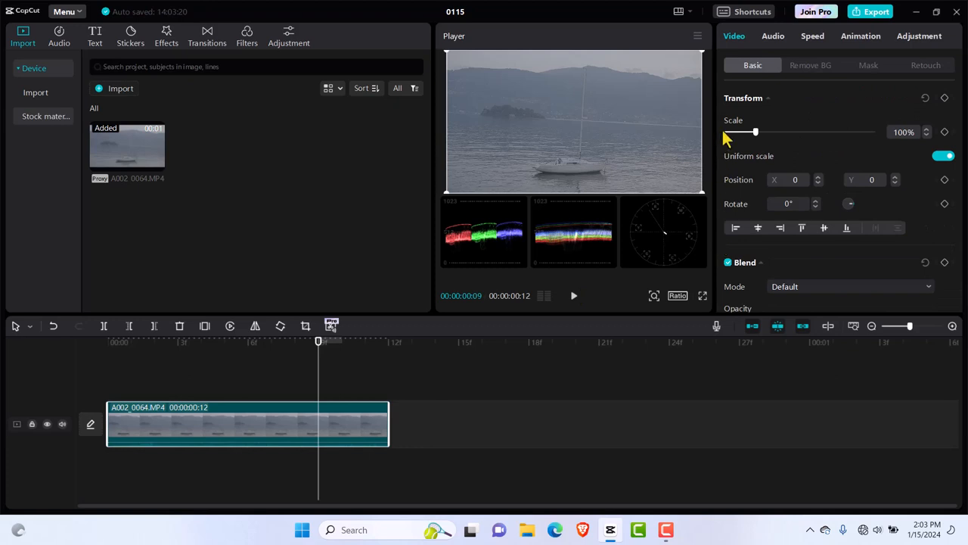
mouse_move(772, 218)
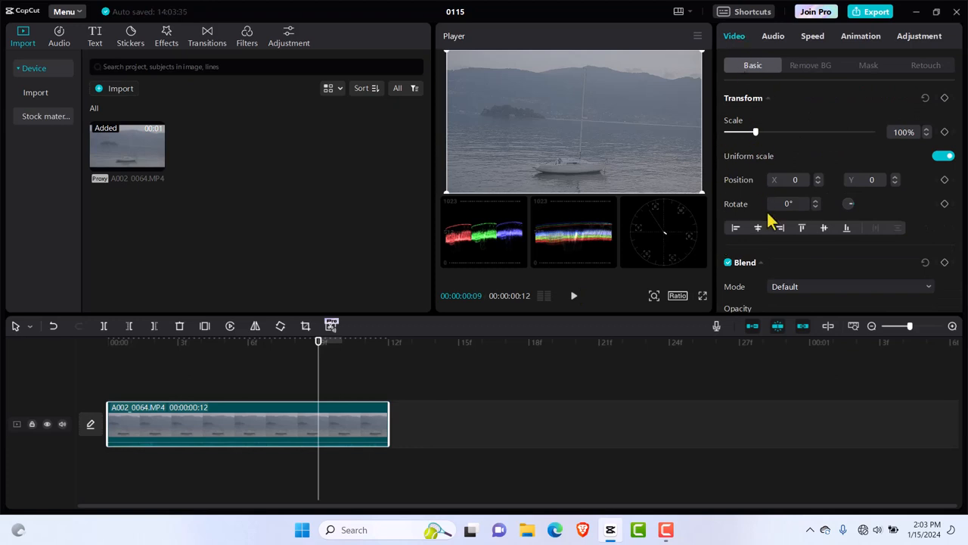
mouse_move(832, 88)
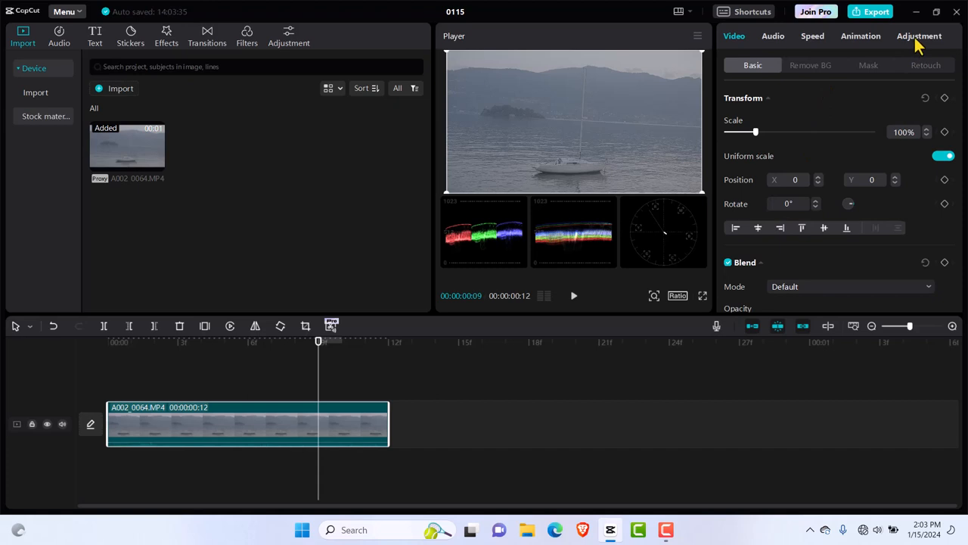
click(919, 37)
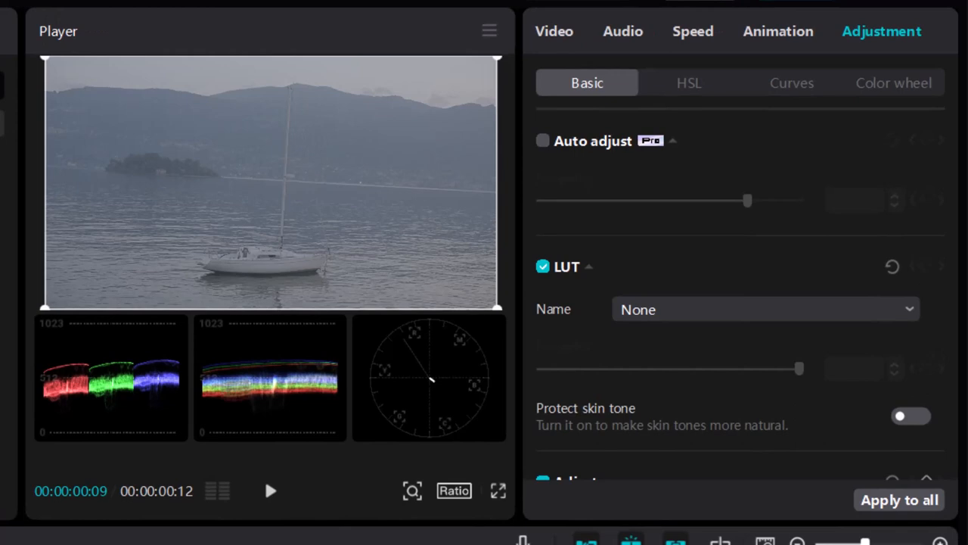
mouse_move(653, 385)
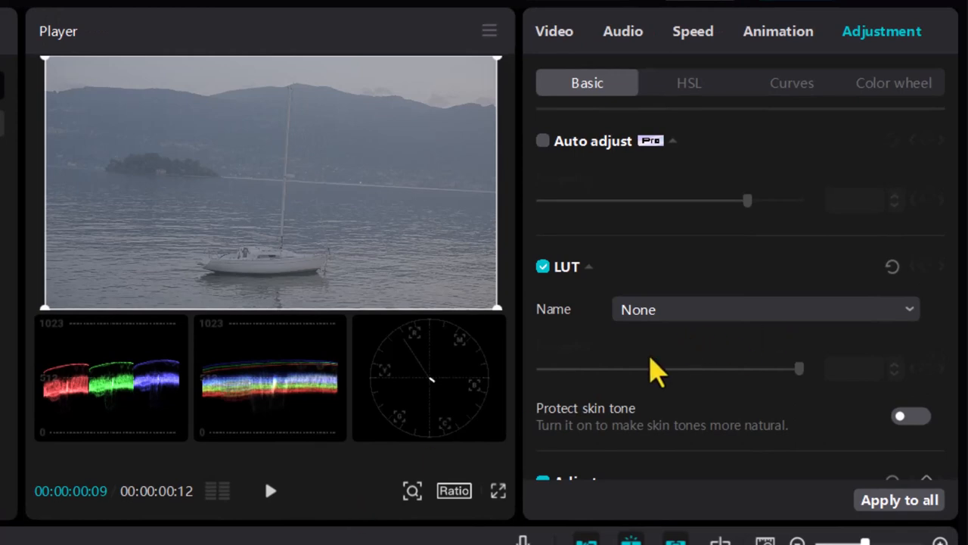
scroll(down, 3)
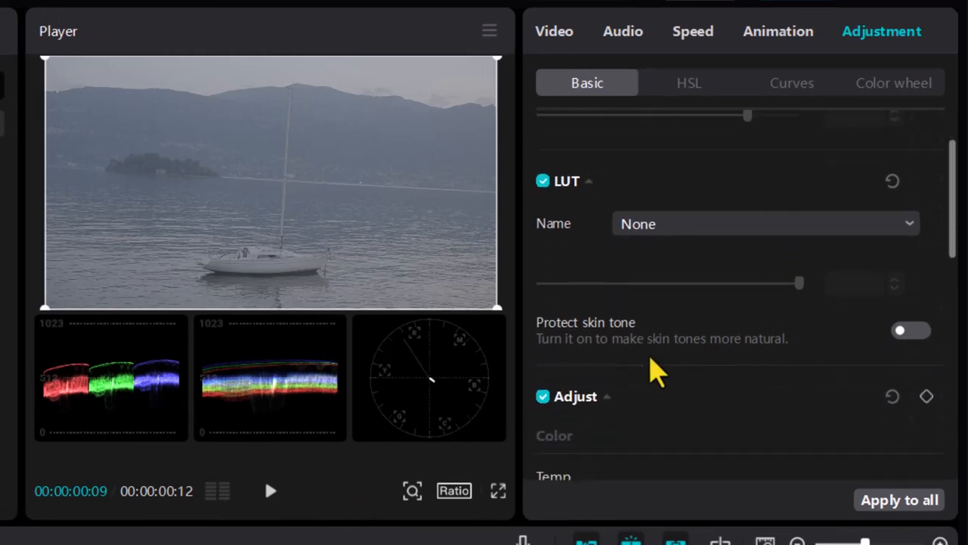
scroll(down, 3)
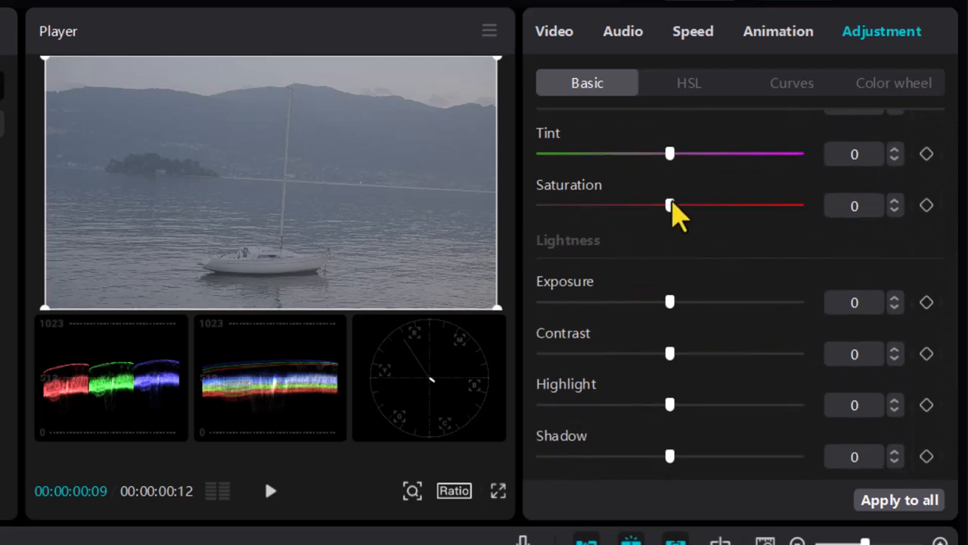
Sweep the Saturation slider up, back to 0, and leave it at 42
drag(669, 206, 728, 205)
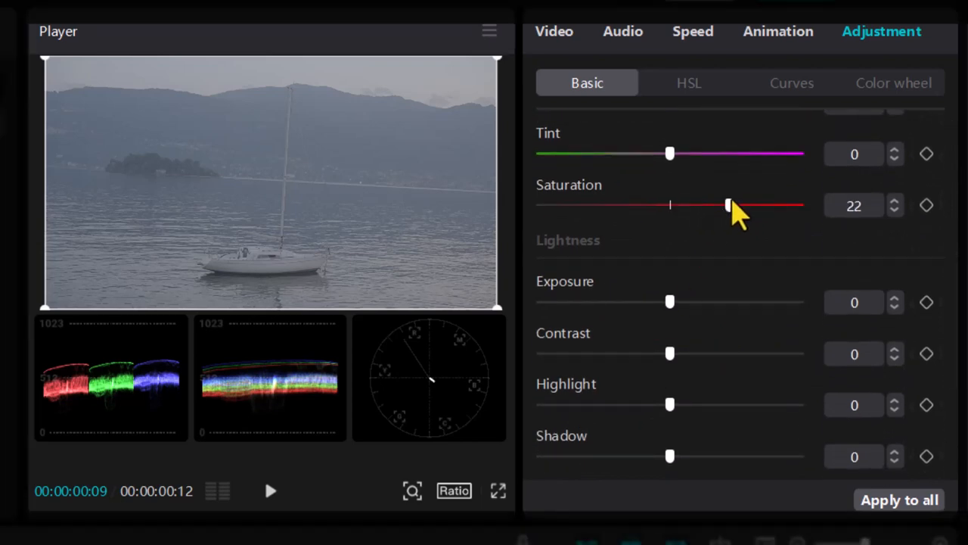
drag(728, 205, 770, 206)
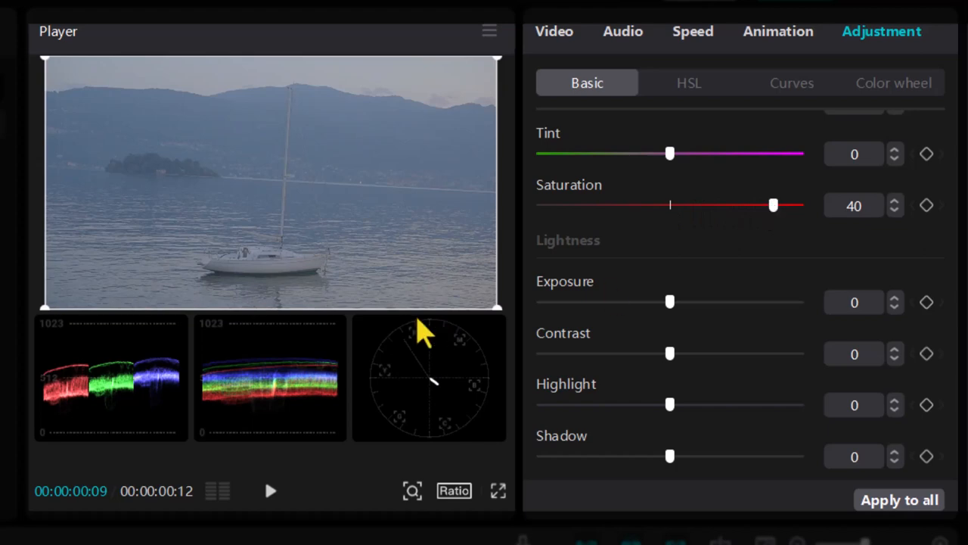
mouse_move(727, 227)
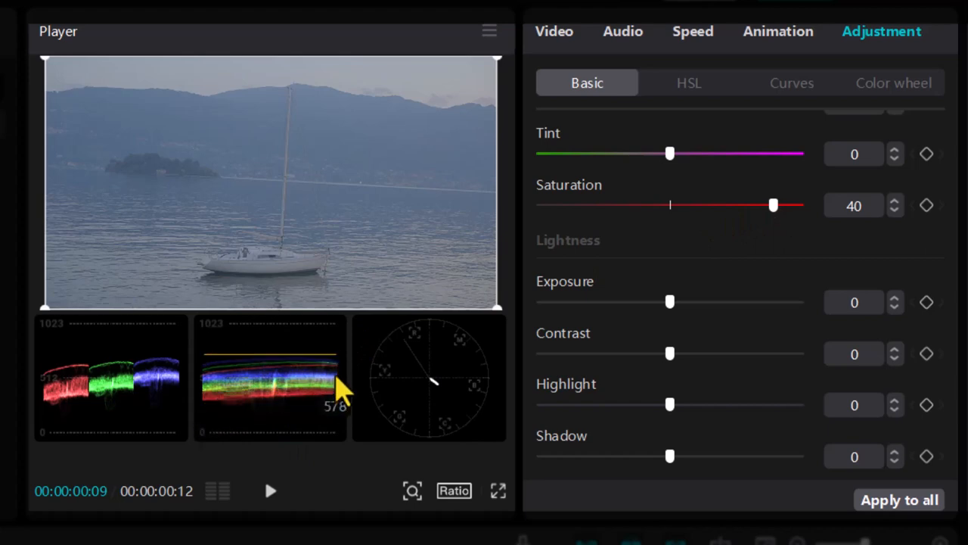
mouse_move(789, 224)
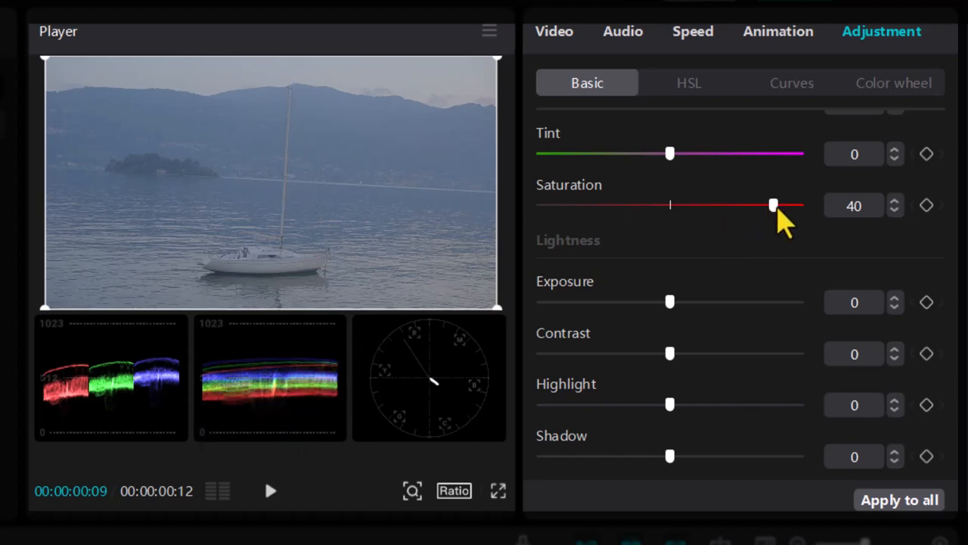
drag(771, 206, 669, 206)
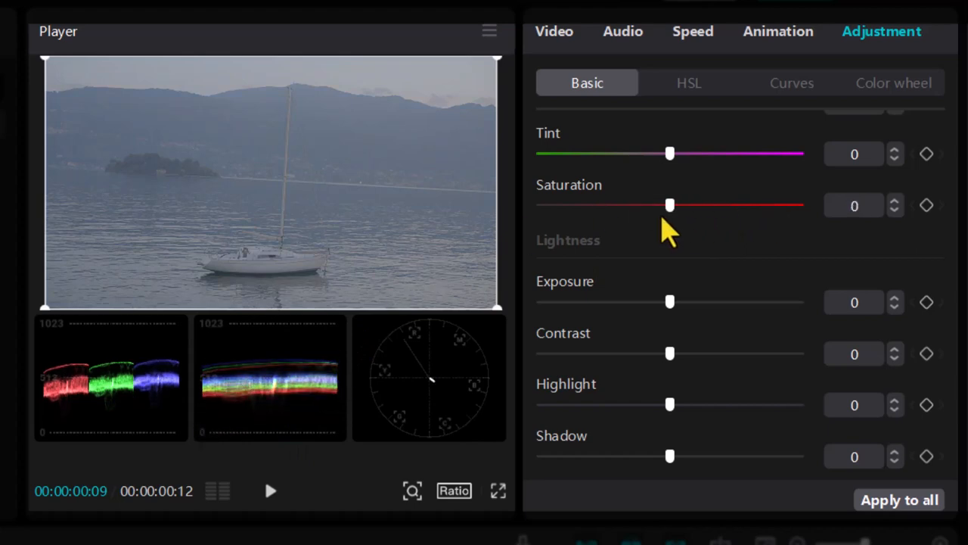
drag(669, 206, 777, 205)
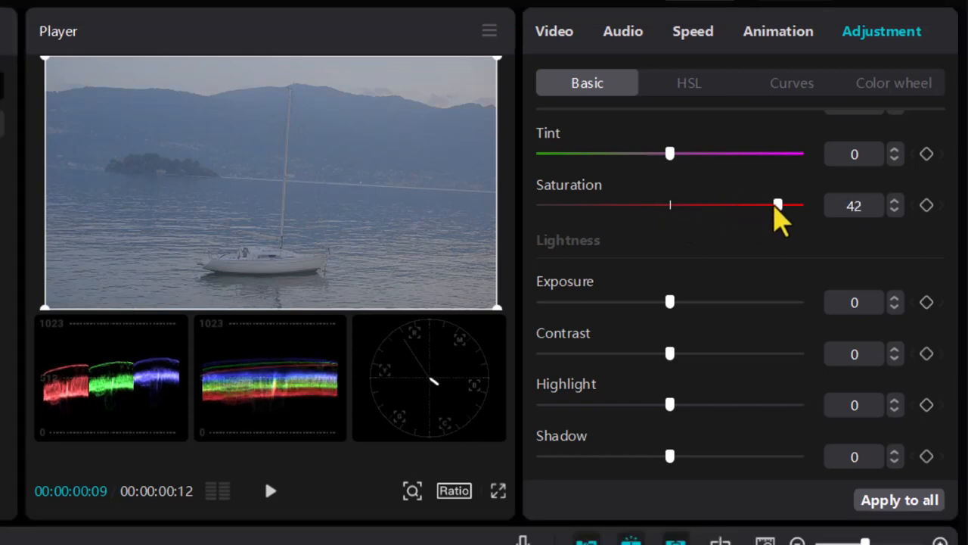
mouse_move(810, 103)
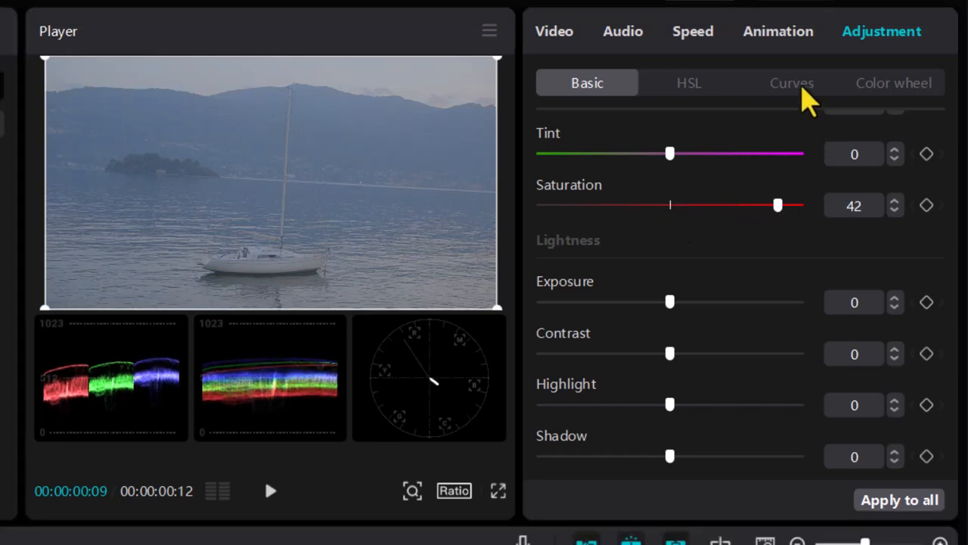
On the Luma curve, raise an upper point to brighten the highlights
click(789, 81)
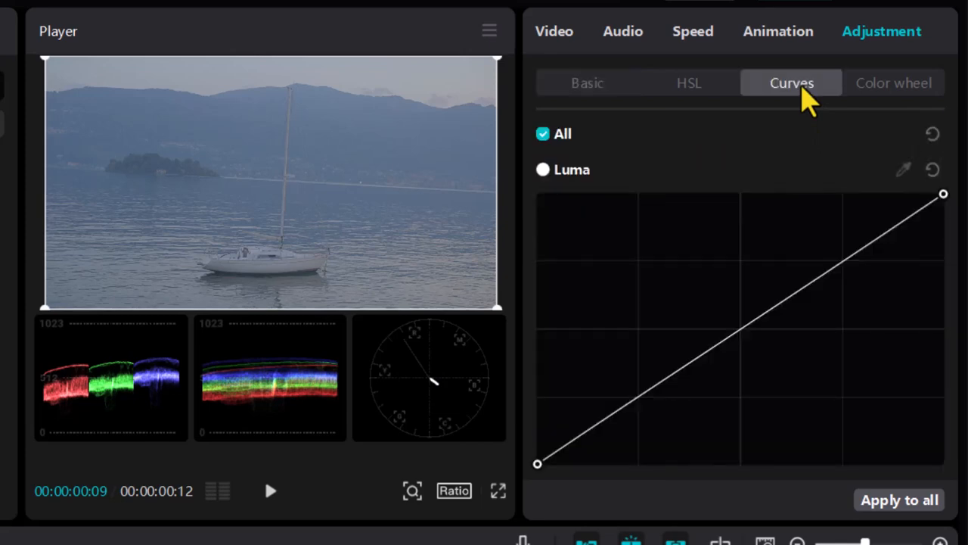
mouse_move(920, 180)
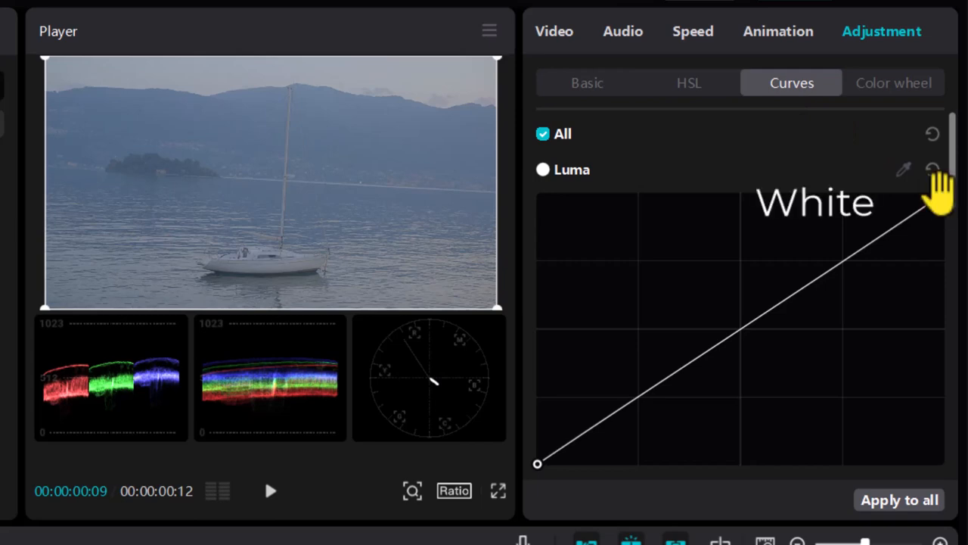
mouse_move(551, 486)
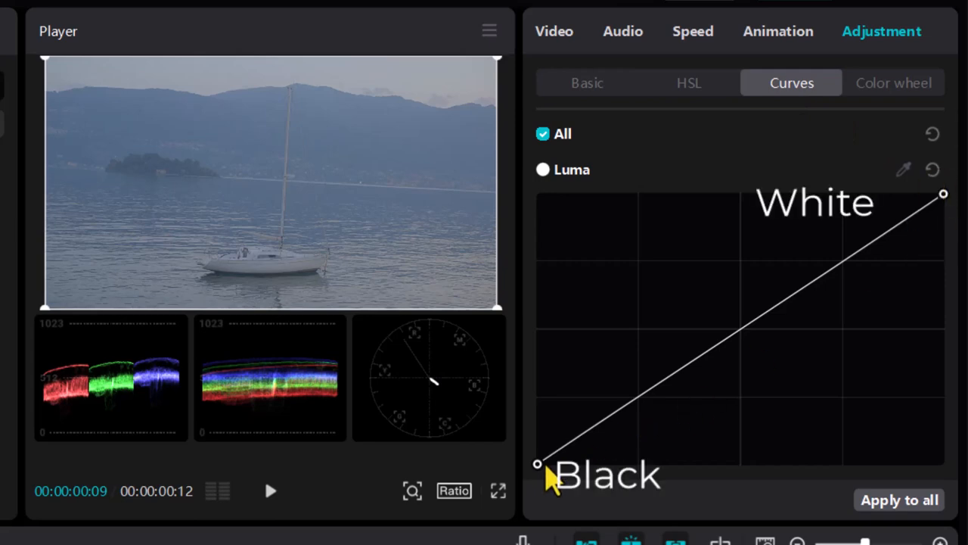
mouse_move(847, 287)
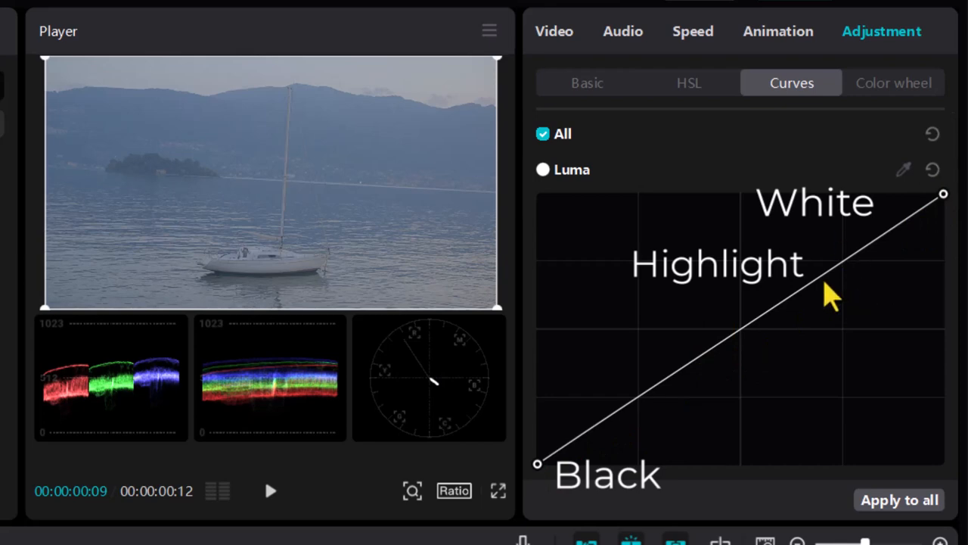
mouse_move(842, 263)
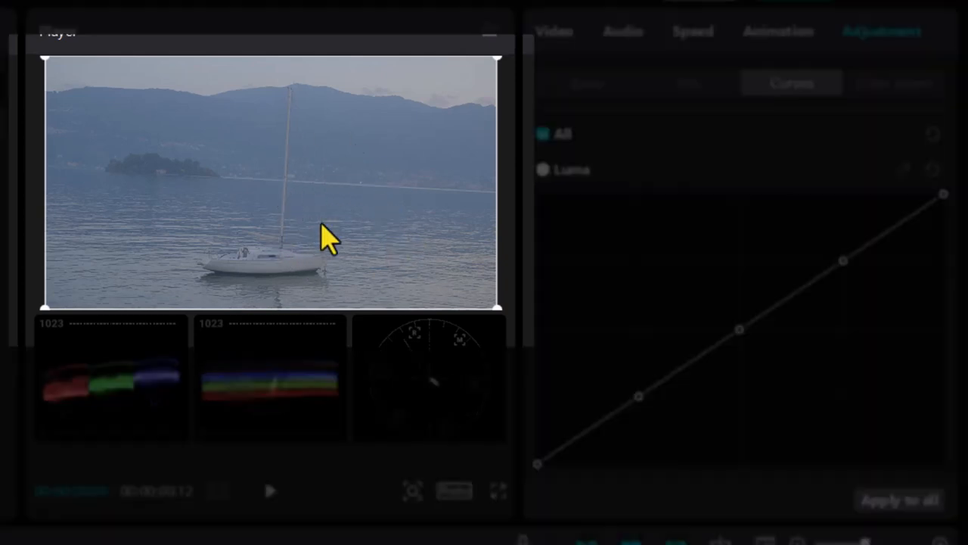
mouse_move(287, 206)
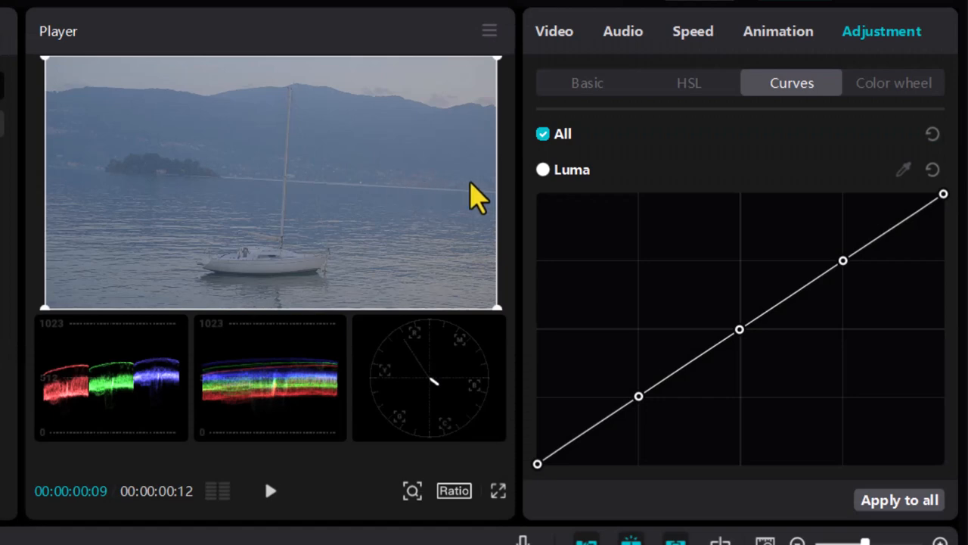
mouse_move(844, 261)
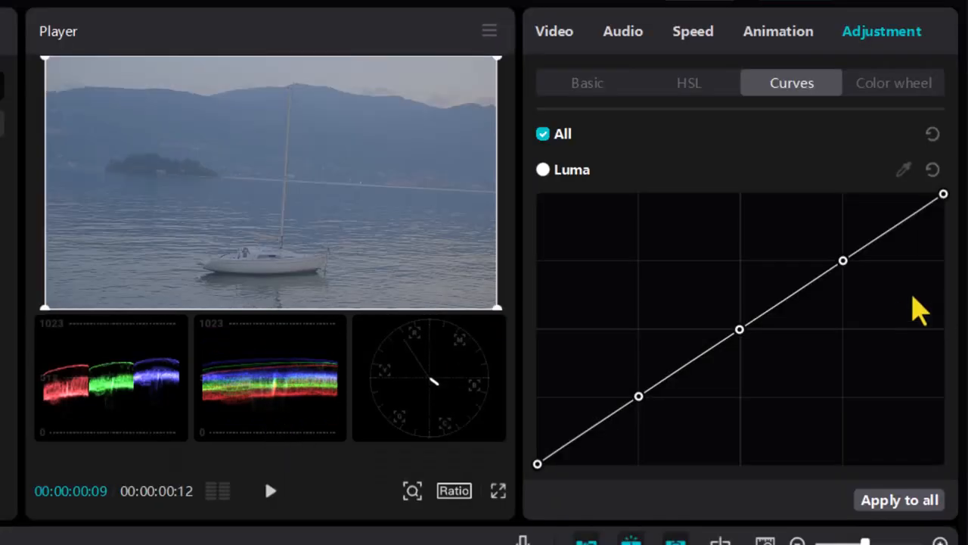
mouse_move(844, 260)
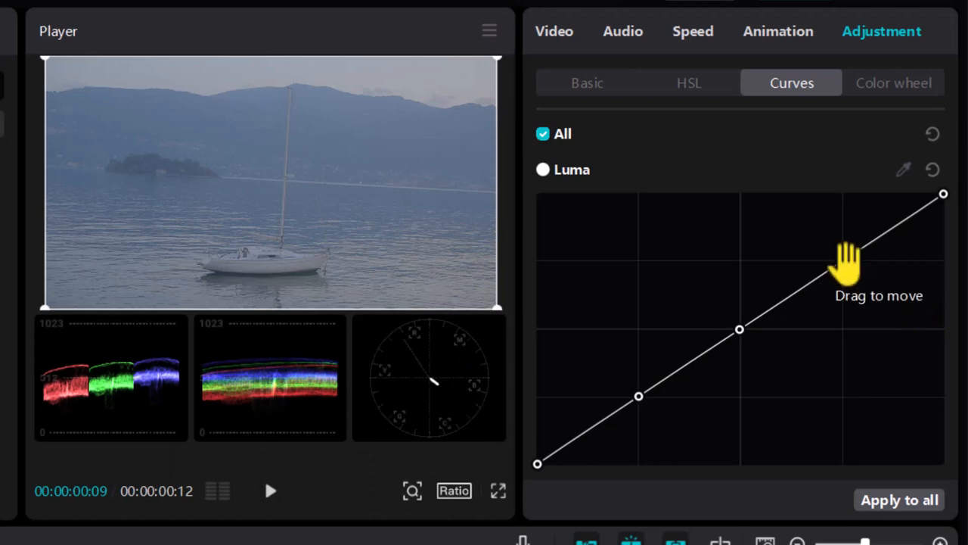
drag(841, 264, 825, 239)
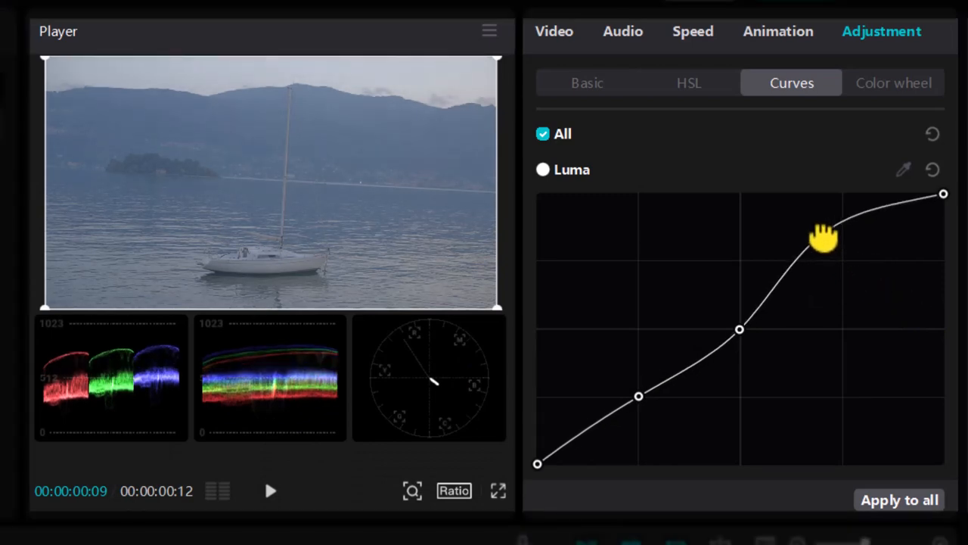
drag(823, 239, 823, 227)
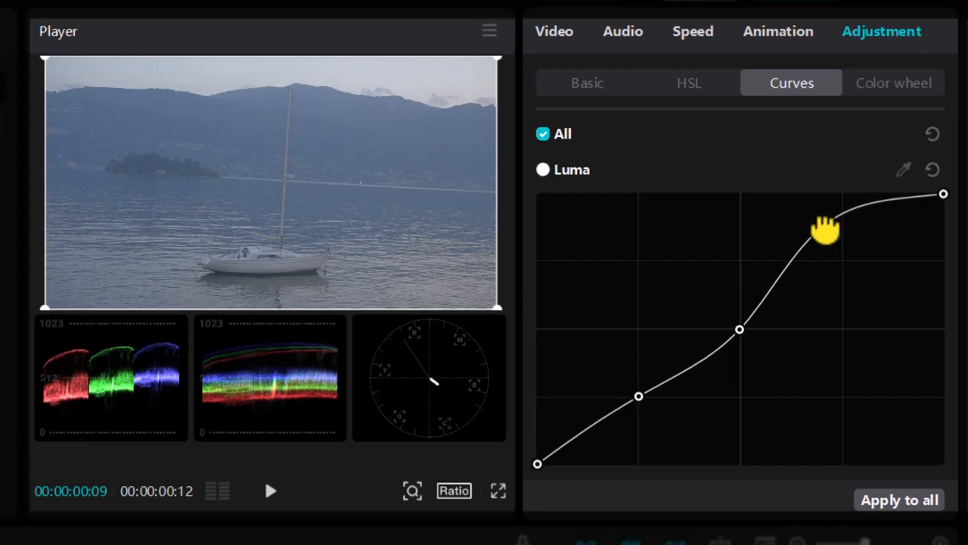
drag(825, 227, 820, 239)
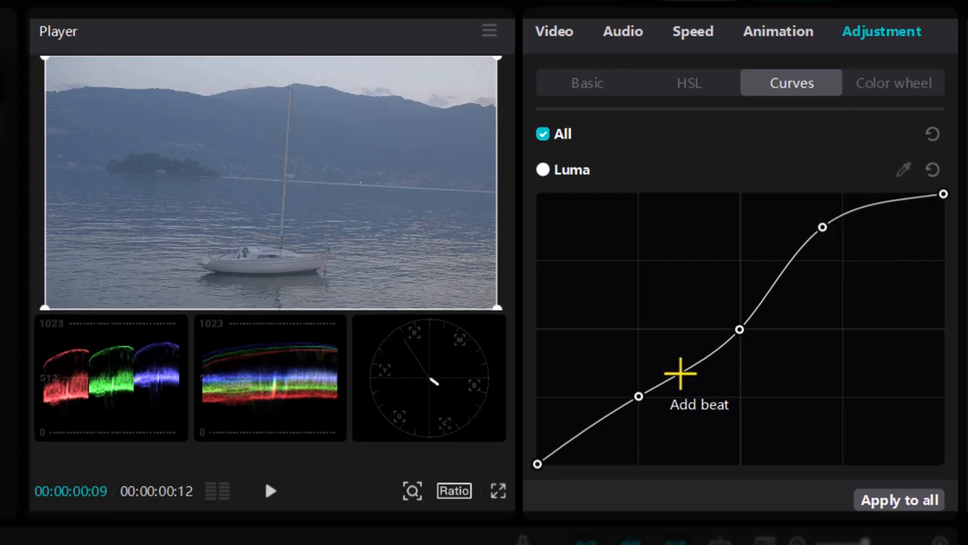
mouse_move(311, 363)
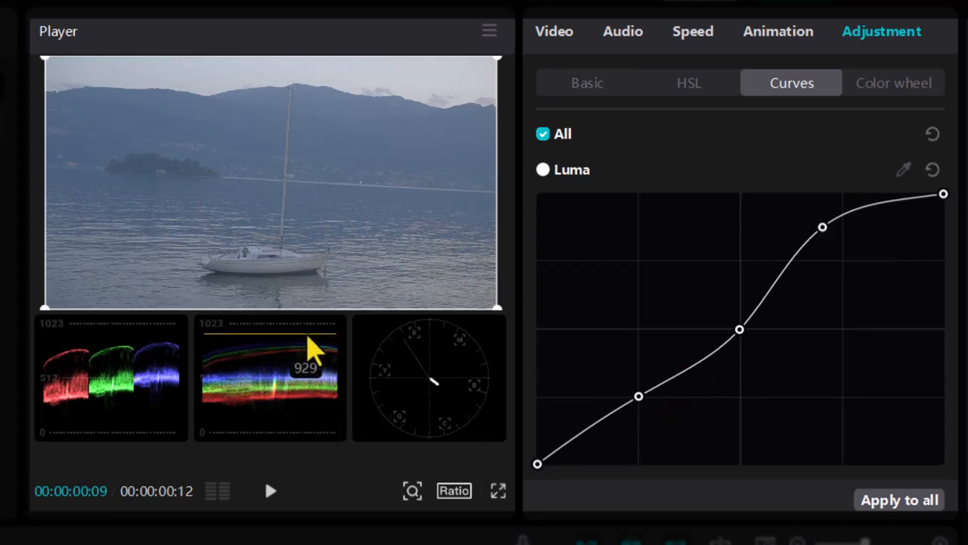
mouse_move(648, 412)
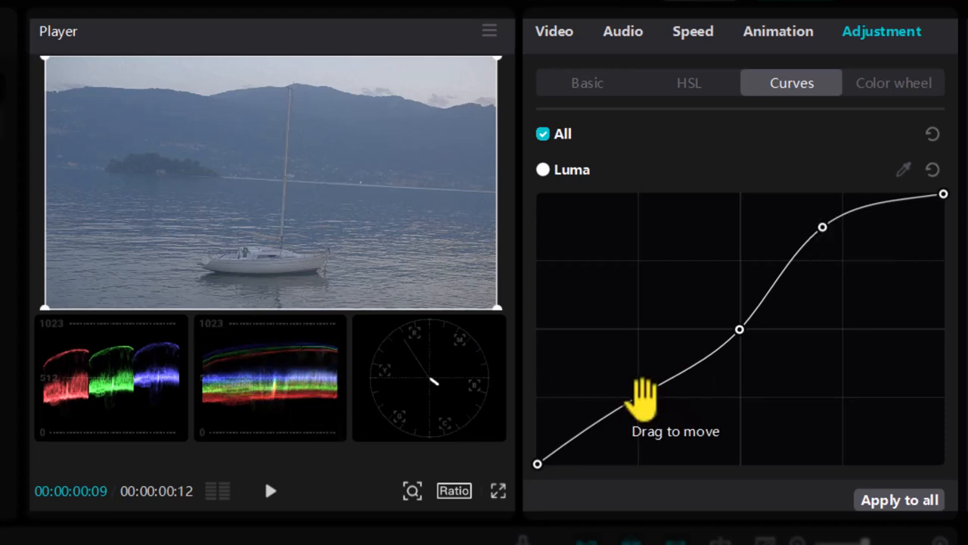
Lower a shadow point to deepen darks, completing an S-curve for stronger contrast
drag(648, 396, 651, 415)
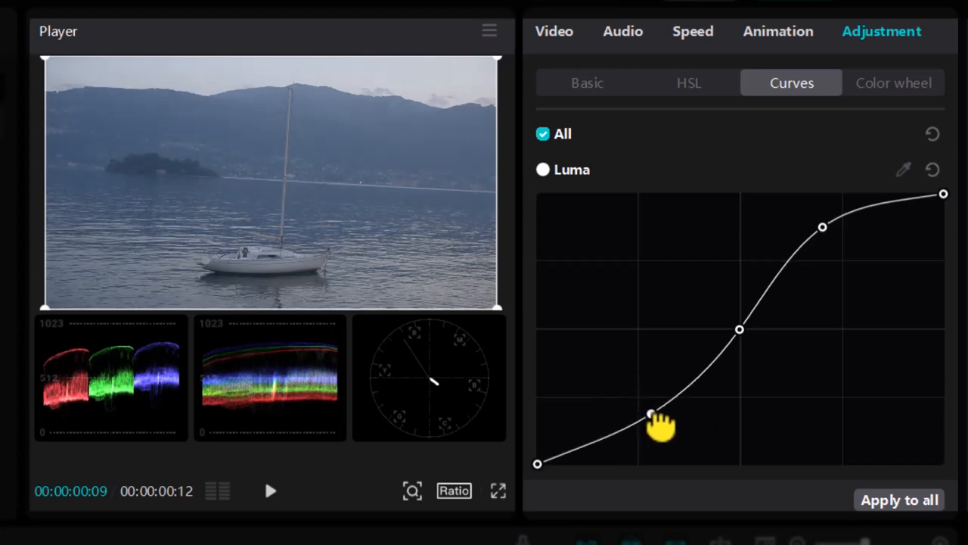
drag(650, 414, 672, 441)
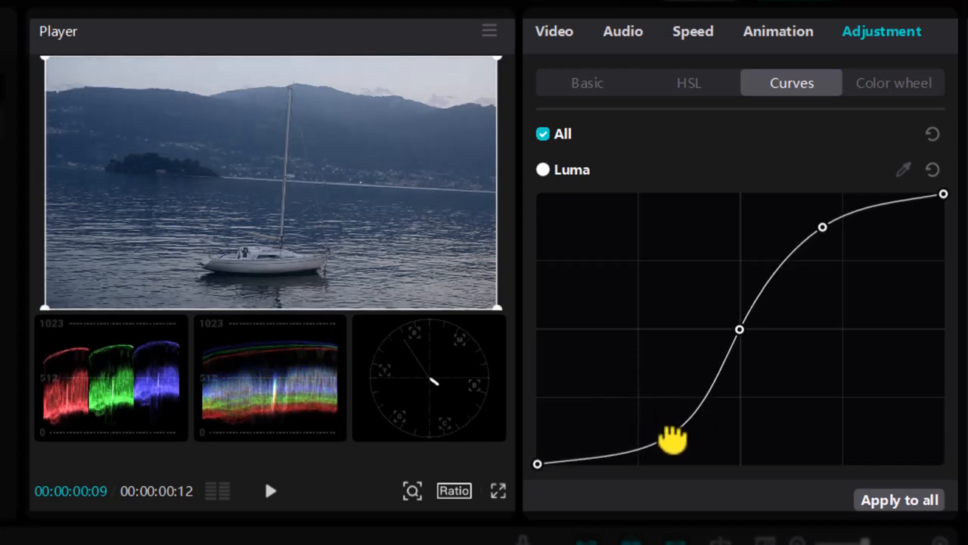
drag(672, 442, 667, 430)
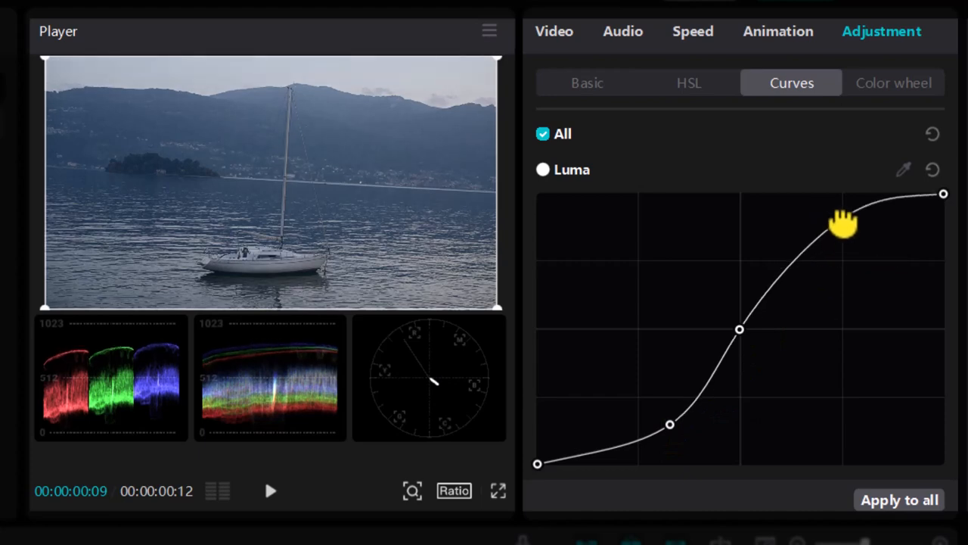
drag(844, 224, 829, 227)
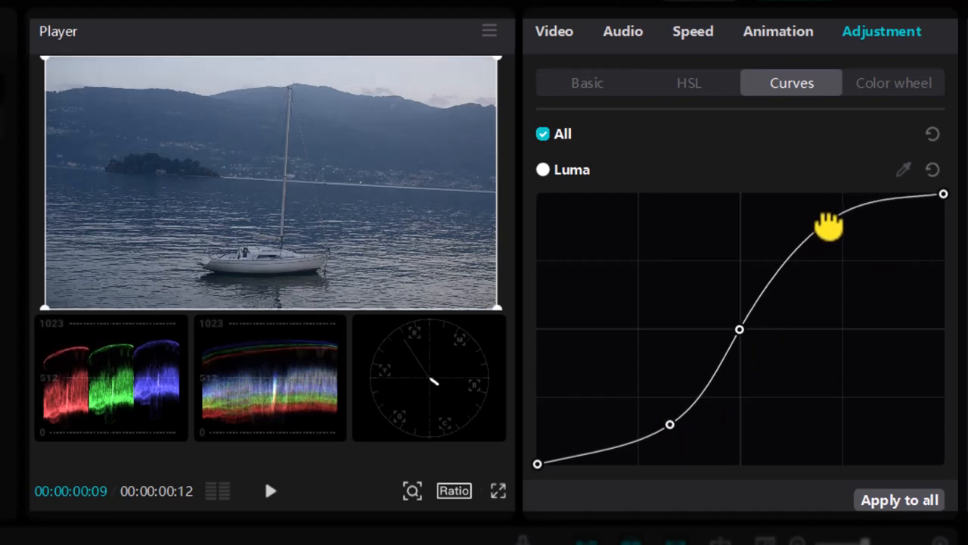
mouse_move(829, 227)
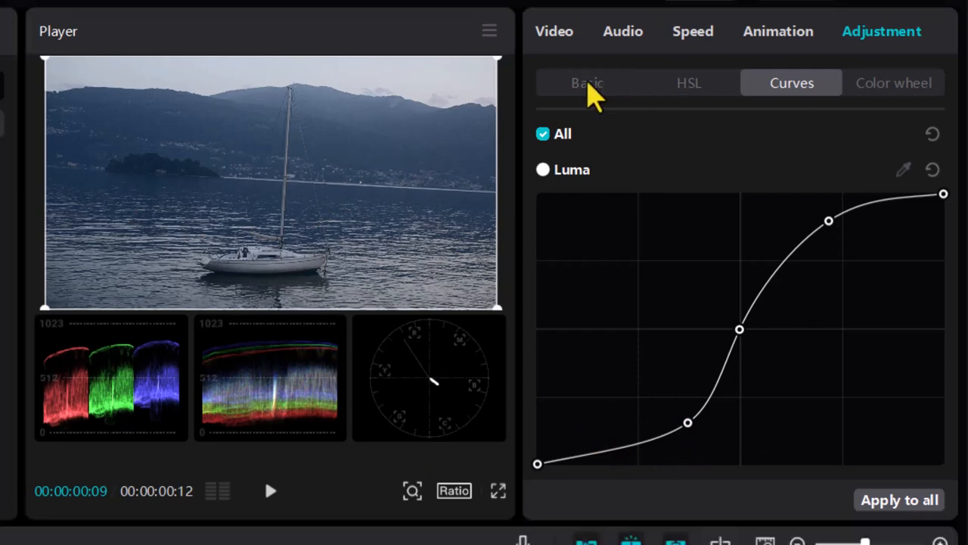
Back in Basic, sweep Saturation through desaturated values and settle it at 37
click(587, 81)
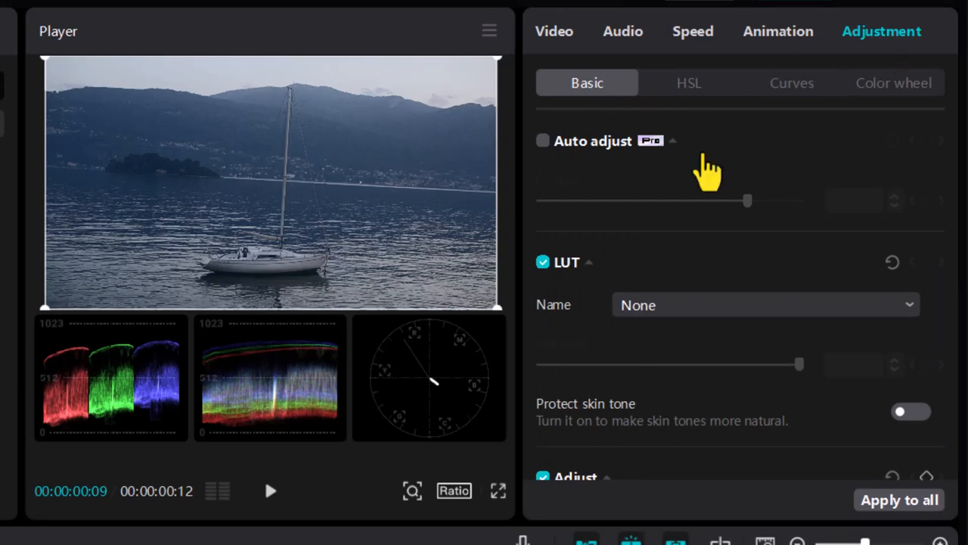
mouse_move(687, 176)
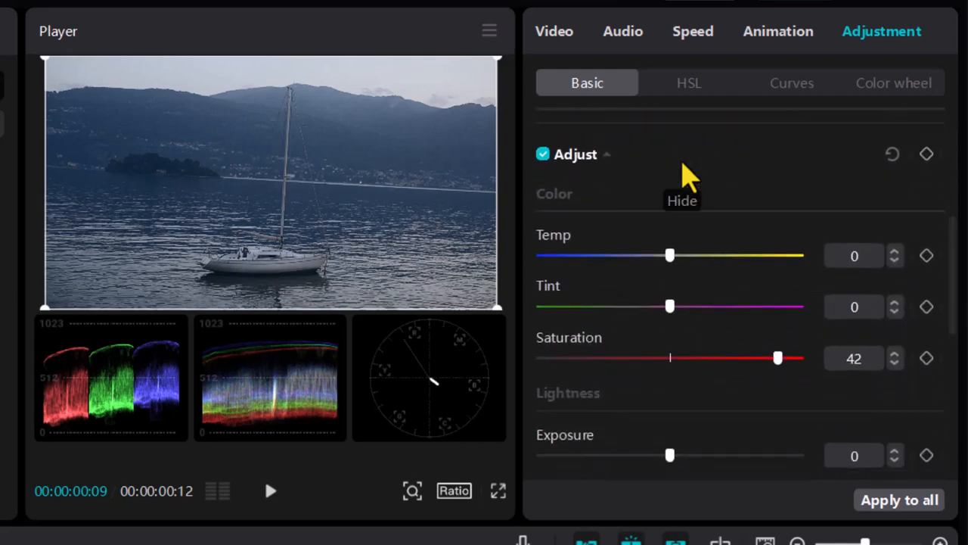
mouse_move(360, 370)
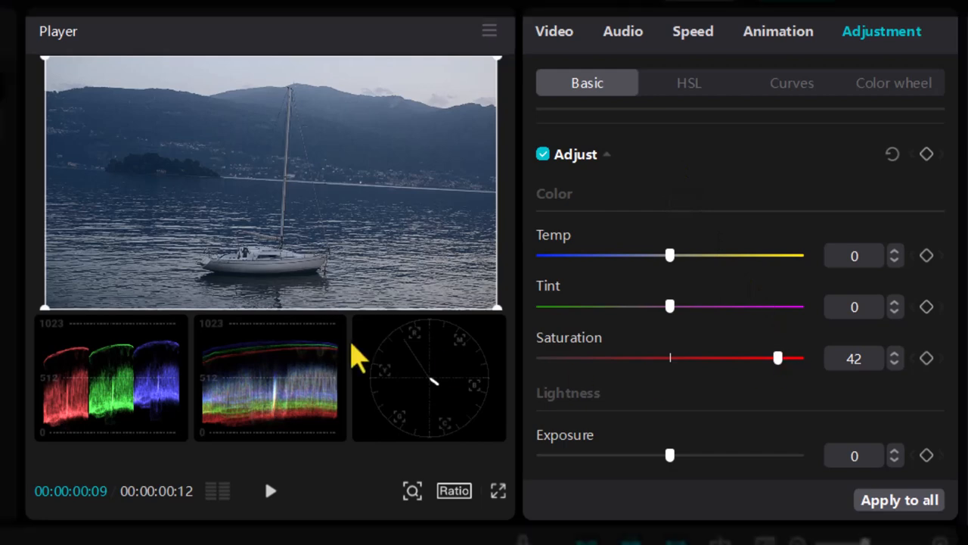
mouse_move(824, 390)
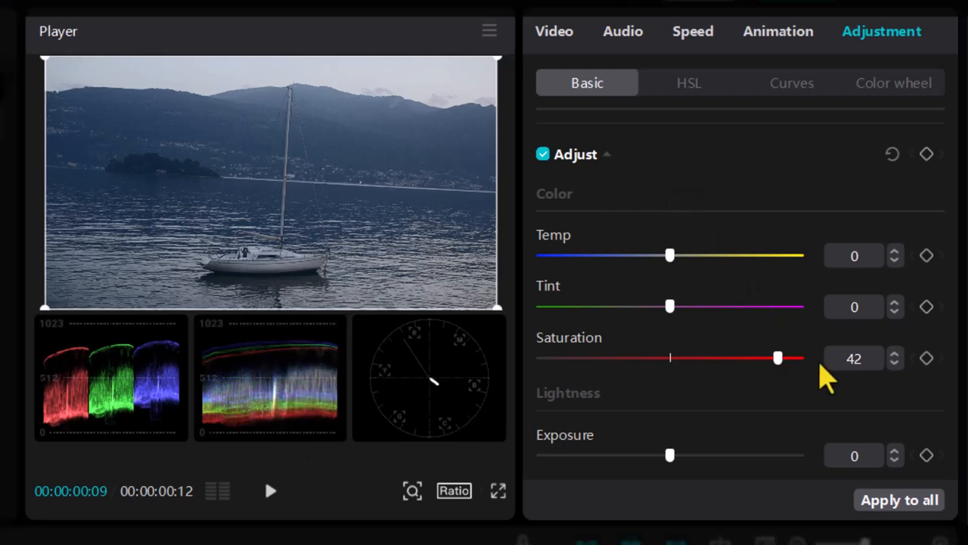
drag(778, 357, 714, 357)
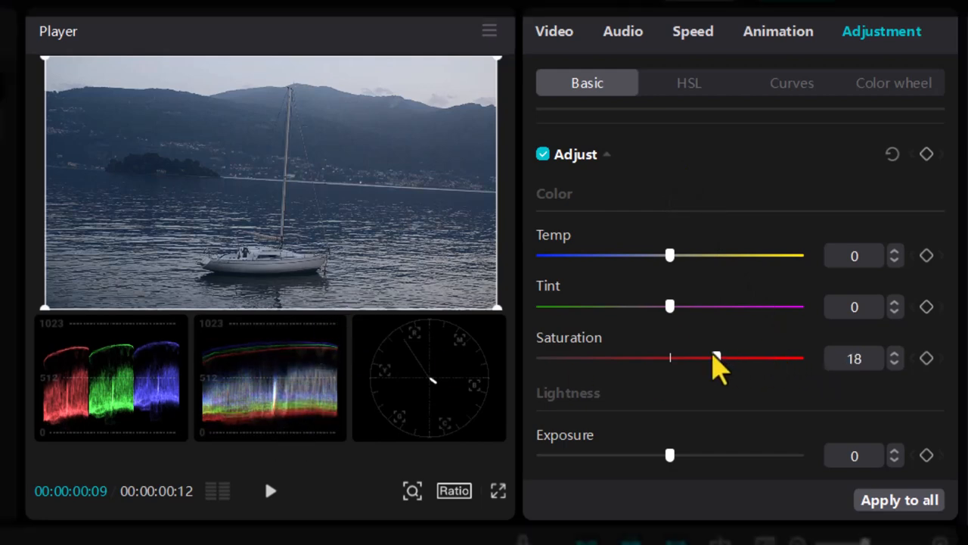
drag(714, 357, 568, 357)
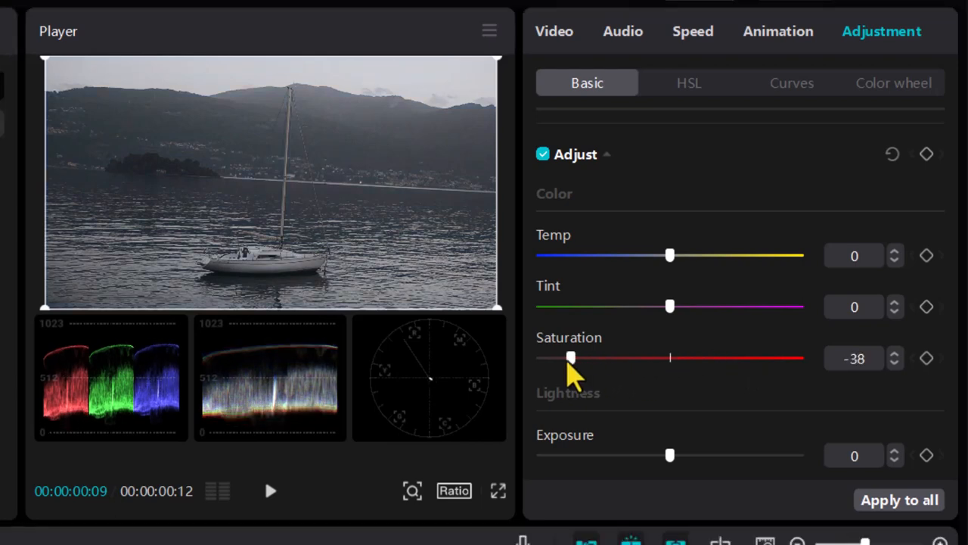
drag(569, 357, 629, 358)
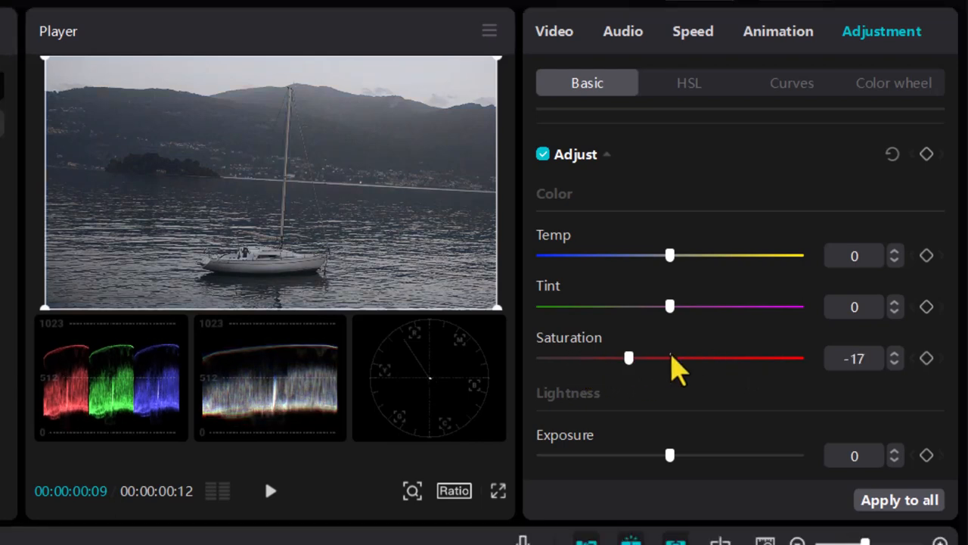
drag(630, 357, 755, 357)
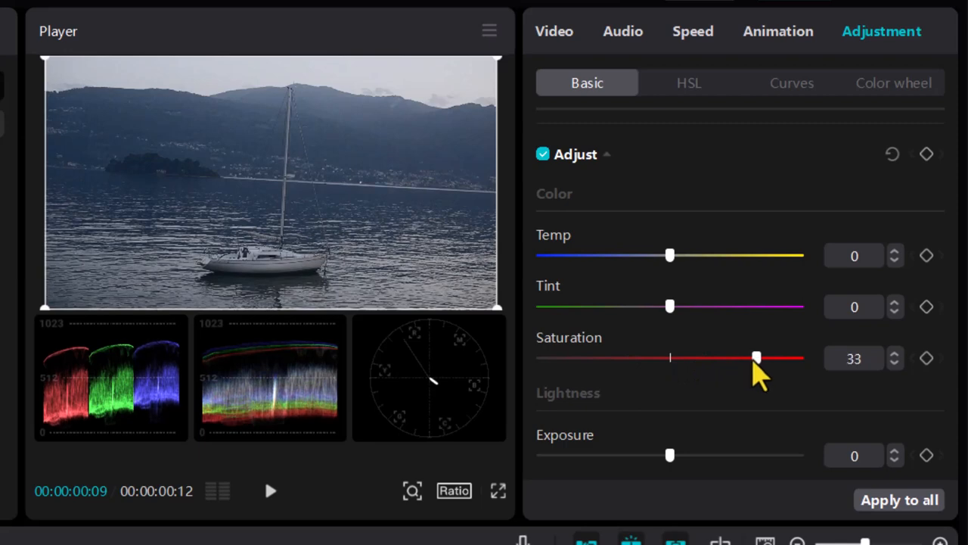
drag(756, 357, 764, 357)
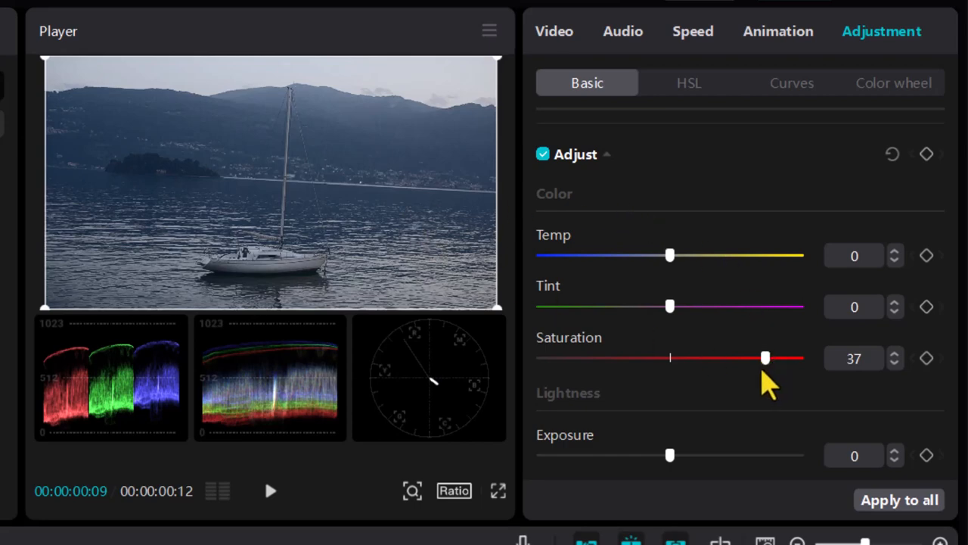
mouse_move(759, 182)
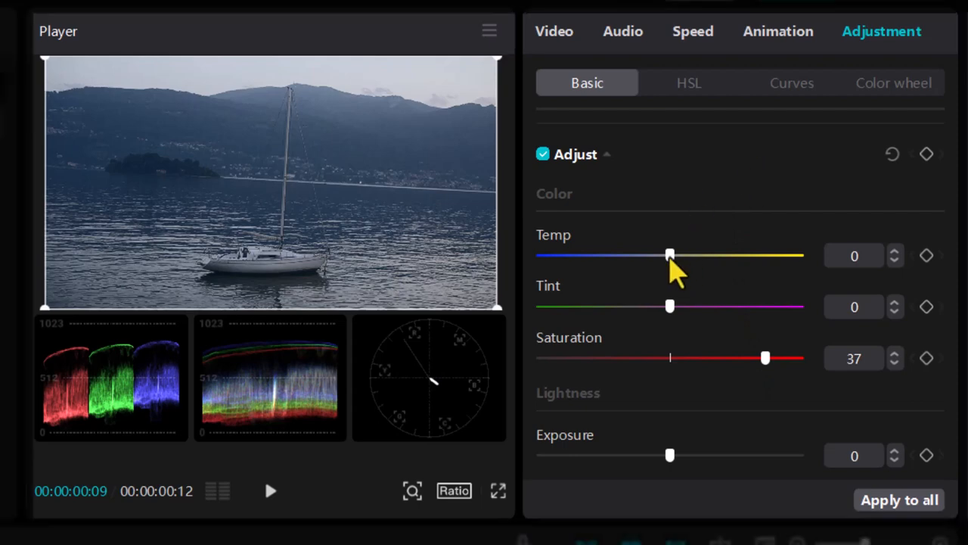
Warm the Temp slider through values around 37-43 and settle it at 36
drag(670, 254, 783, 254)
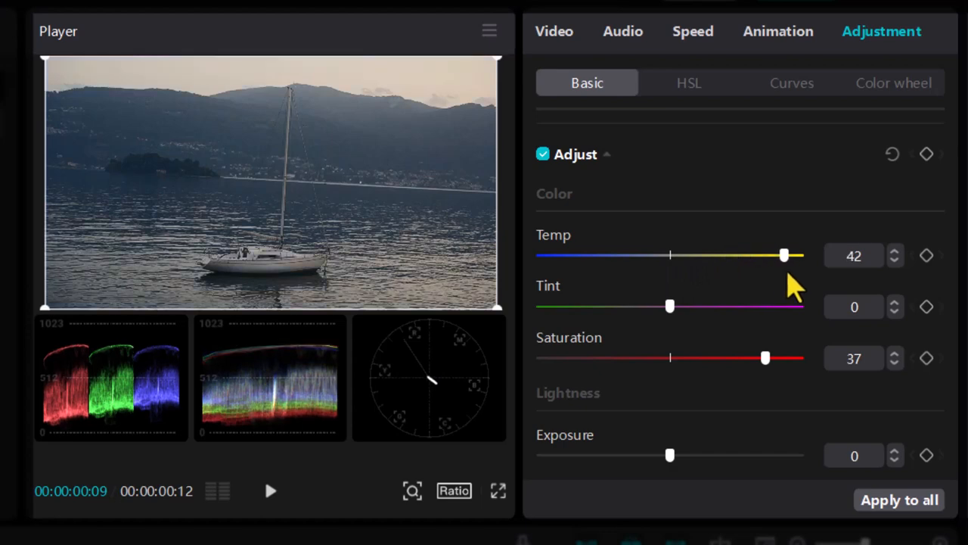
drag(784, 254, 787, 254)
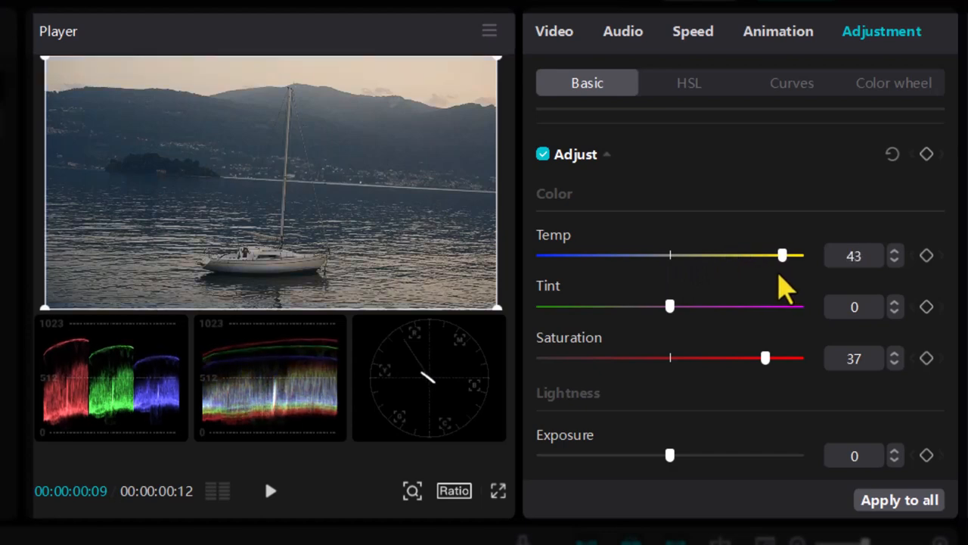
drag(782, 254, 771, 254)
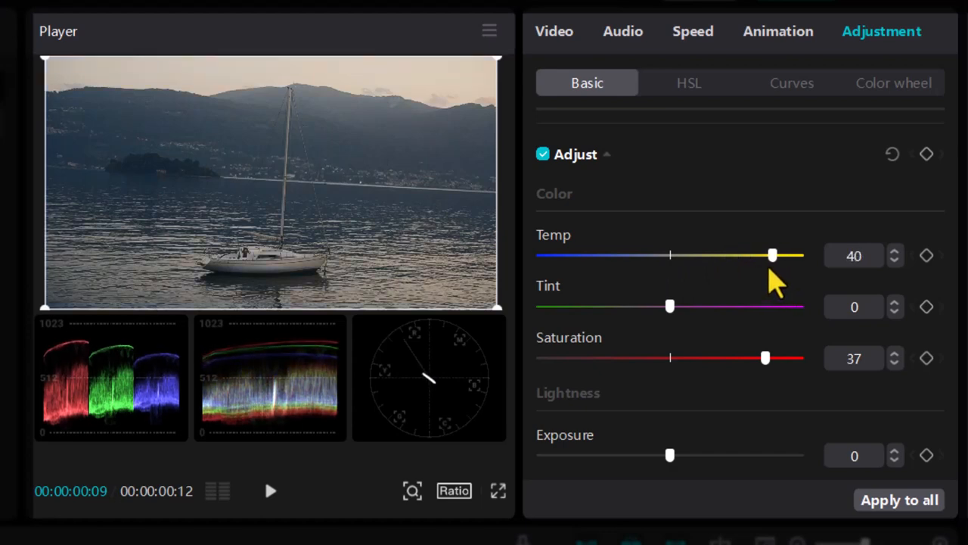
drag(771, 254, 766, 255)
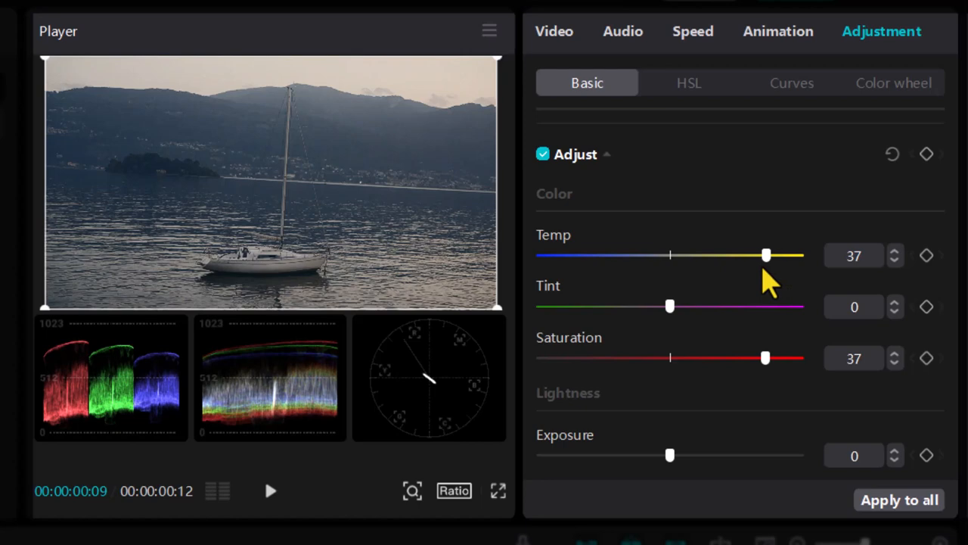
drag(766, 255, 779, 254)
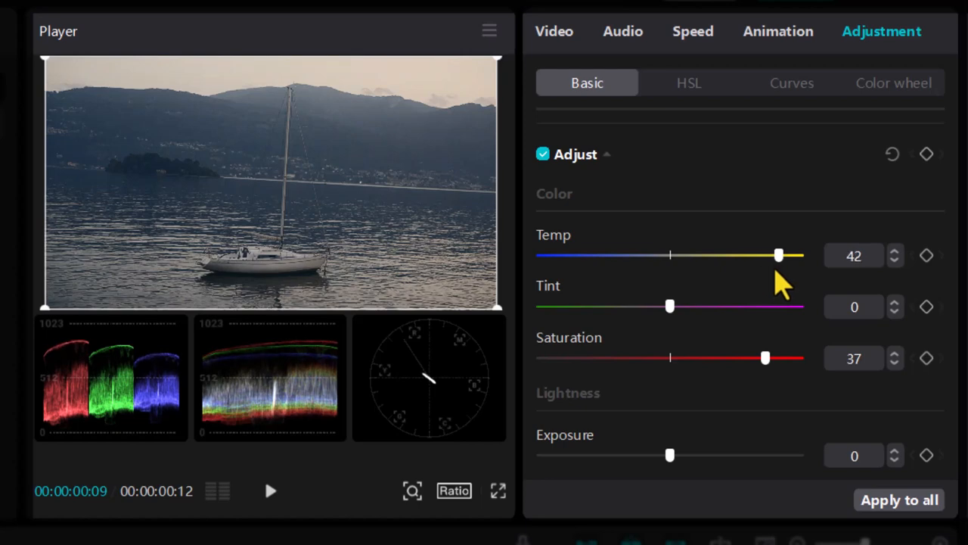
drag(779, 254, 784, 254)
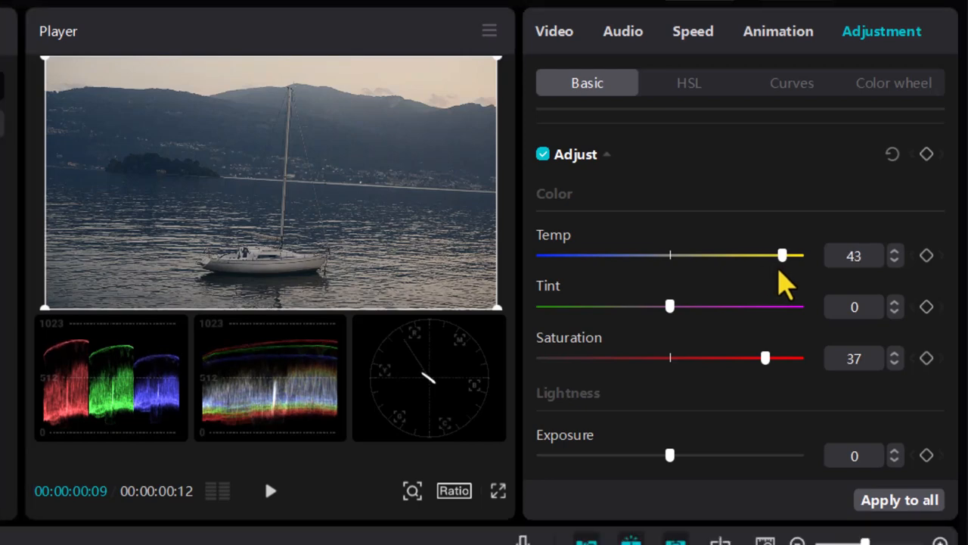
drag(784, 254, 764, 254)
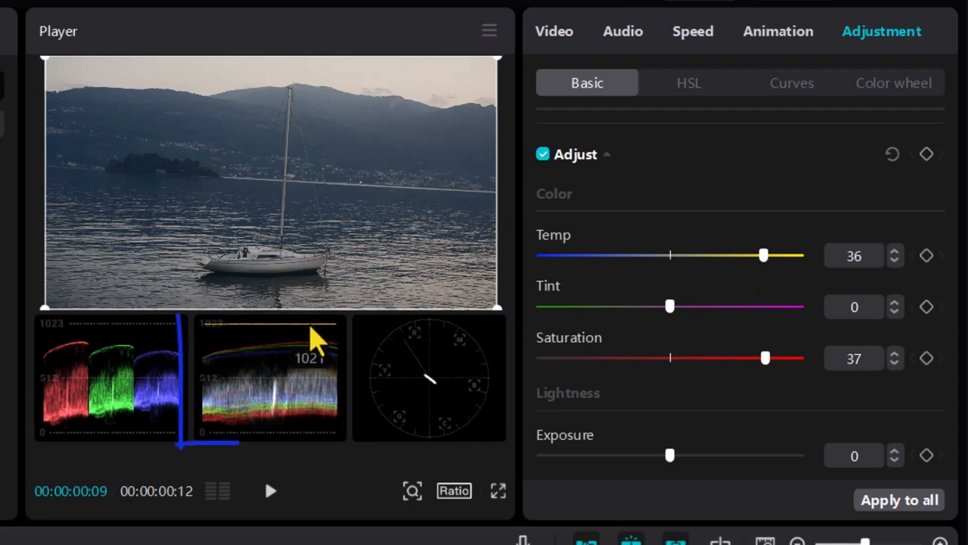
click(269, 377)
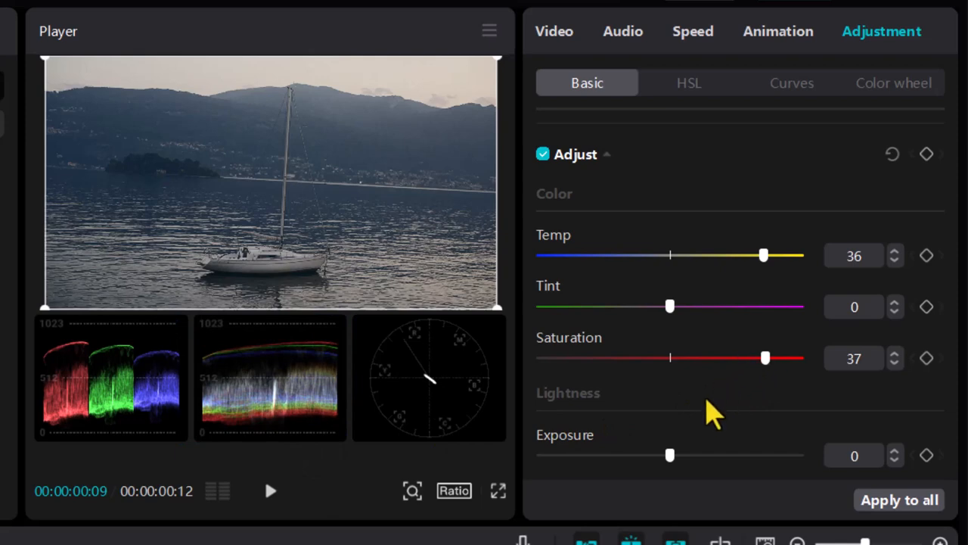
In Lightness, test Exposure up to 12 and leave it at 8
scroll(down, 3)
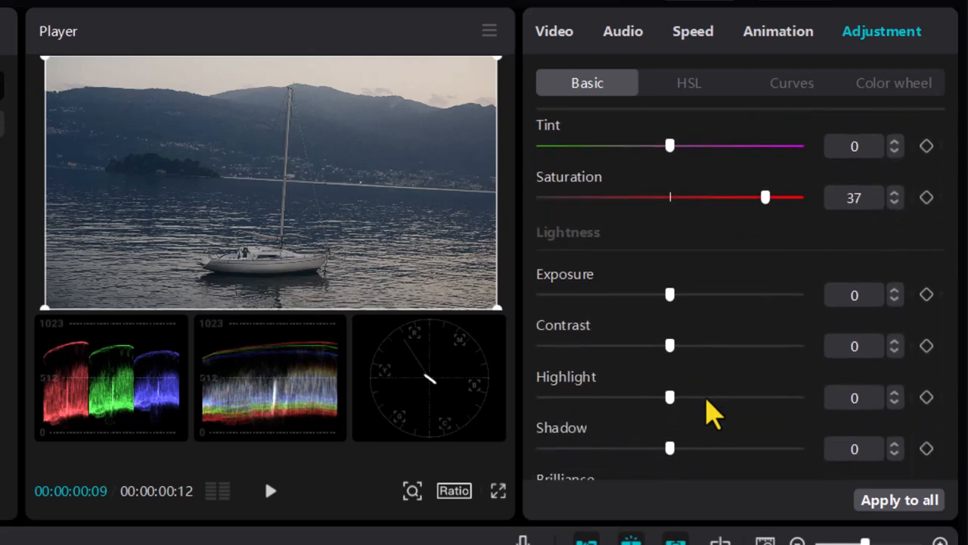
scroll(down, 3)
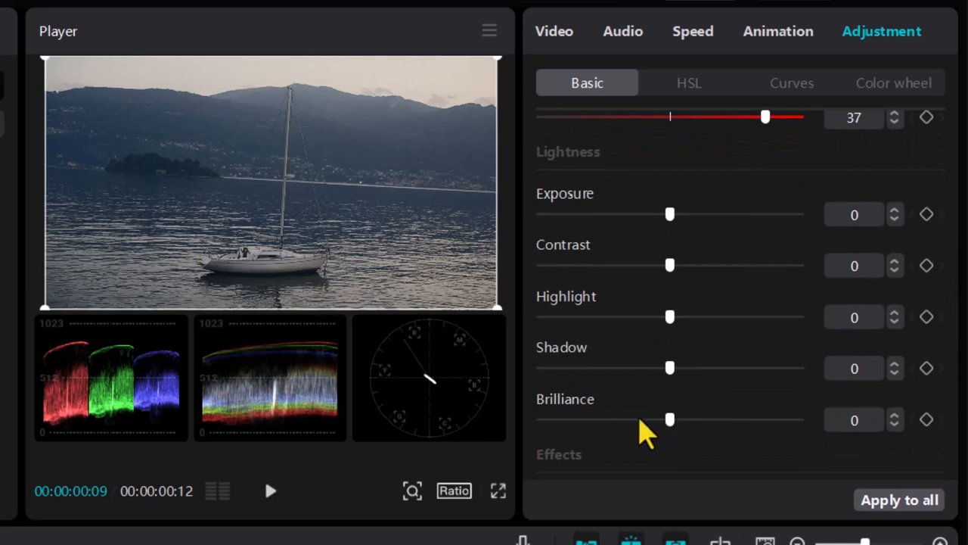
drag(669, 215, 693, 215)
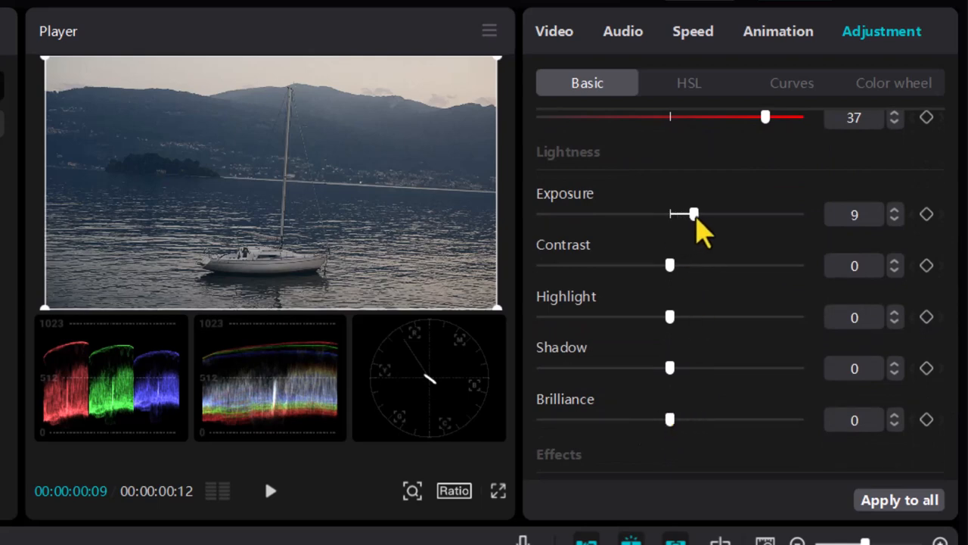
drag(690, 213, 699, 213)
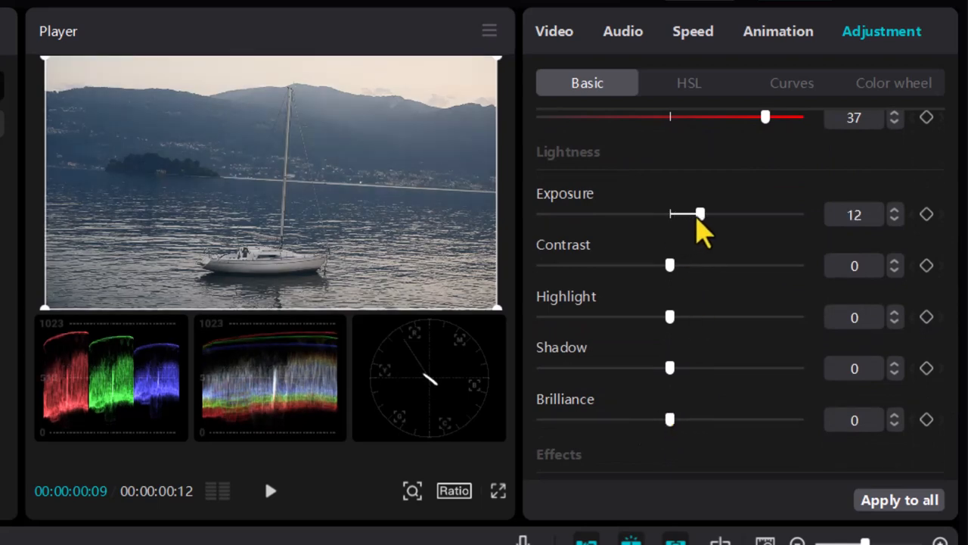
drag(699, 213, 687, 213)
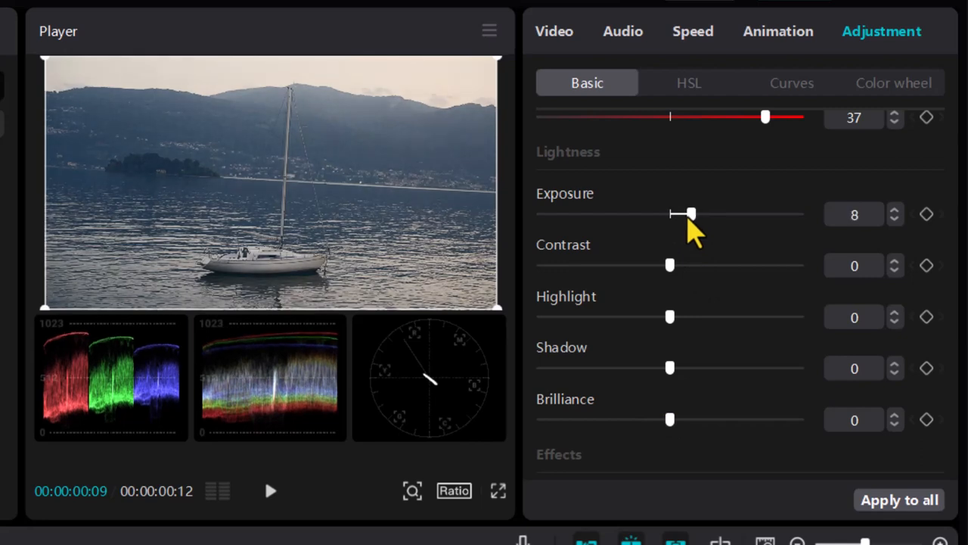
mouse_move(674, 260)
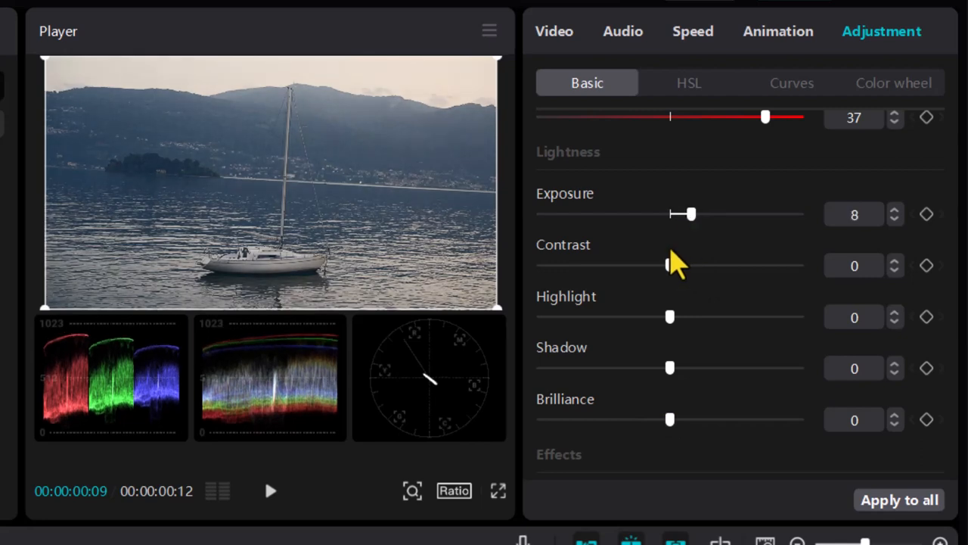
Test Contrast between 20 and 11 and settle it at 9
drag(668, 265, 721, 265)
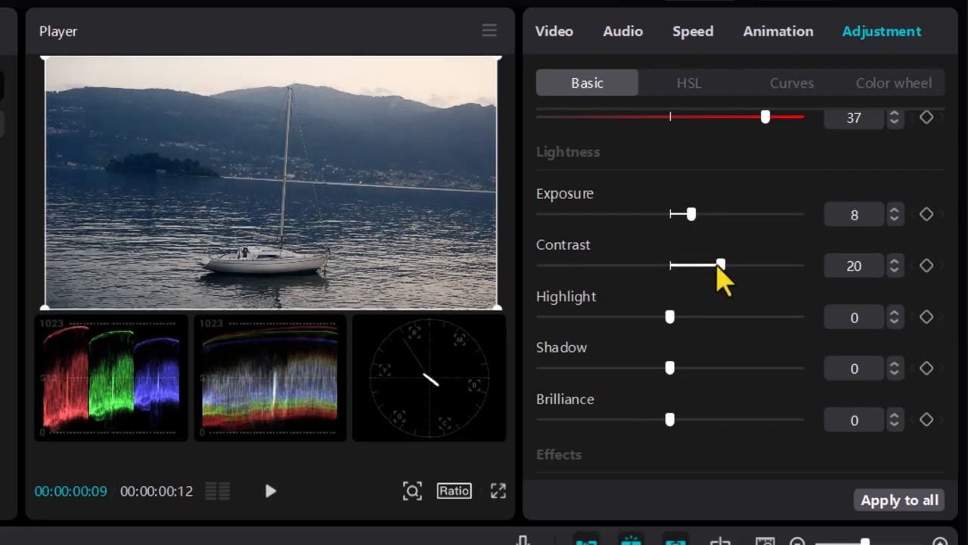
drag(719, 265, 695, 265)
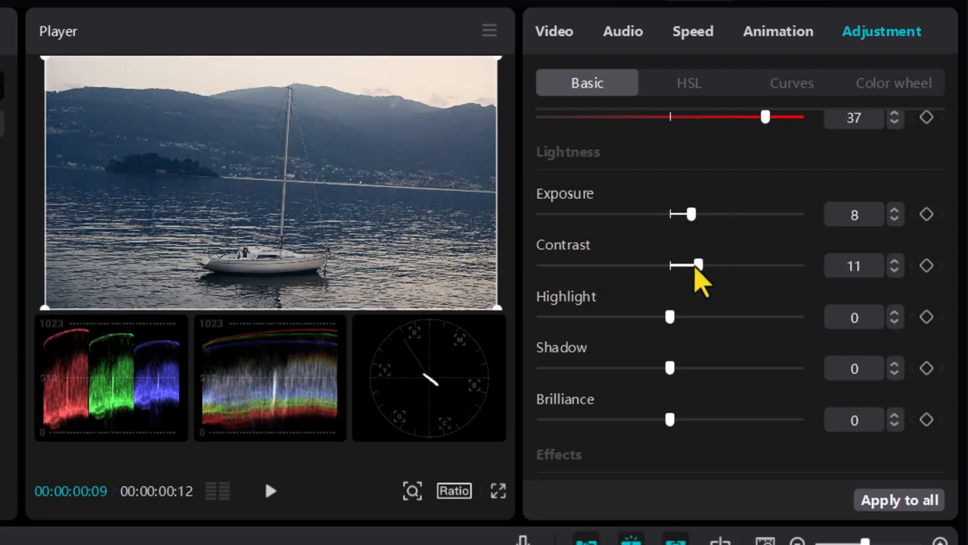
drag(696, 264, 705, 265)
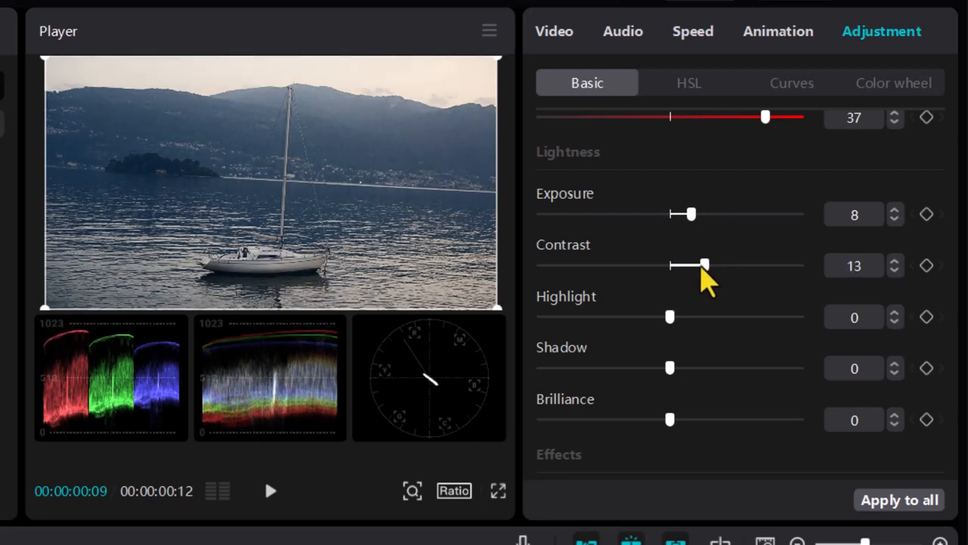
drag(704, 265, 690, 264)
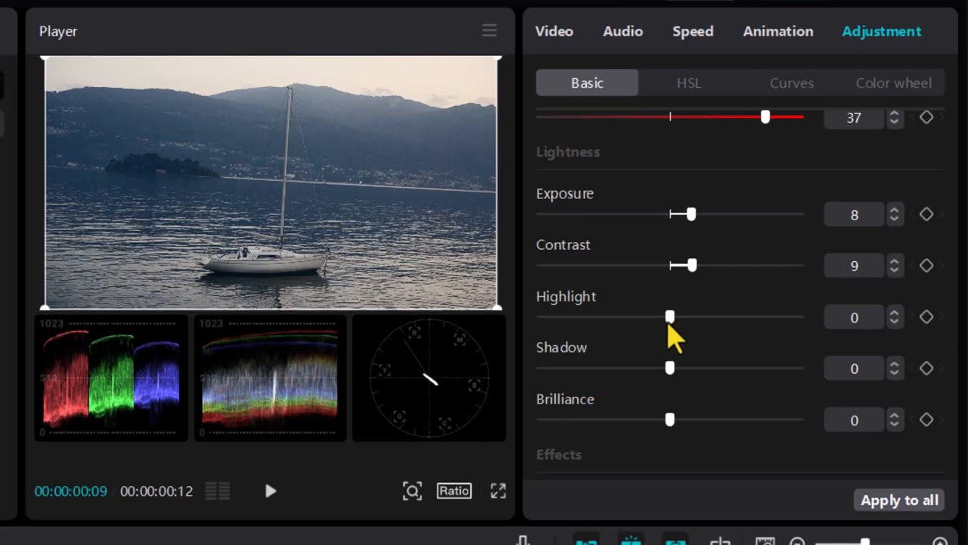
Sweep Highlight from -12 up to 34 and back, leaving it at -6
drag(669, 316, 640, 316)
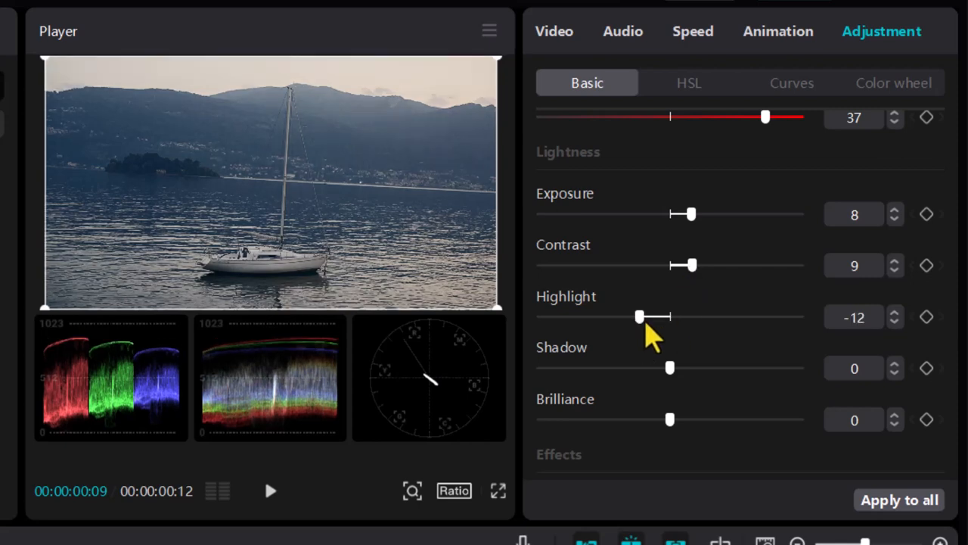
drag(642, 316, 649, 316)
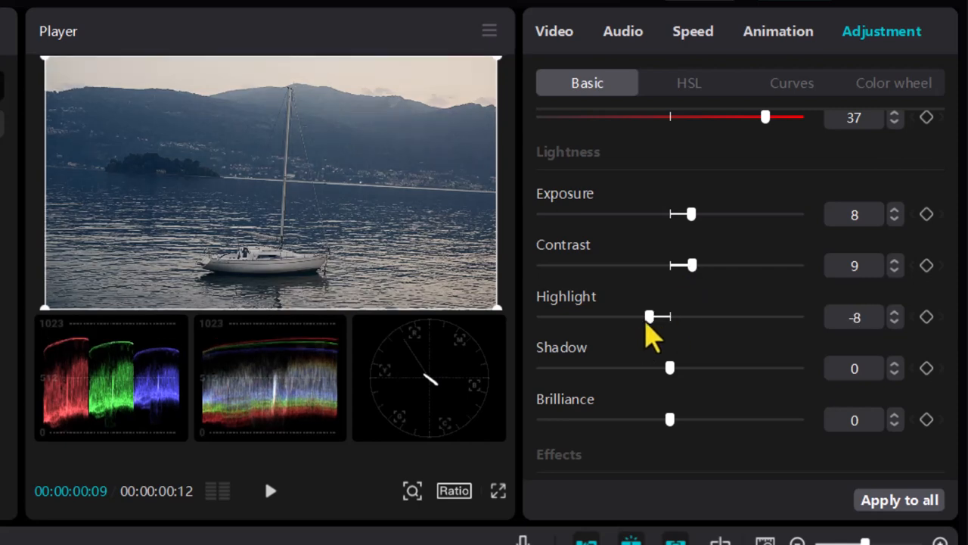
drag(649, 316, 749, 316)
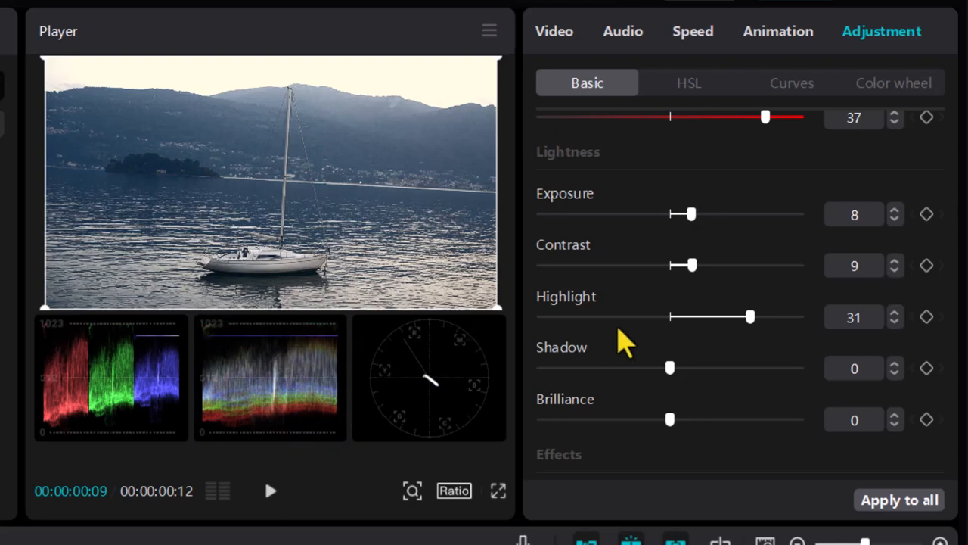
mouse_move(756, 345)
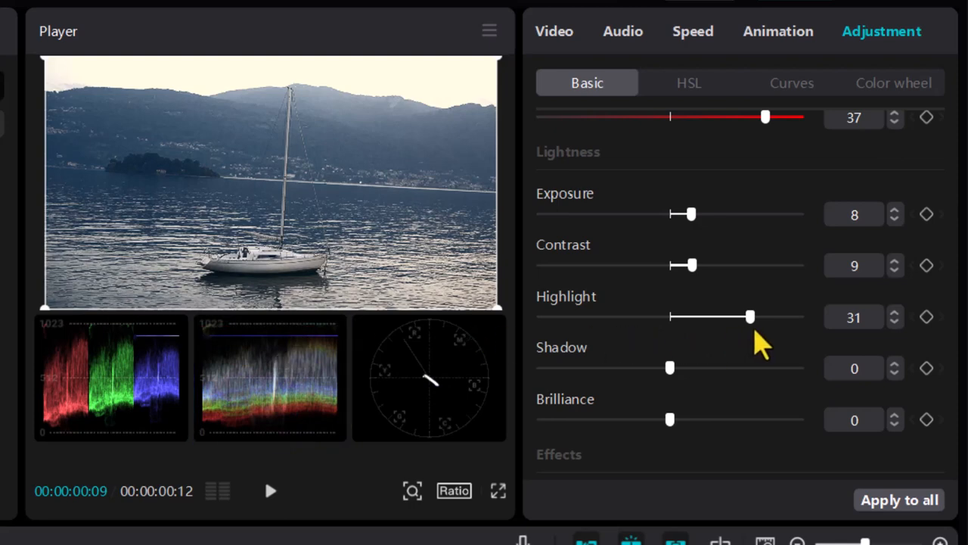
drag(751, 317, 742, 316)
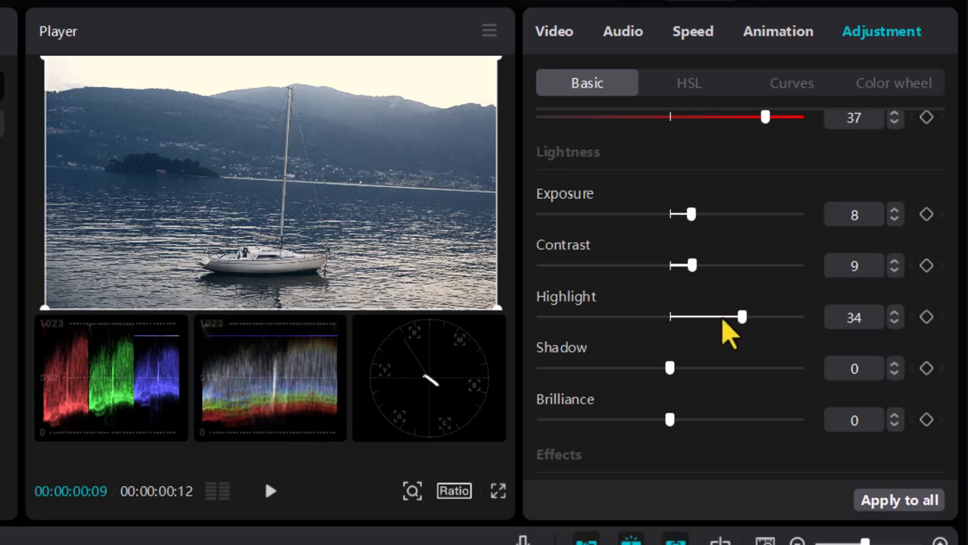
drag(741, 316, 669, 316)
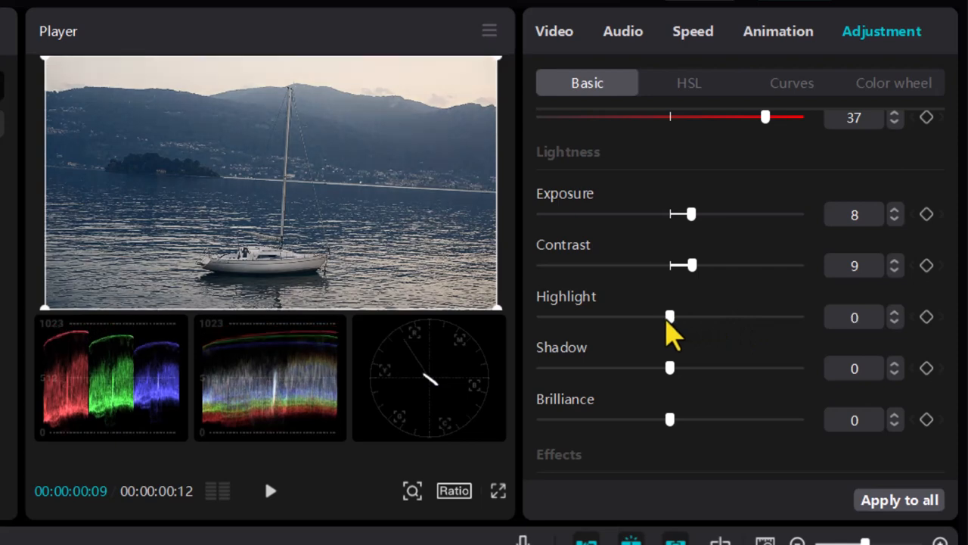
drag(669, 317, 643, 317)
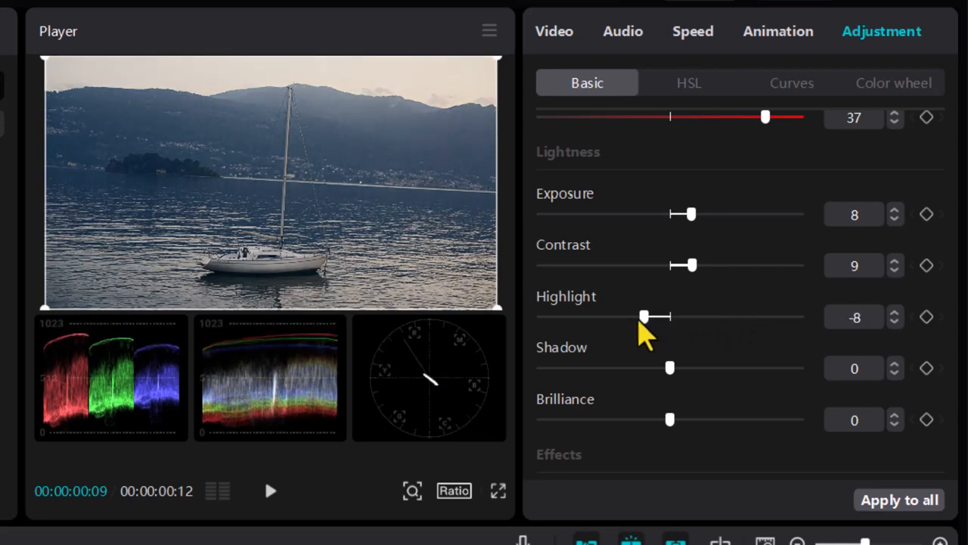
drag(643, 316, 657, 316)
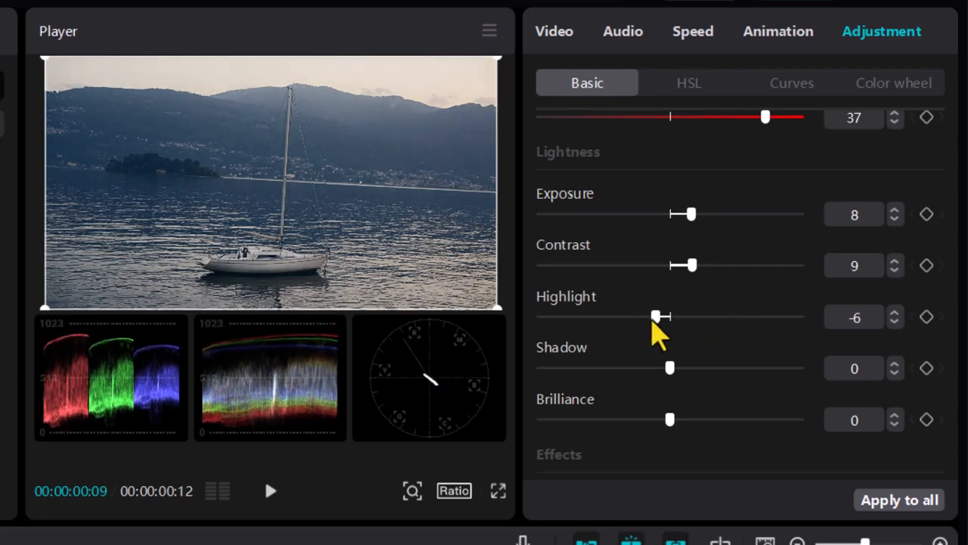
Nudge Highlight to -5, then sweep Shadow between 29 and -14, landing near -5
drag(656, 316, 663, 316)
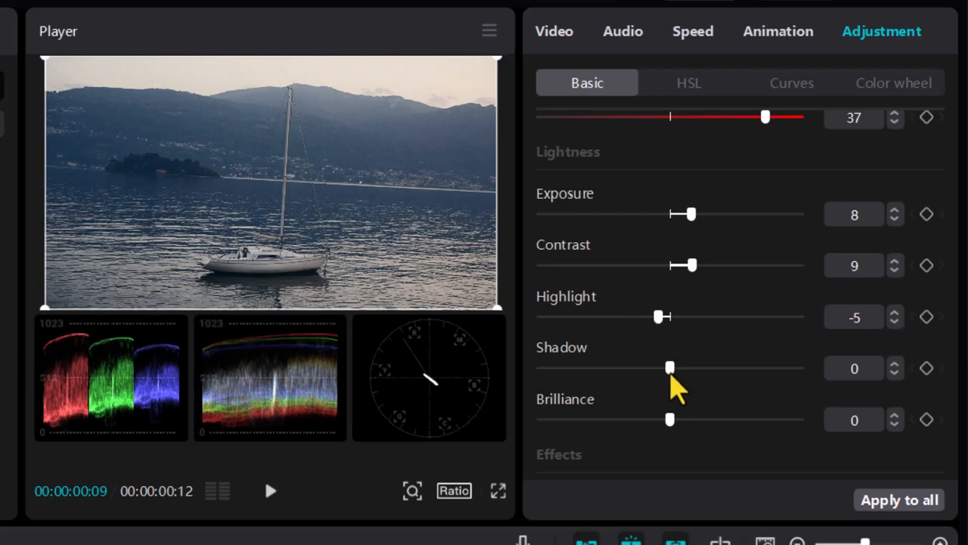
drag(669, 367, 745, 368)
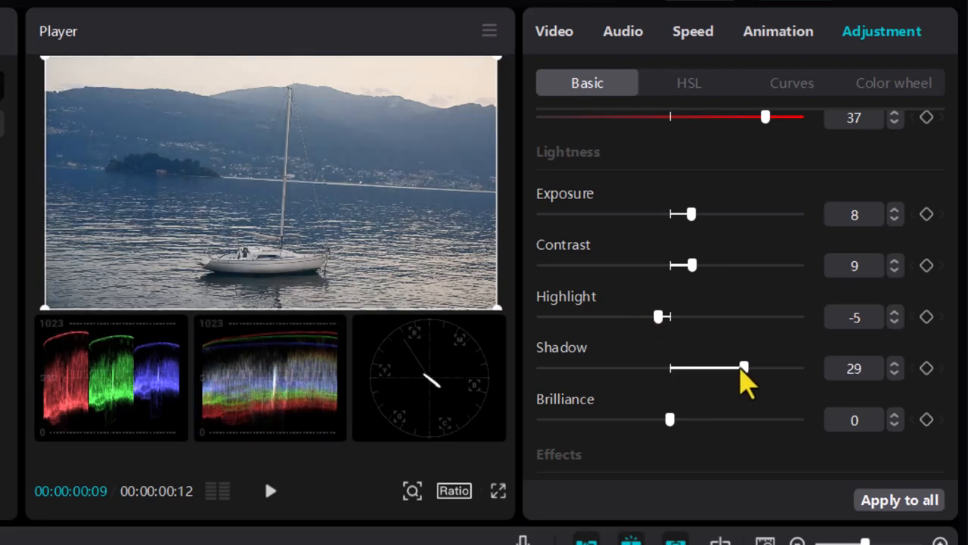
drag(744, 367, 687, 368)
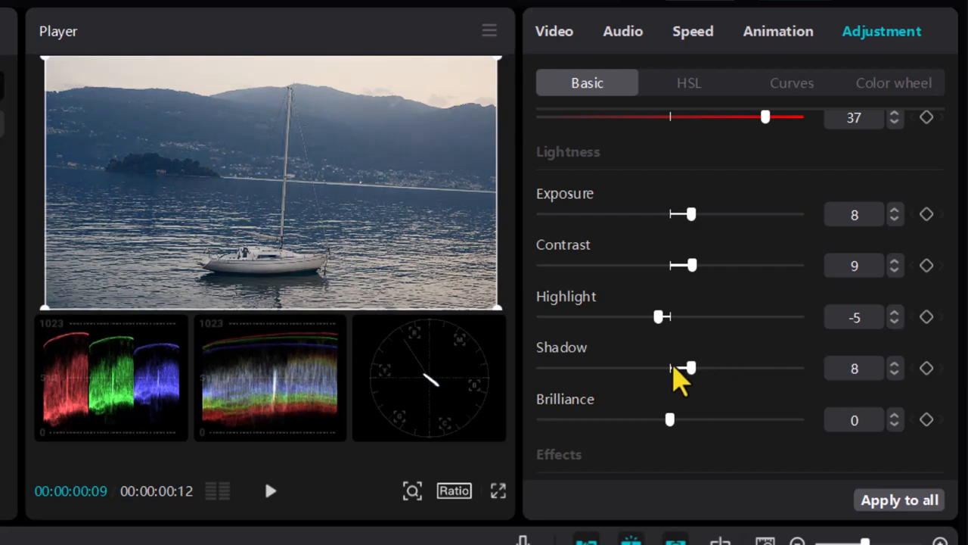
drag(687, 367, 663, 367)
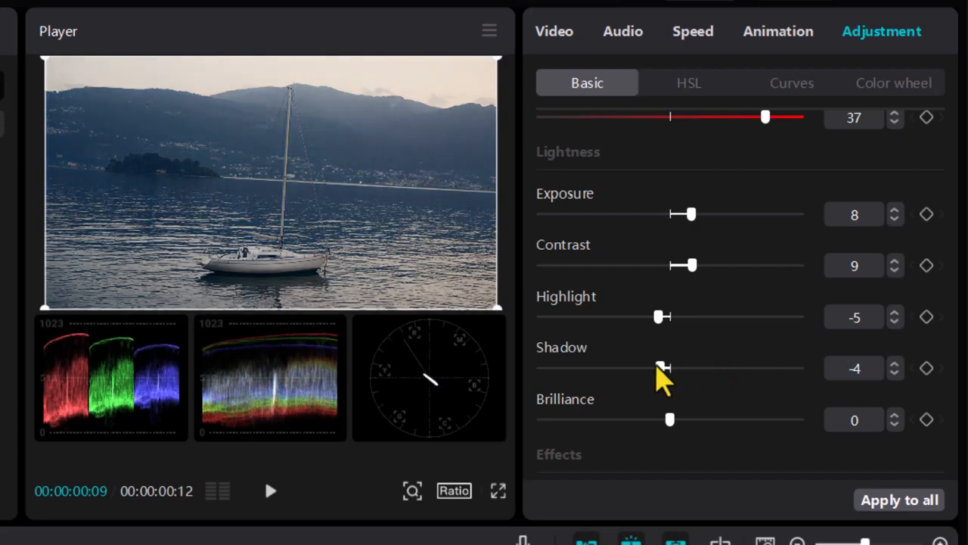
drag(663, 370, 699, 369)
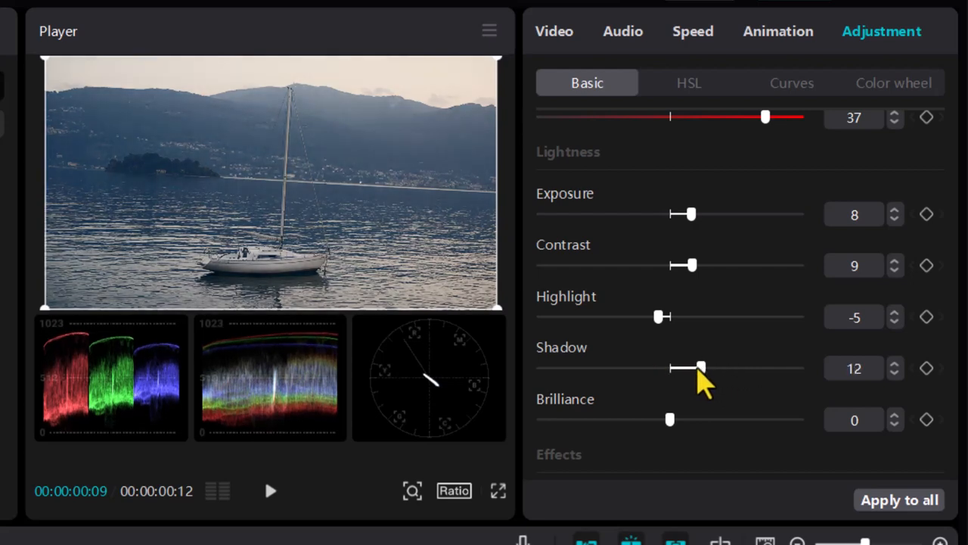
drag(699, 367, 633, 368)
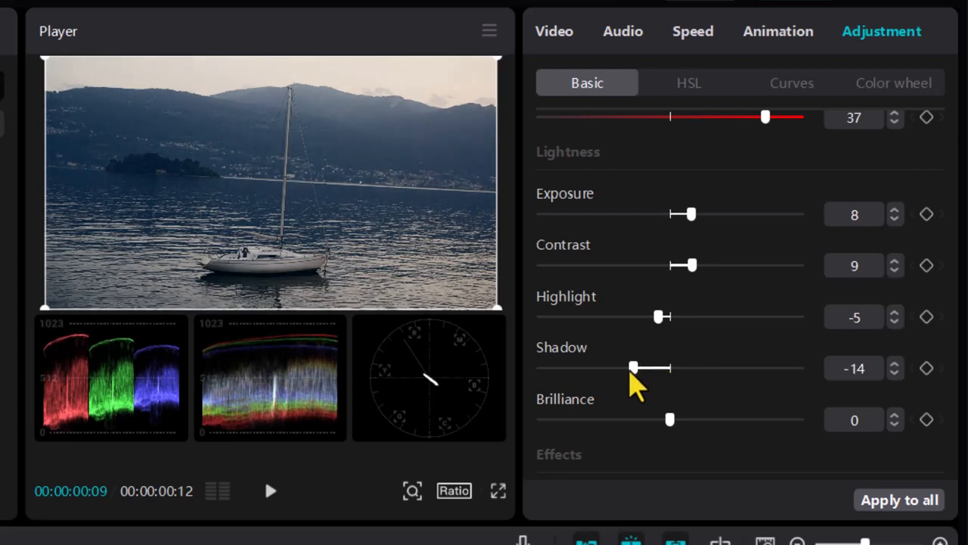
drag(632, 368, 658, 367)
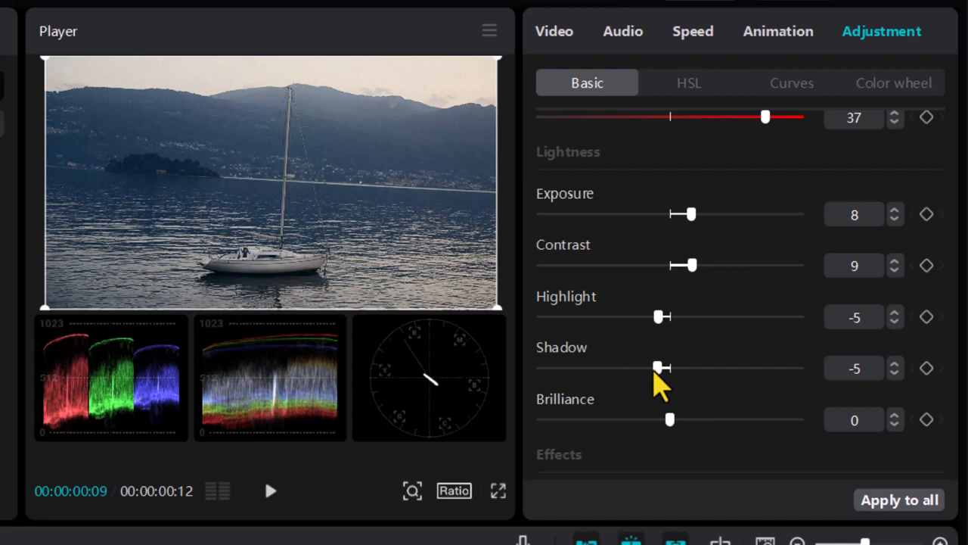
Crush Shadow down to -31, then ease it back to settle at -10
drag(658, 367, 588, 368)
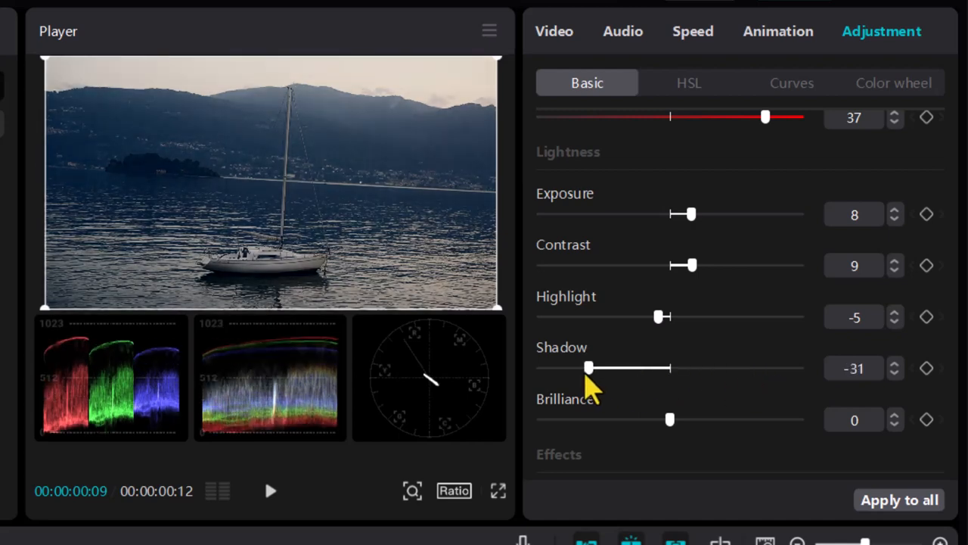
drag(590, 368, 599, 368)
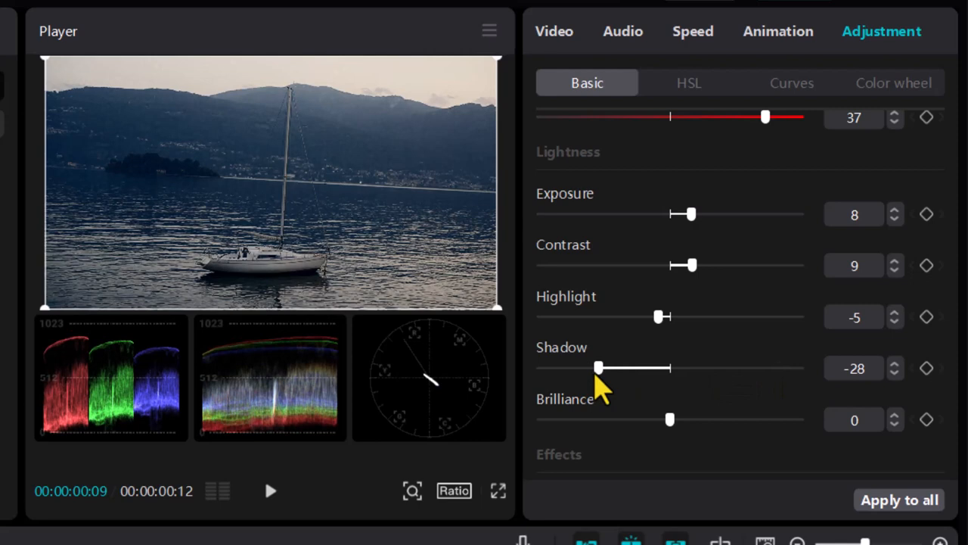
drag(597, 368, 620, 368)
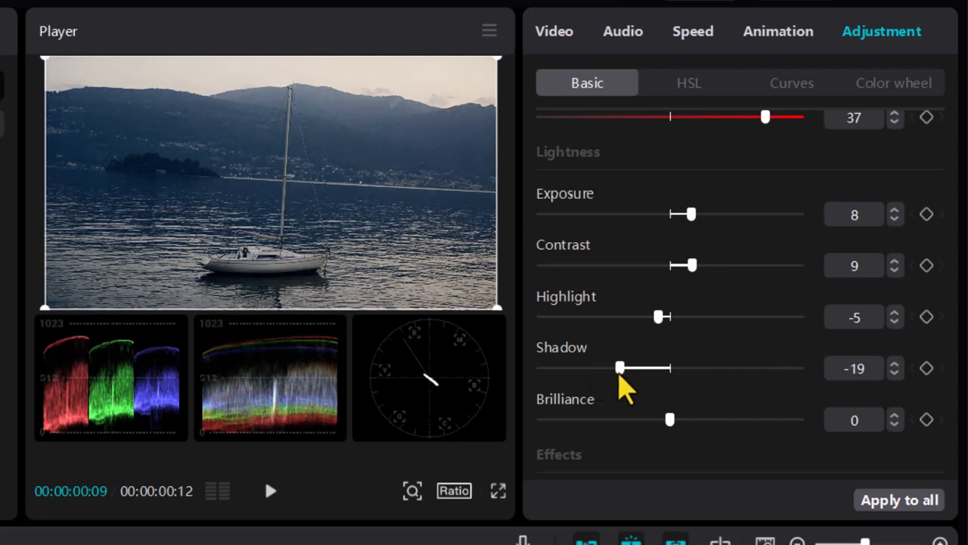
drag(620, 367, 632, 367)
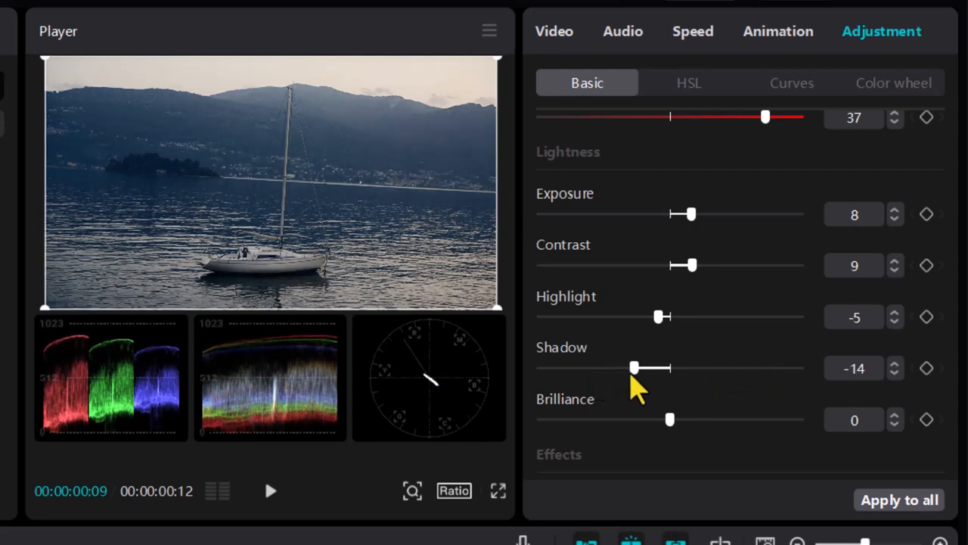
drag(633, 368, 643, 367)
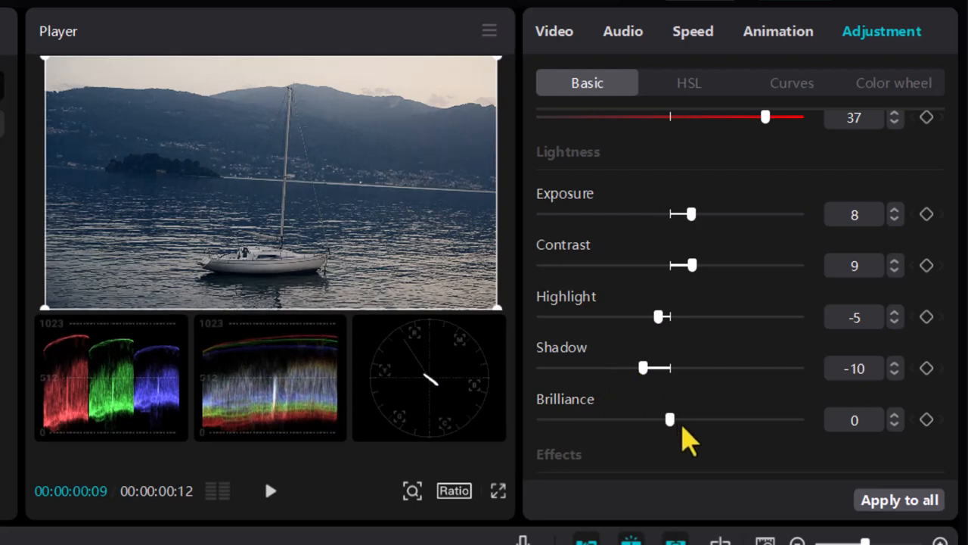
Sweep Brilliance through -18 and 21, then leave it at -8
drag(668, 419, 619, 419)
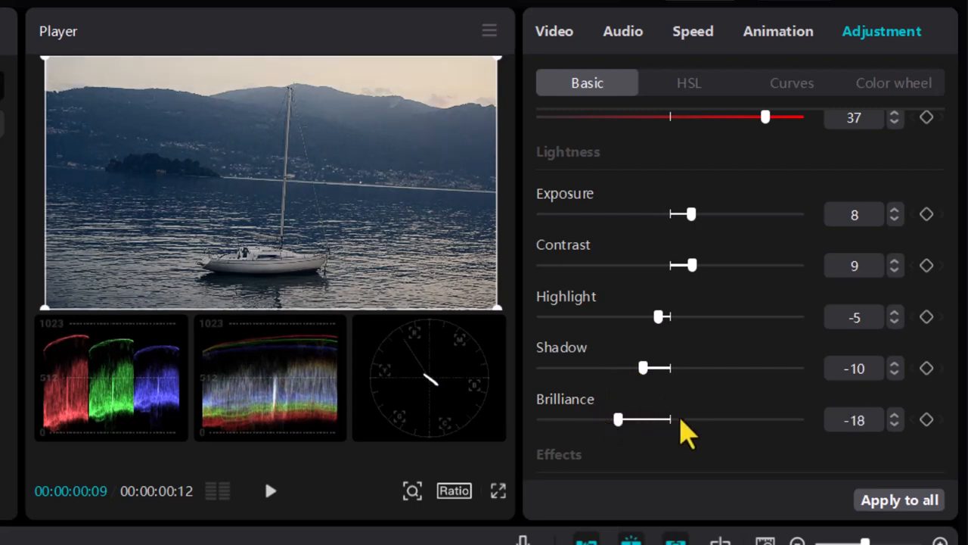
drag(619, 419, 726, 419)
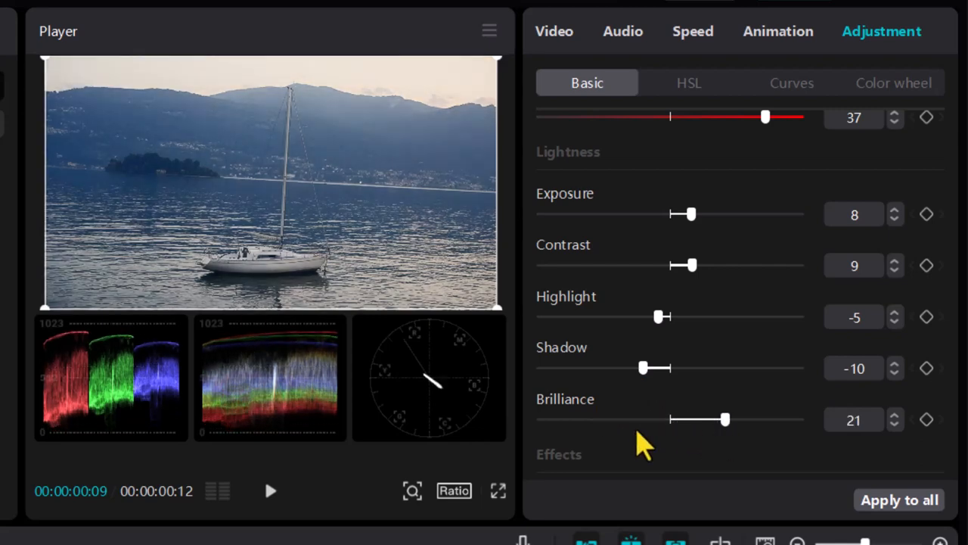
drag(725, 419, 649, 419)
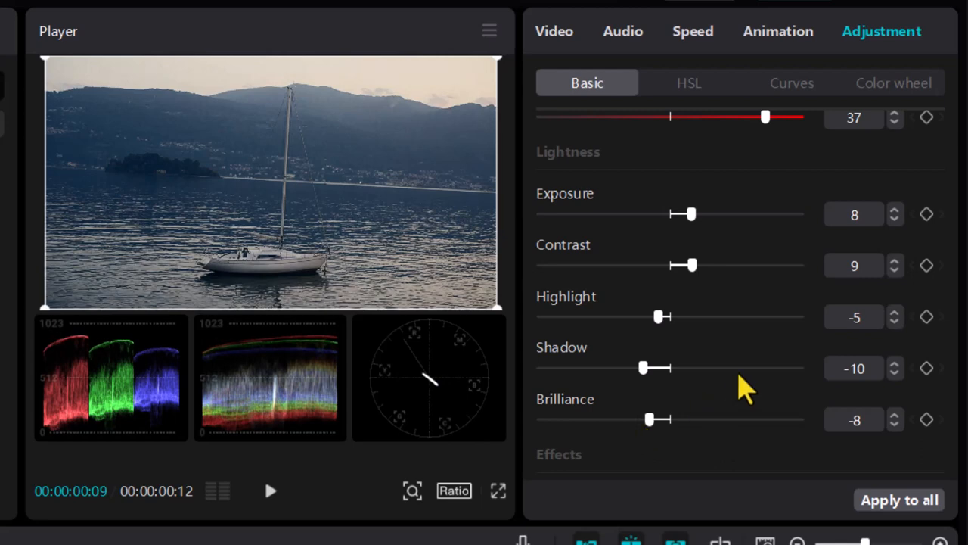
Test Sharpen at 23, 2 and 79 in Effects, settling on a light value of 4
scroll(down, 3)
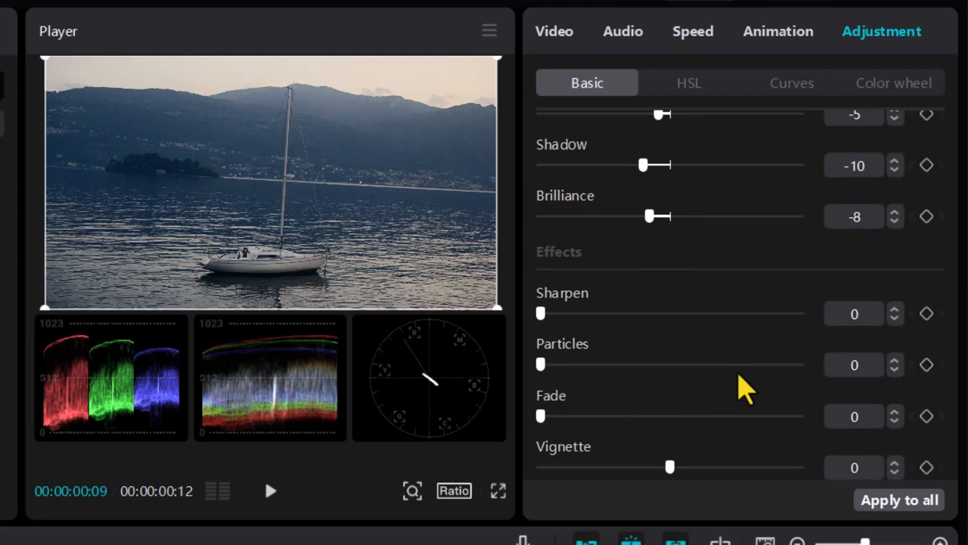
drag(540, 314, 600, 313)
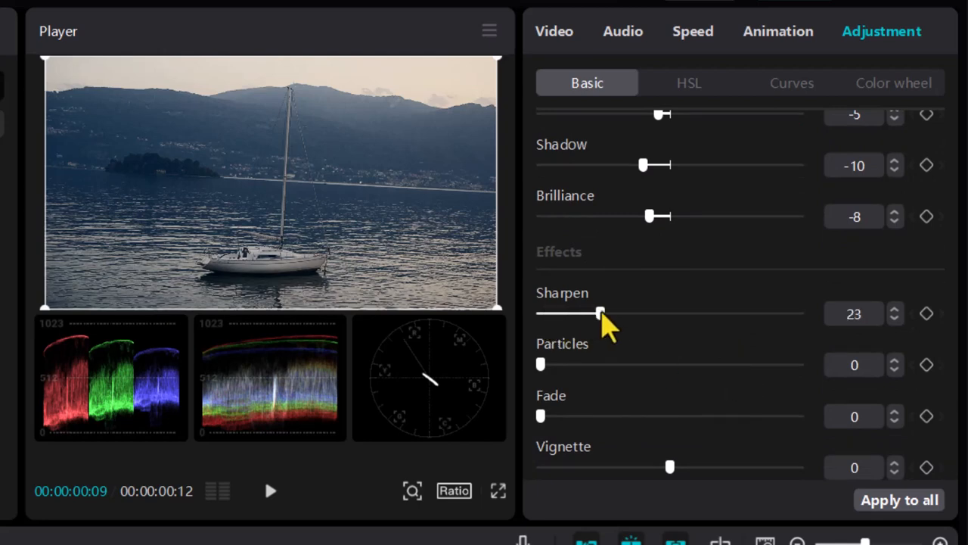
drag(599, 311, 590, 312)
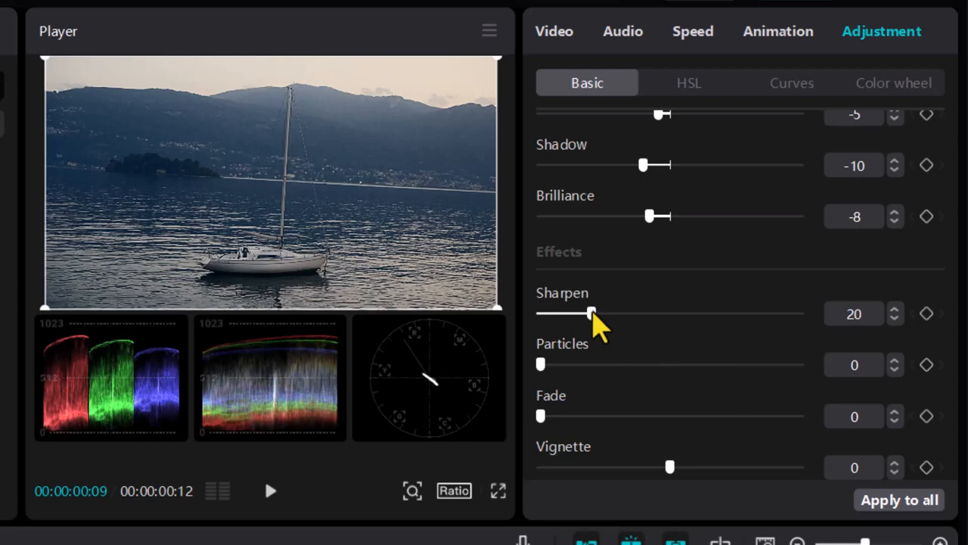
drag(593, 312, 588, 312)
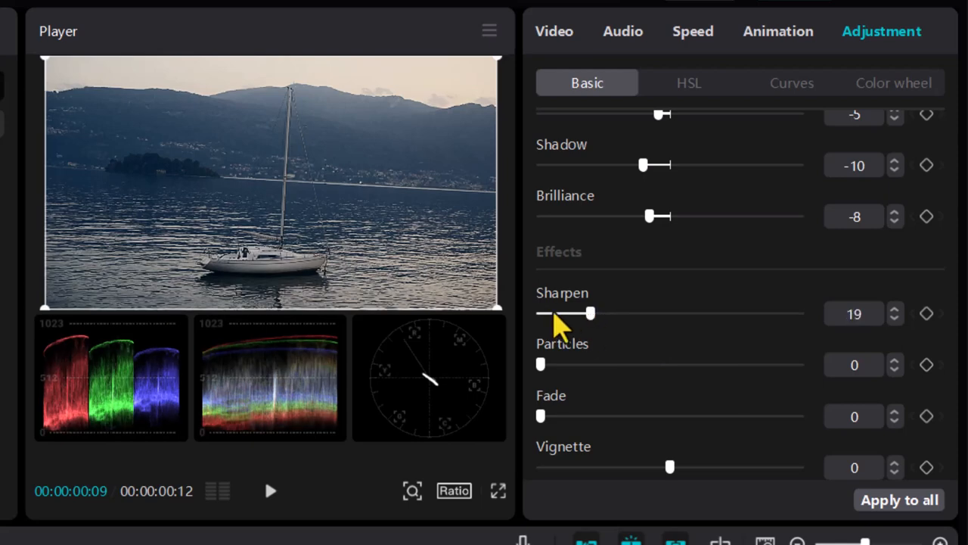
drag(590, 311, 542, 311)
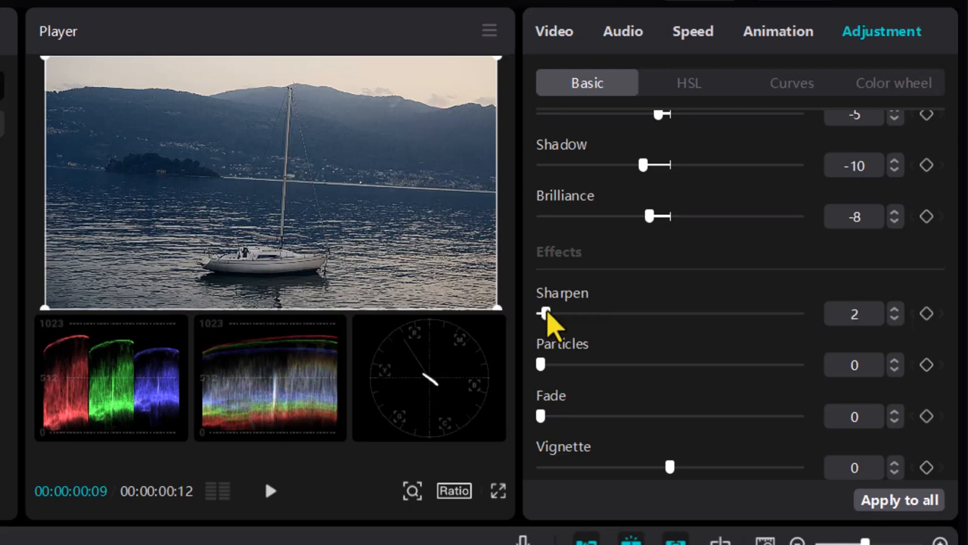
drag(543, 313, 552, 313)
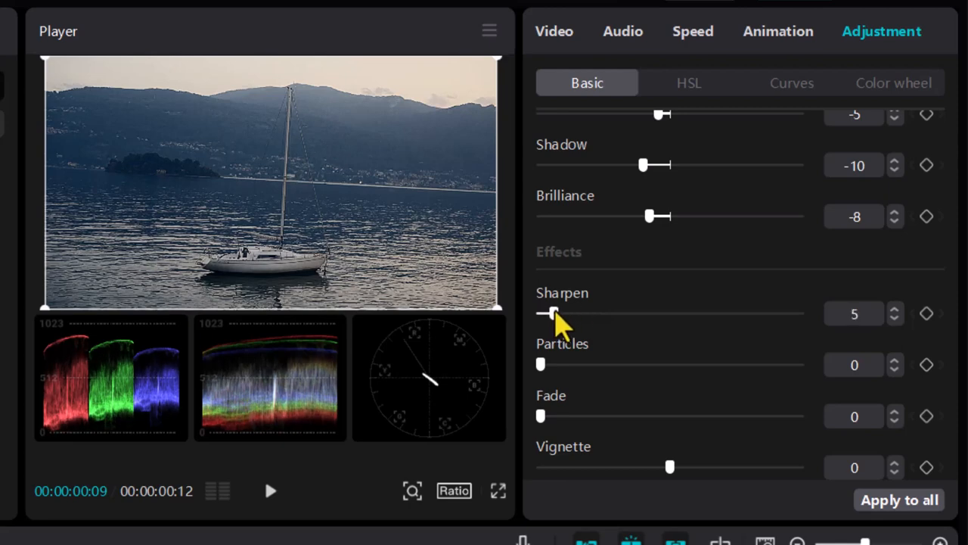
drag(551, 313, 557, 313)
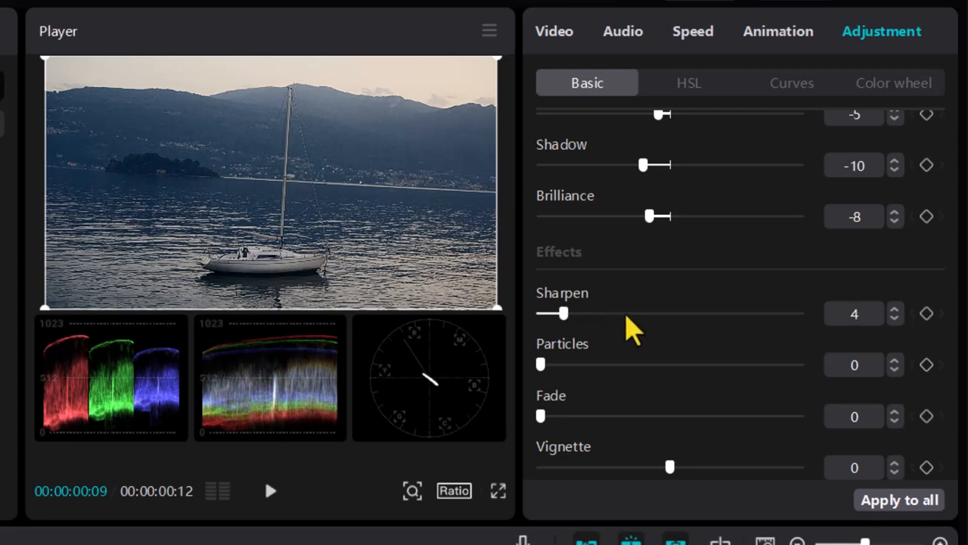
drag(557, 313, 747, 313)
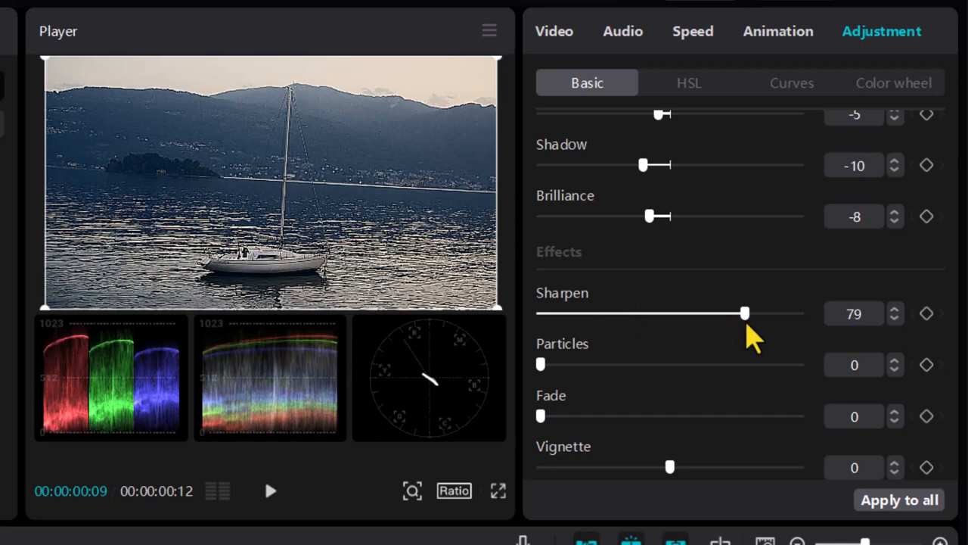
drag(745, 311, 548, 312)
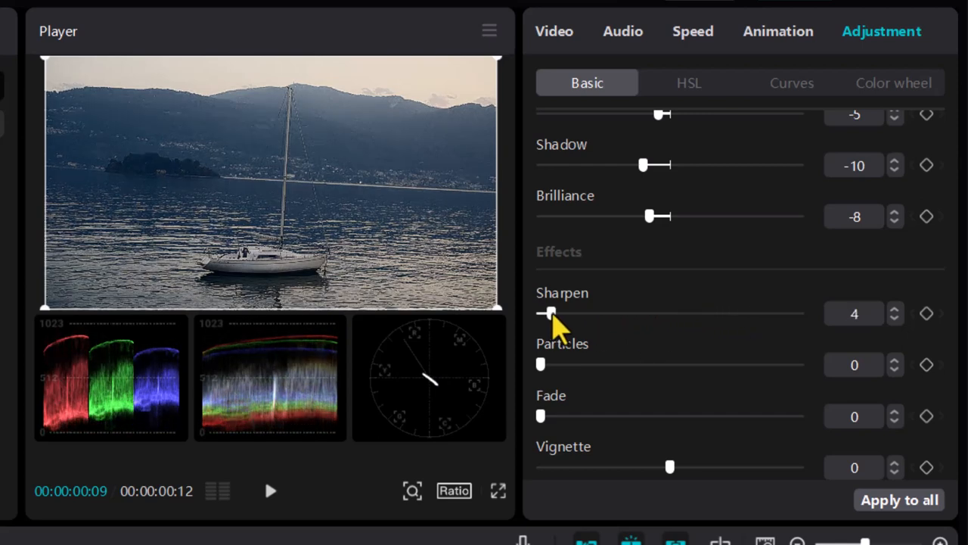
Drop Sharpen to 2, try Particles at 34 and 20, and return it to 0
drag(551, 313, 543, 314)
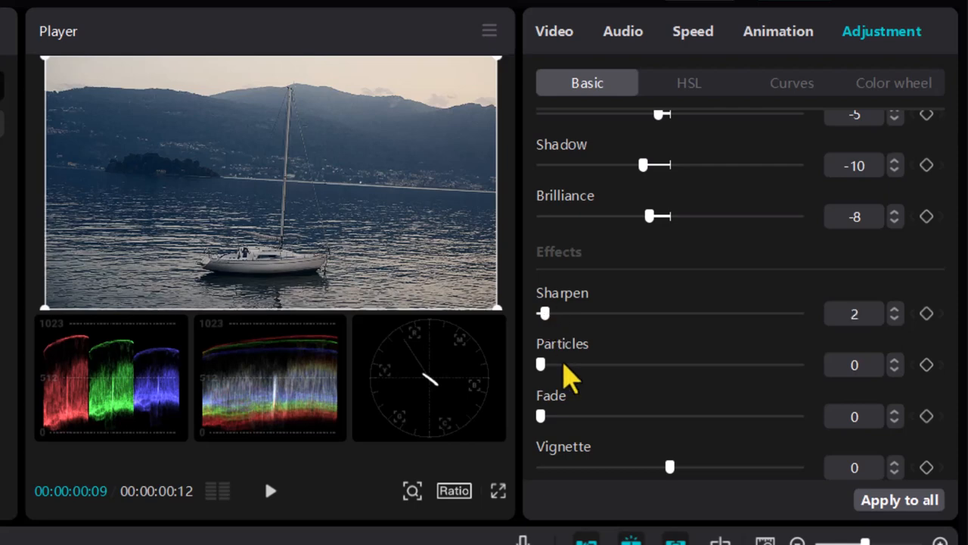
mouse_move(545, 386)
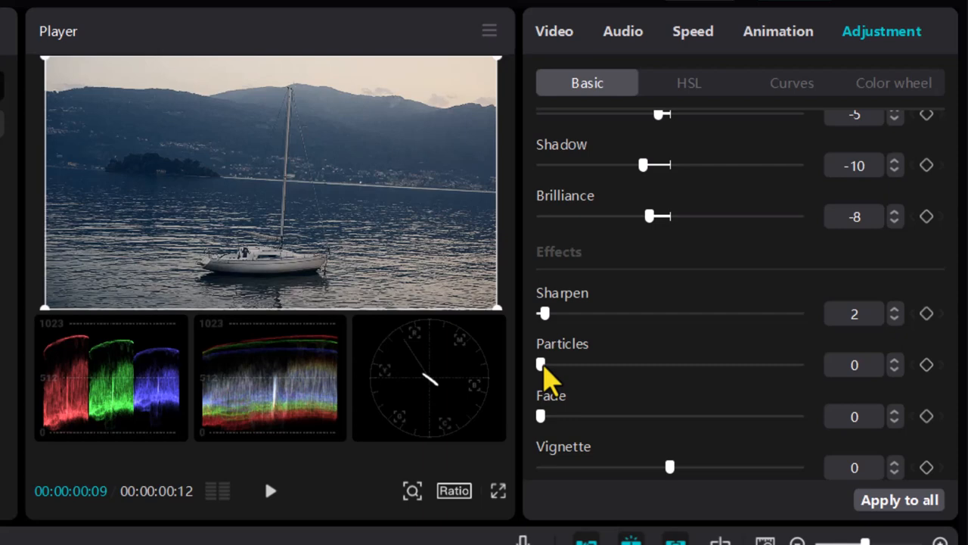
drag(542, 365, 630, 365)
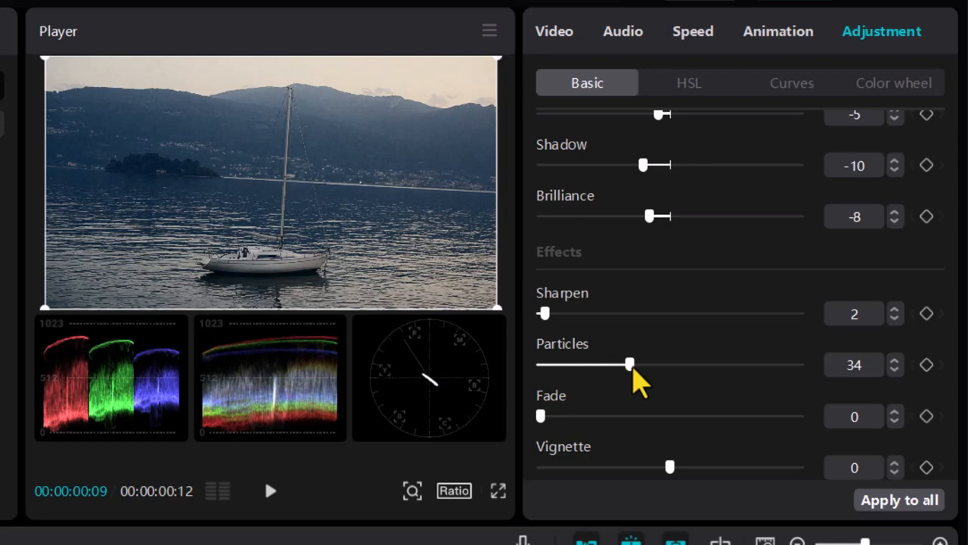
drag(629, 364, 541, 364)
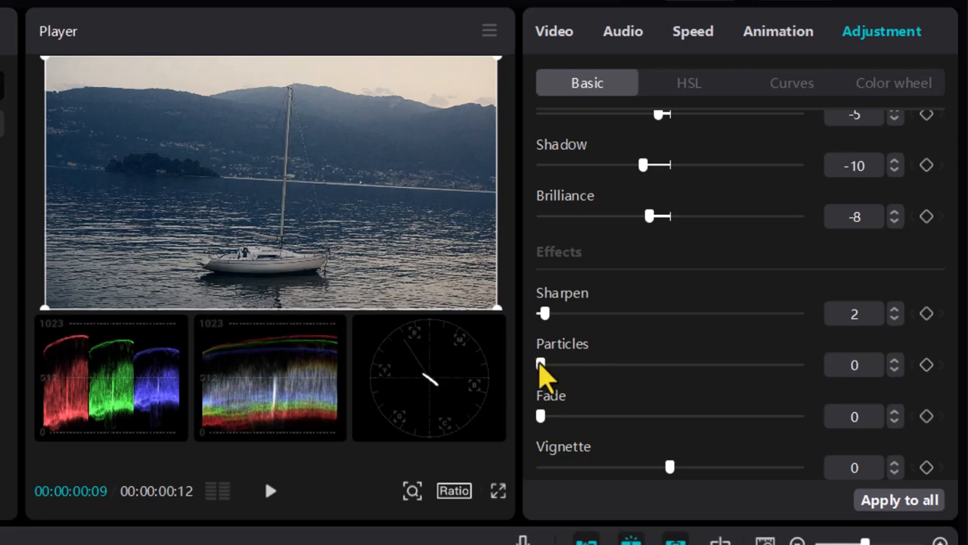
mouse_move(451, 195)
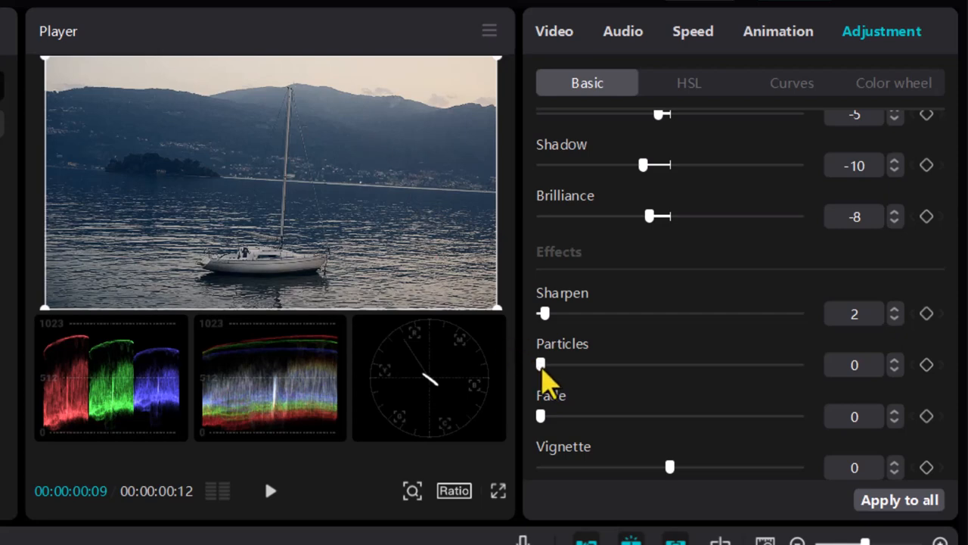
drag(542, 363, 593, 363)
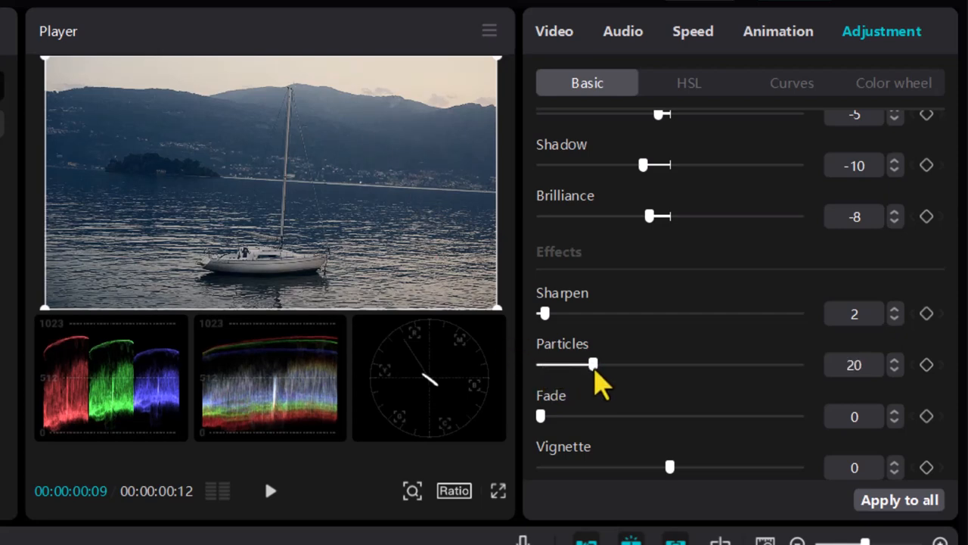
drag(593, 364, 543, 364)
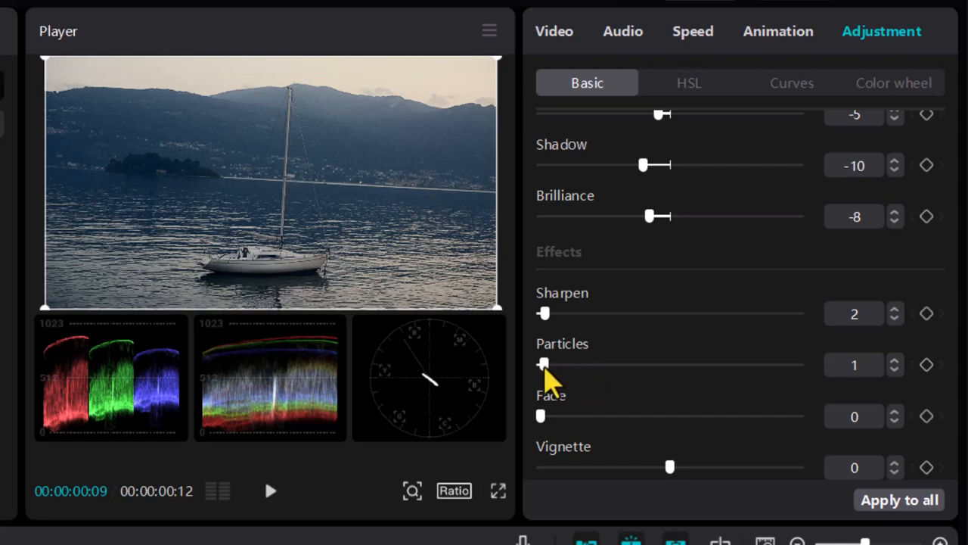
drag(543, 363, 540, 363)
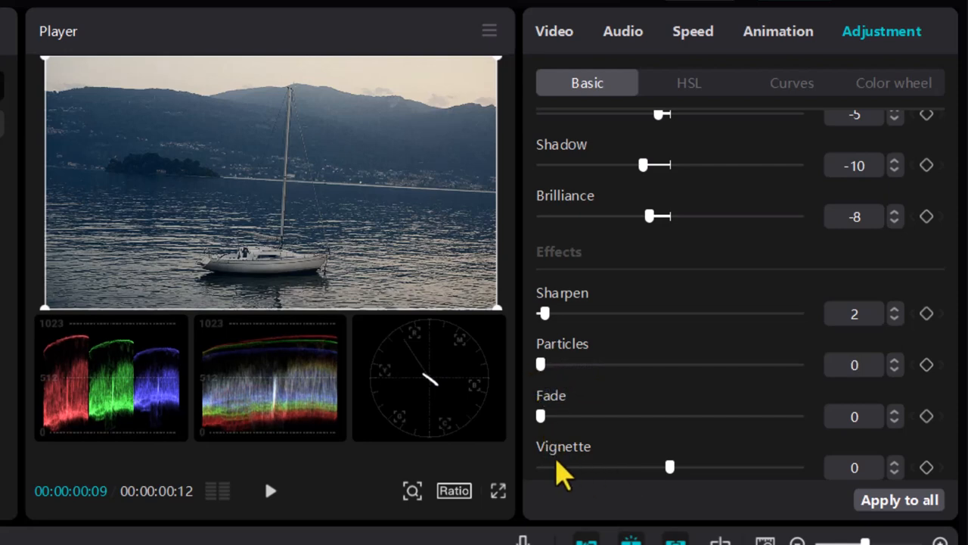
mouse_move(260, 306)
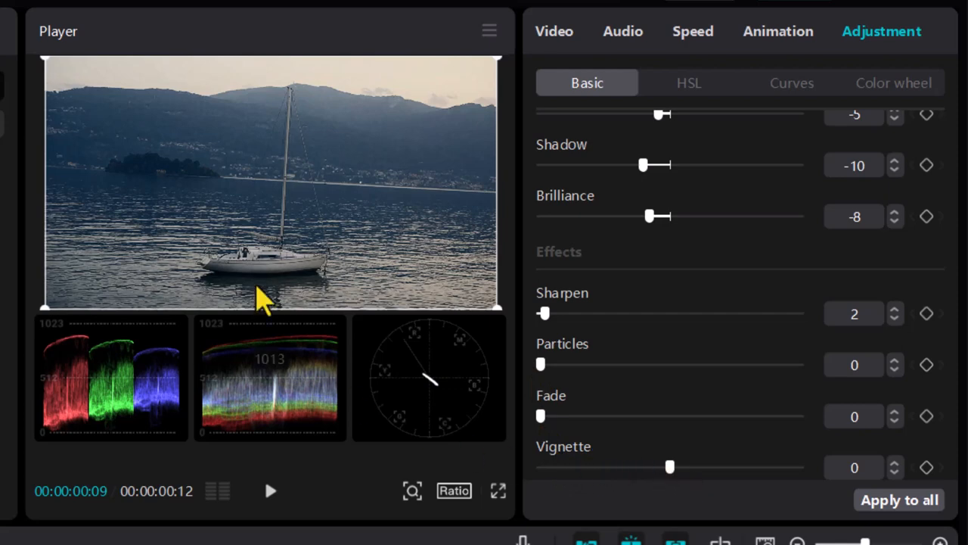
mouse_move(203, 251)
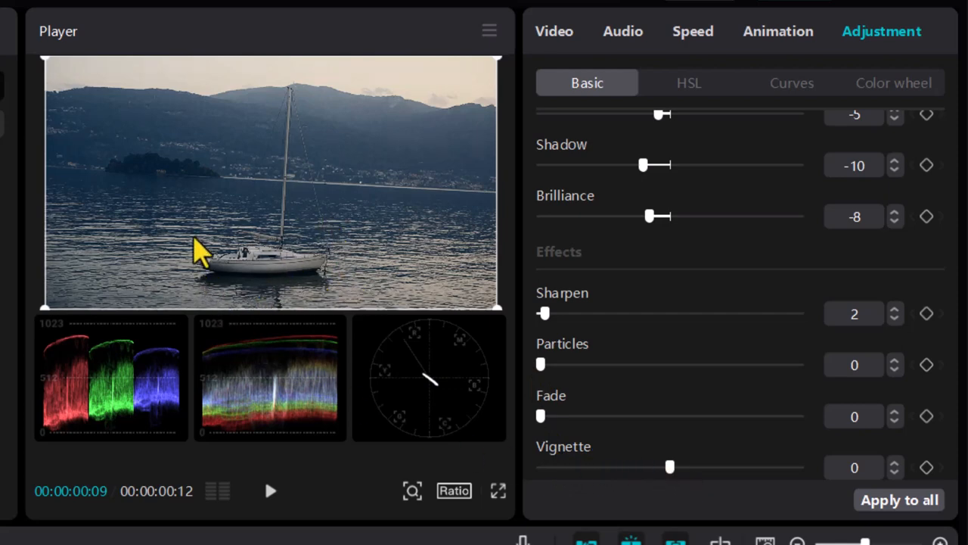
mouse_move(339, 242)
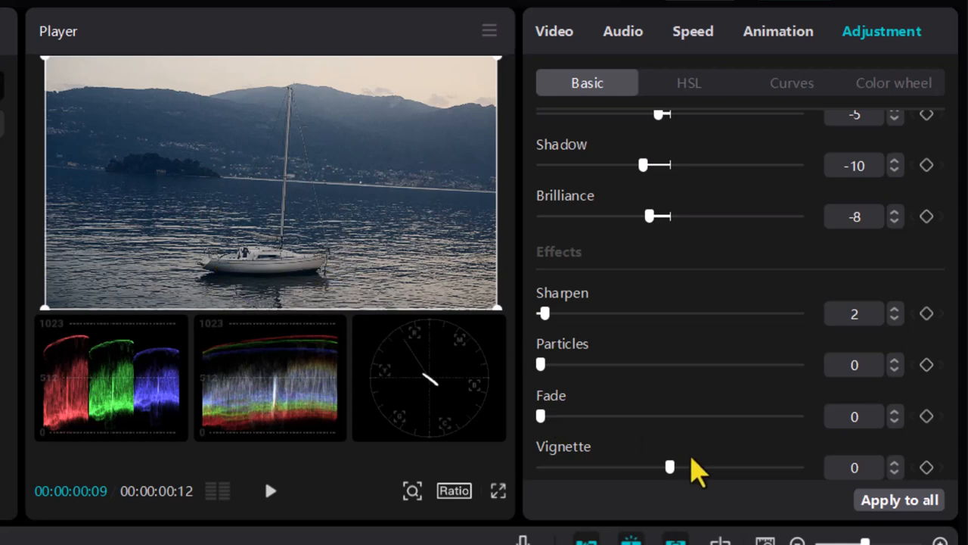
mouse_move(678, 500)
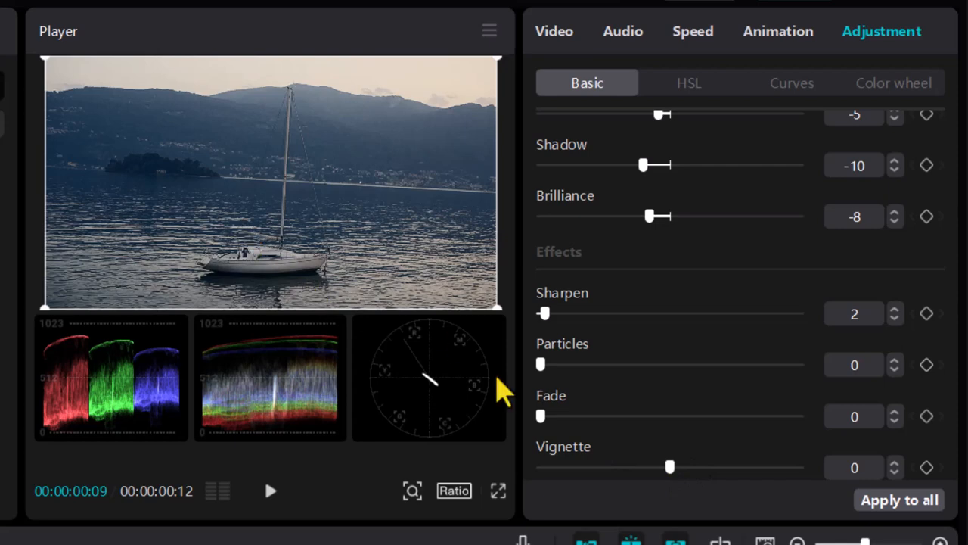
Try a negative vignette, then darken the edges up to 45 and ease back to 15
drag(669, 466, 639, 466)
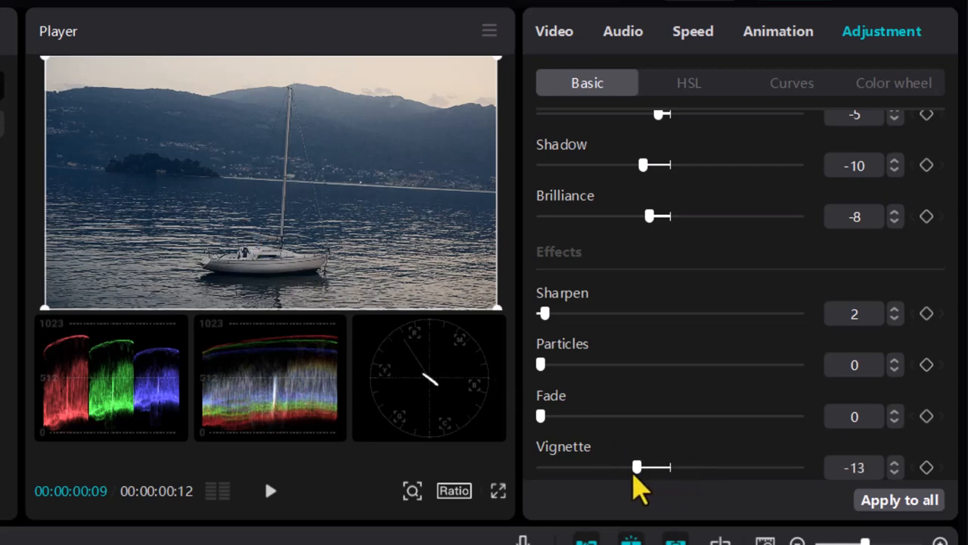
drag(639, 466, 630, 466)
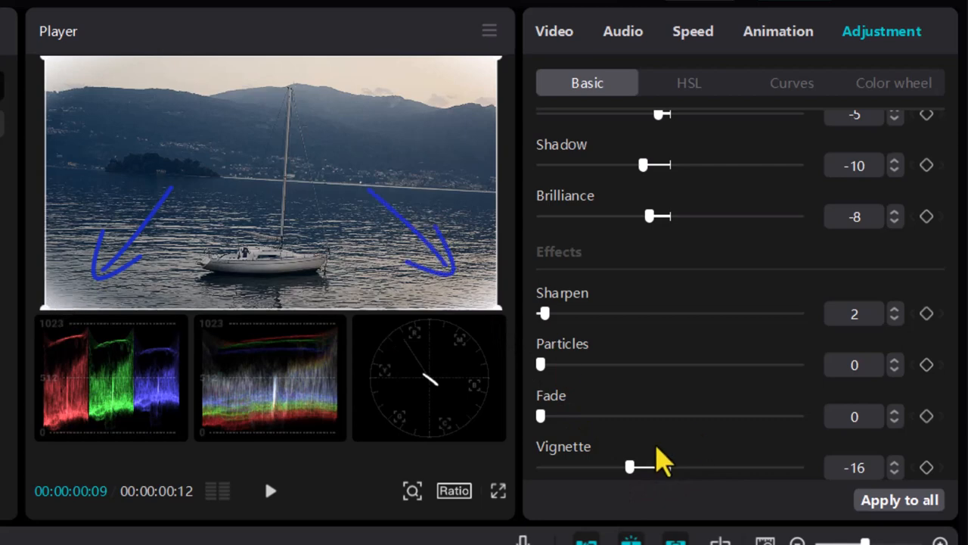
drag(632, 466, 689, 466)
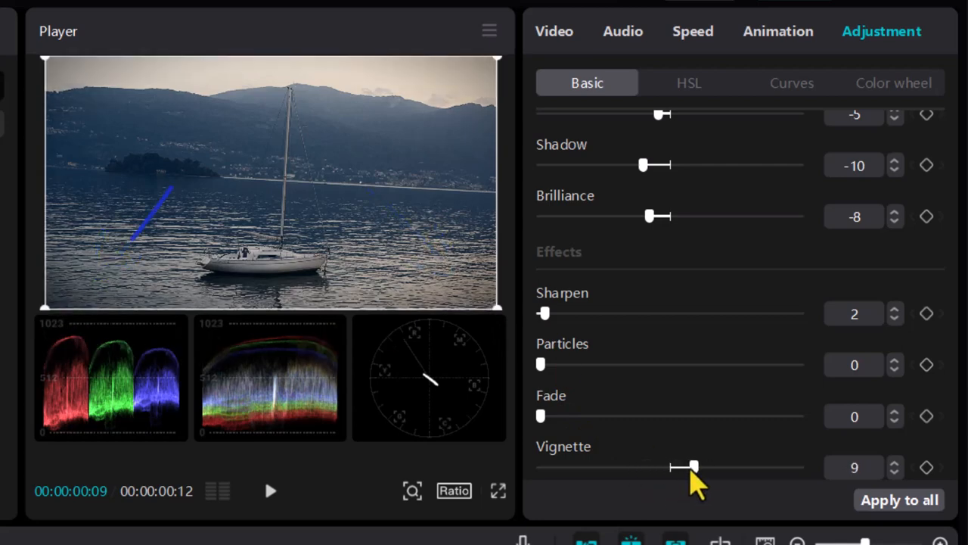
drag(693, 466, 786, 466)
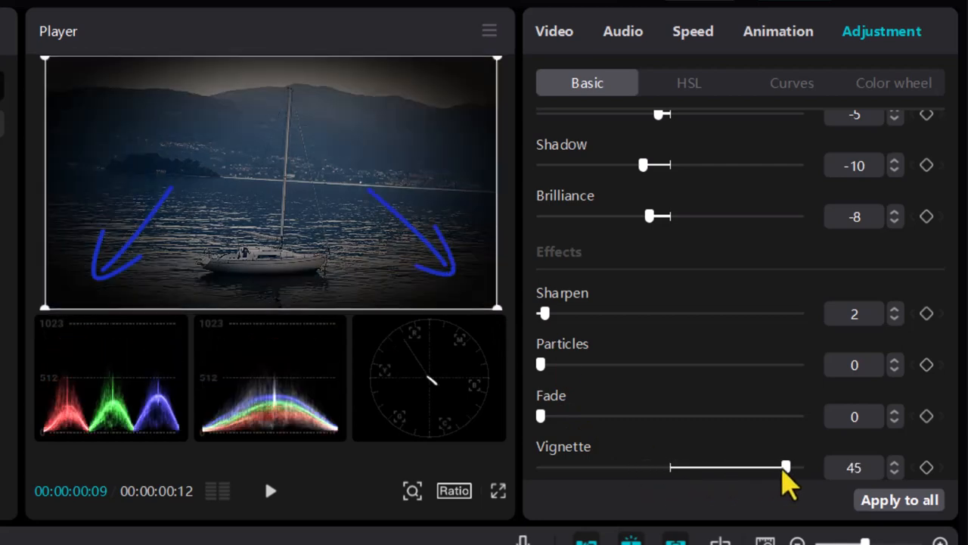
drag(787, 466, 744, 466)
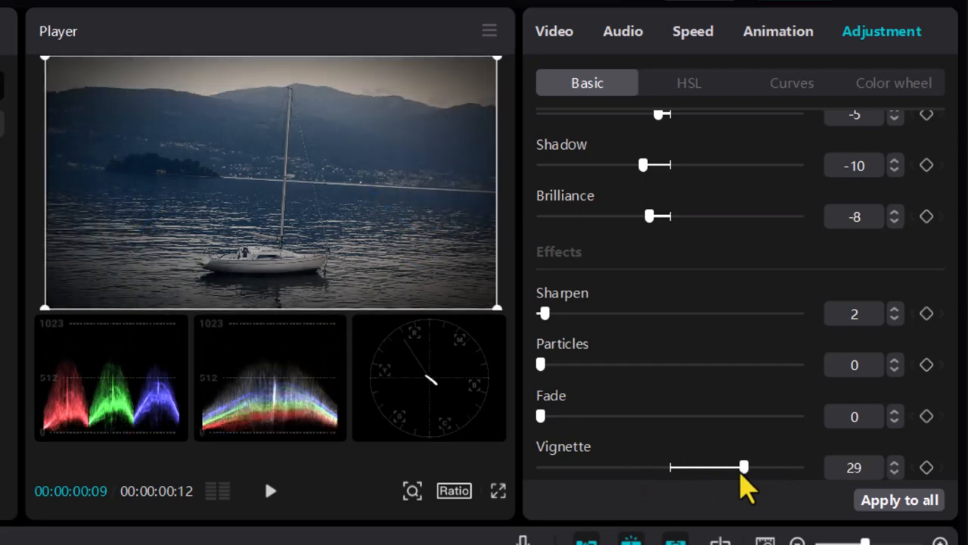
drag(744, 466, 710, 466)
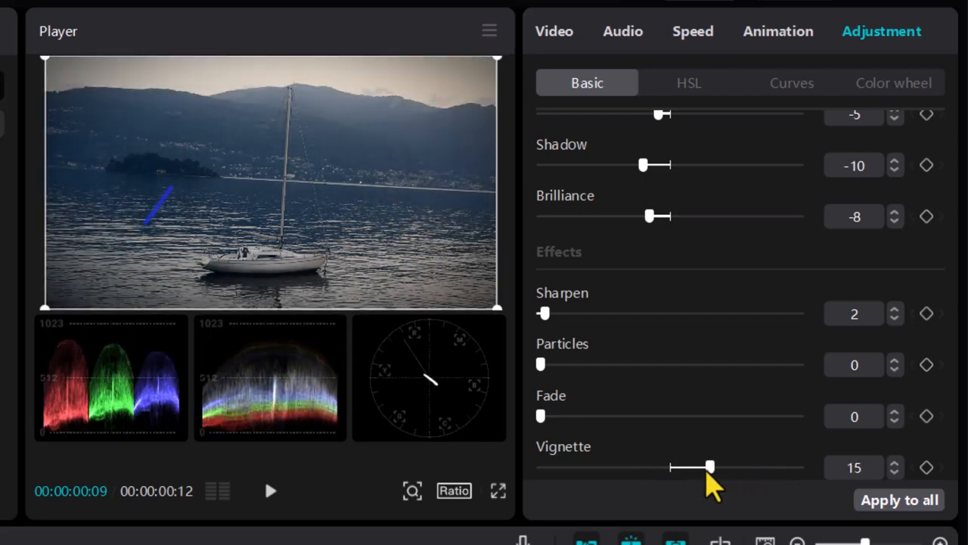
Remove the vignette to compare, then bring it back and settle it at 9
drag(709, 466, 703, 466)
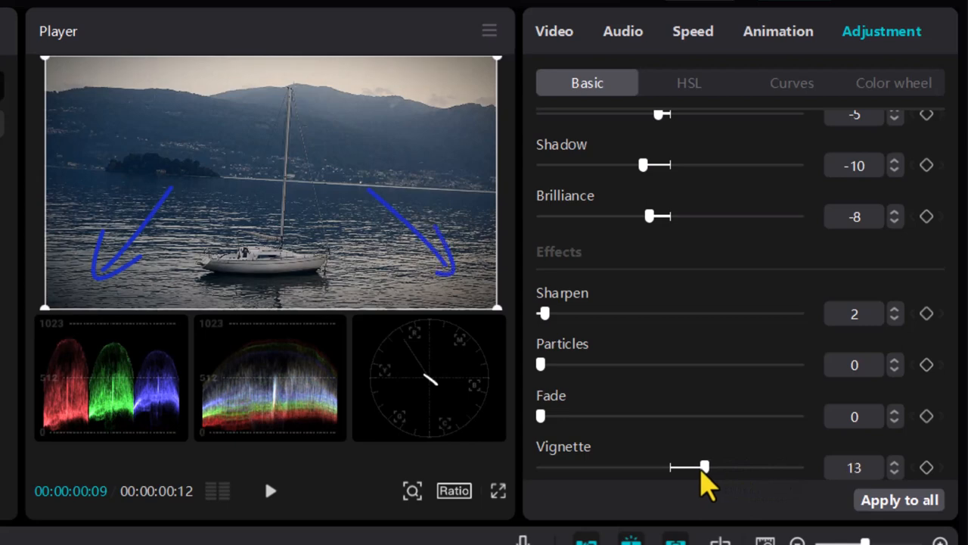
drag(705, 466, 669, 466)
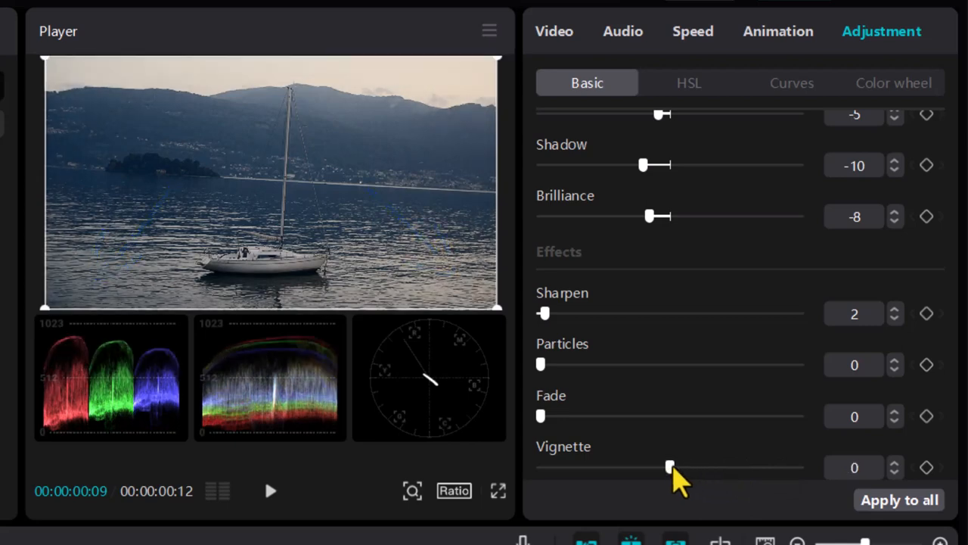
drag(668, 466, 682, 466)
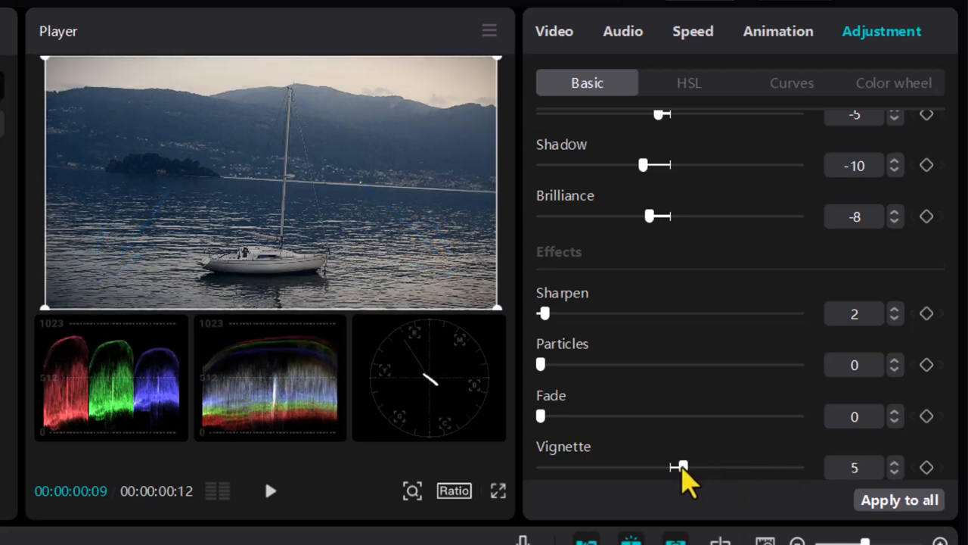
drag(680, 466, 699, 466)
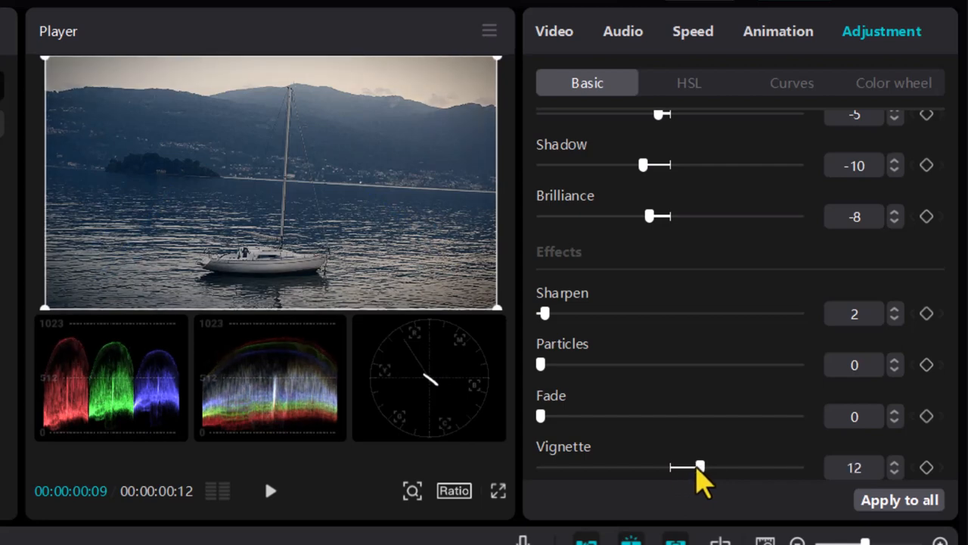
drag(699, 466, 692, 466)
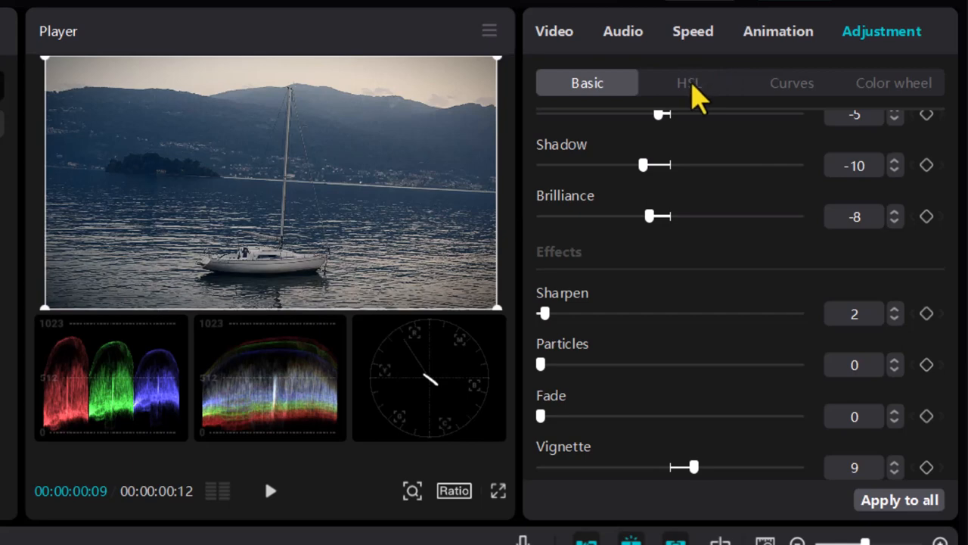
In HSL, raise orange saturation to 81 and ease it back to 35
click(690, 81)
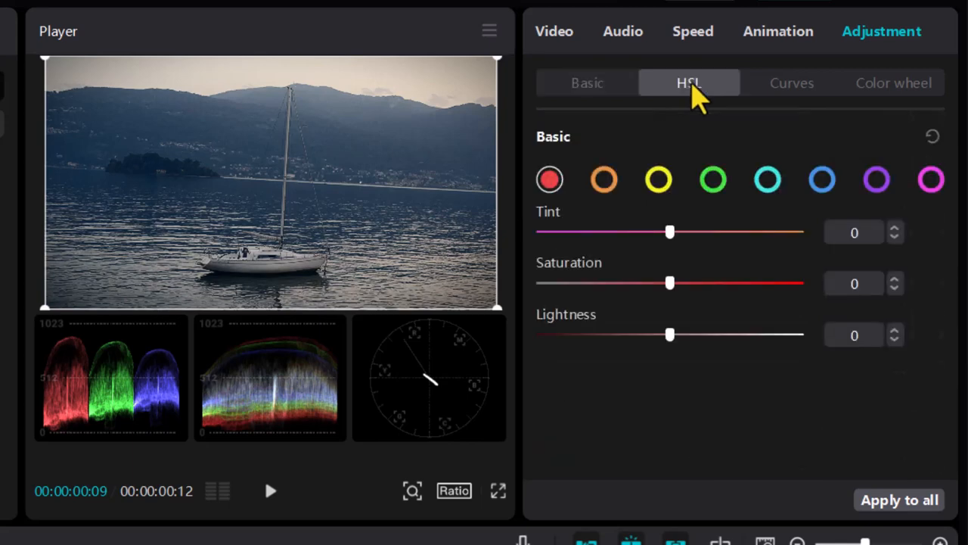
mouse_move(254, 371)
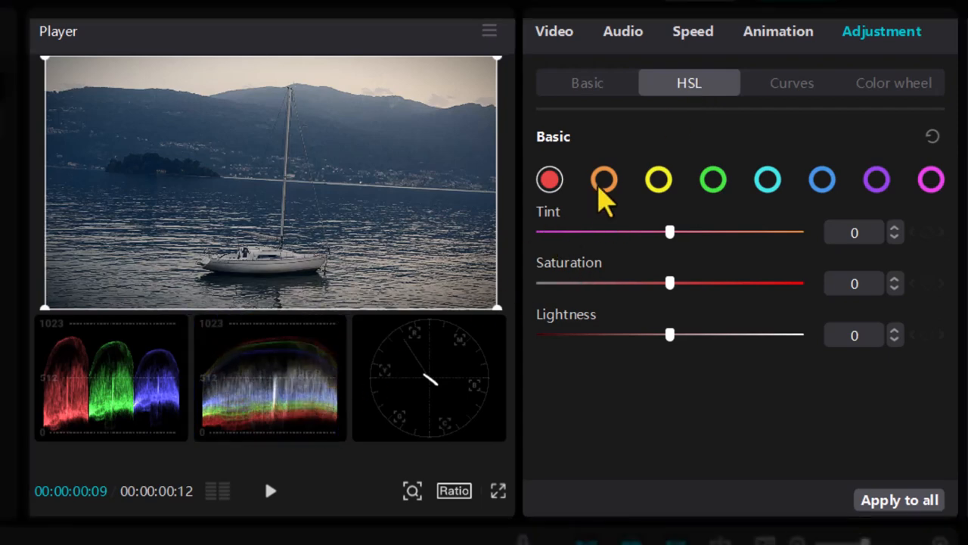
click(604, 179)
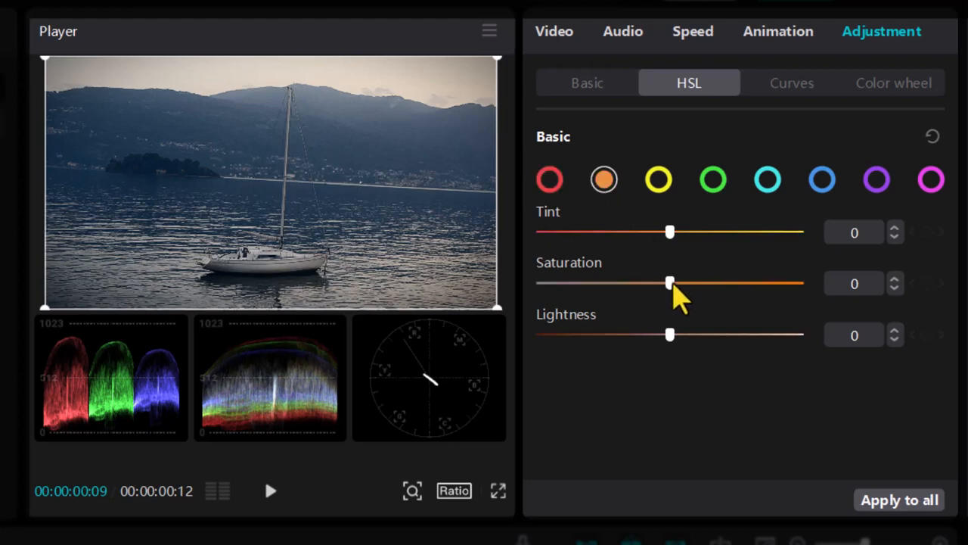
drag(668, 283, 790, 283)
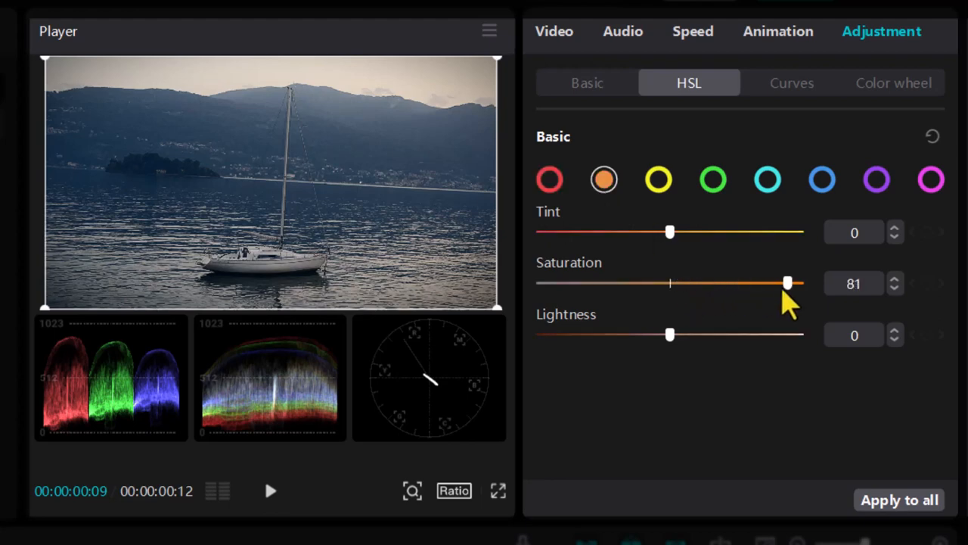
drag(790, 283, 769, 283)
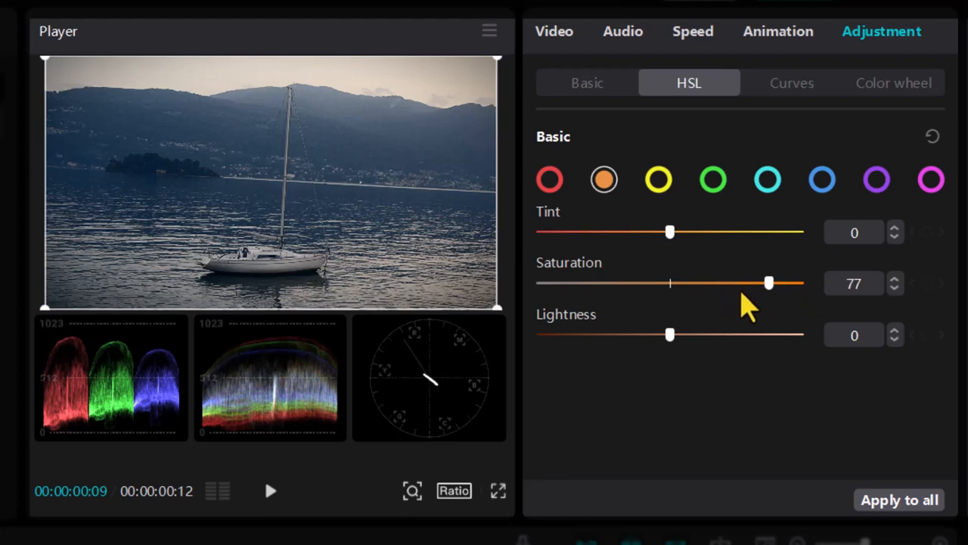
Raise yellow saturation gradually to 65
click(658, 179)
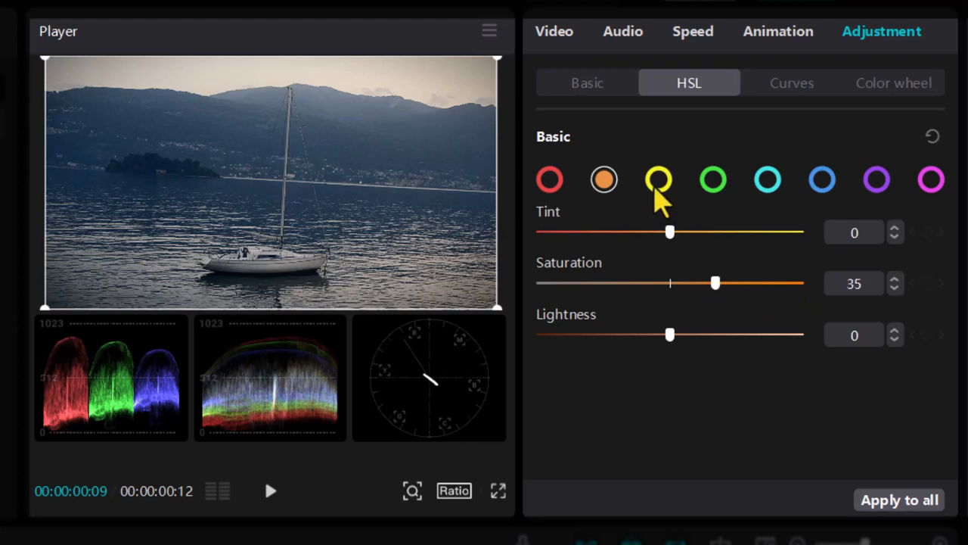
drag(714, 283, 723, 283)
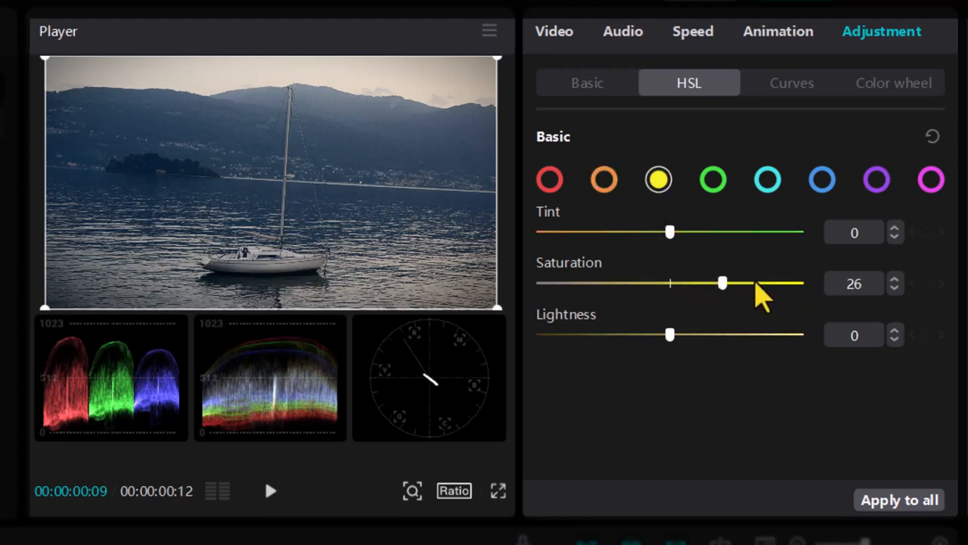
drag(721, 283, 743, 283)
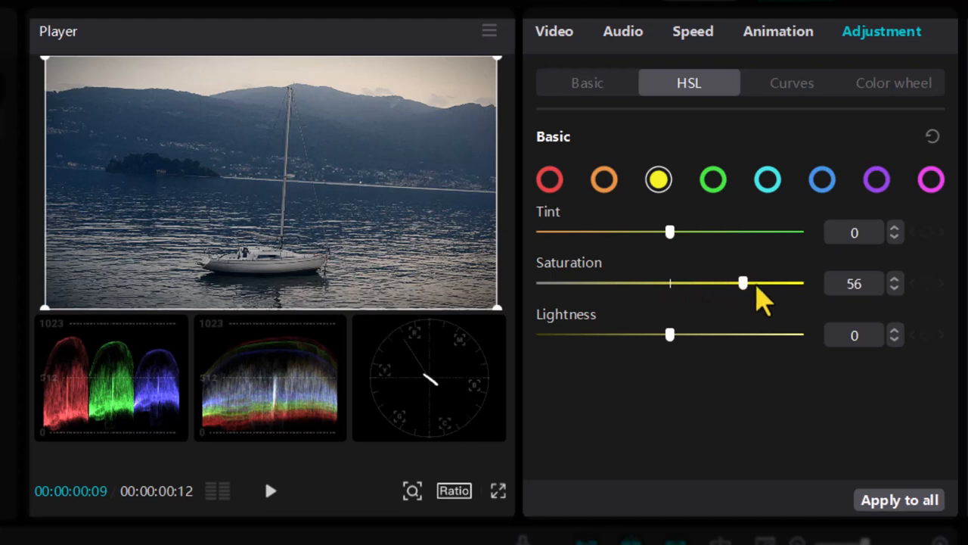
drag(744, 283, 754, 283)
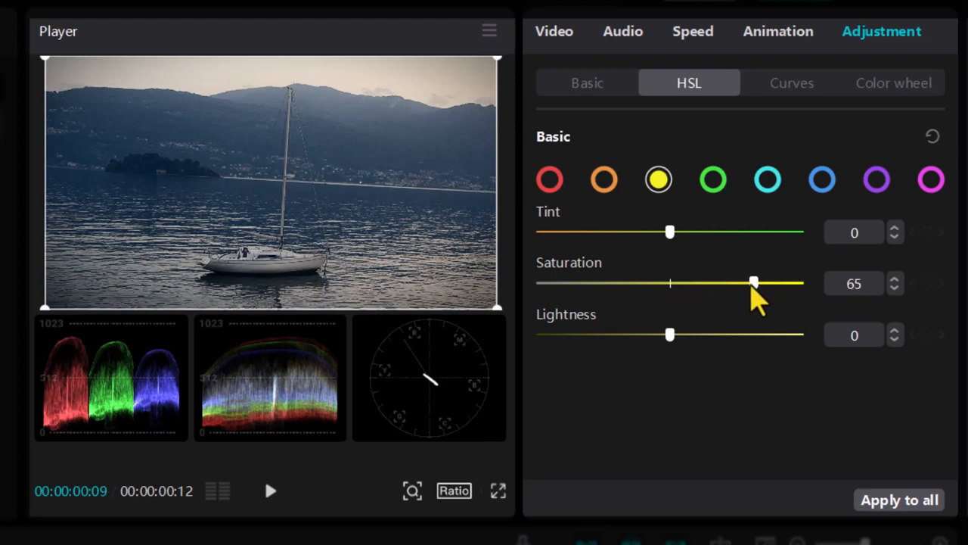
mouse_move(810, 208)
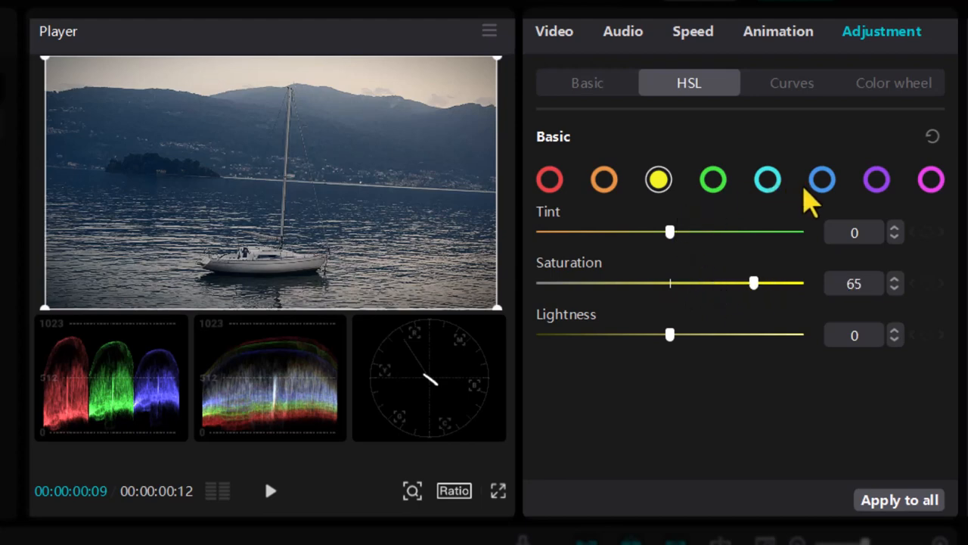
Boost blue saturation to 78, then ease it back to 66
click(820, 178)
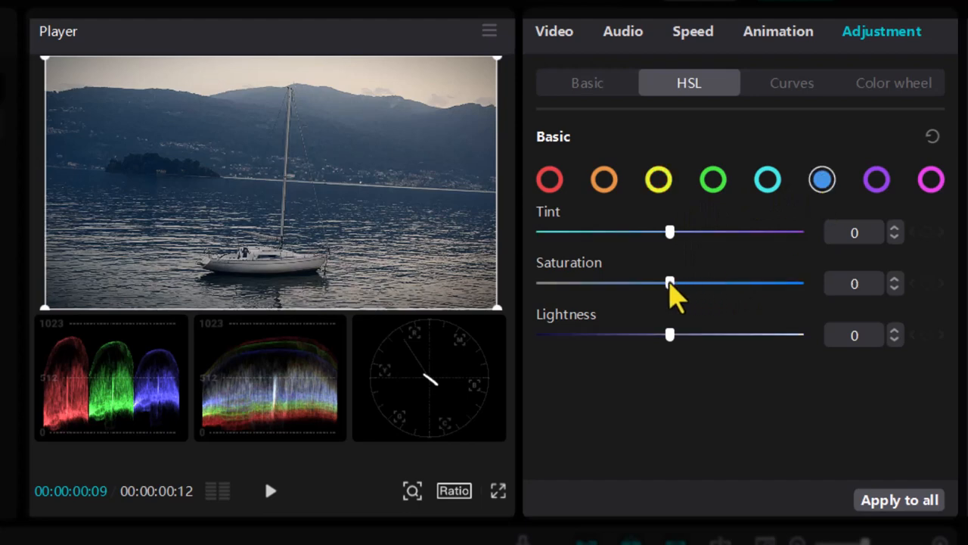
drag(668, 283, 770, 283)
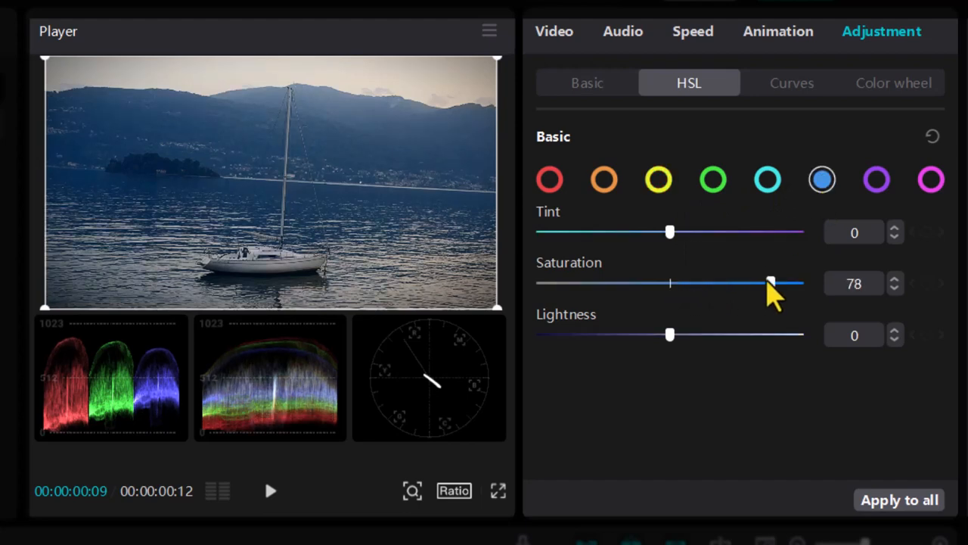
drag(770, 283, 755, 283)
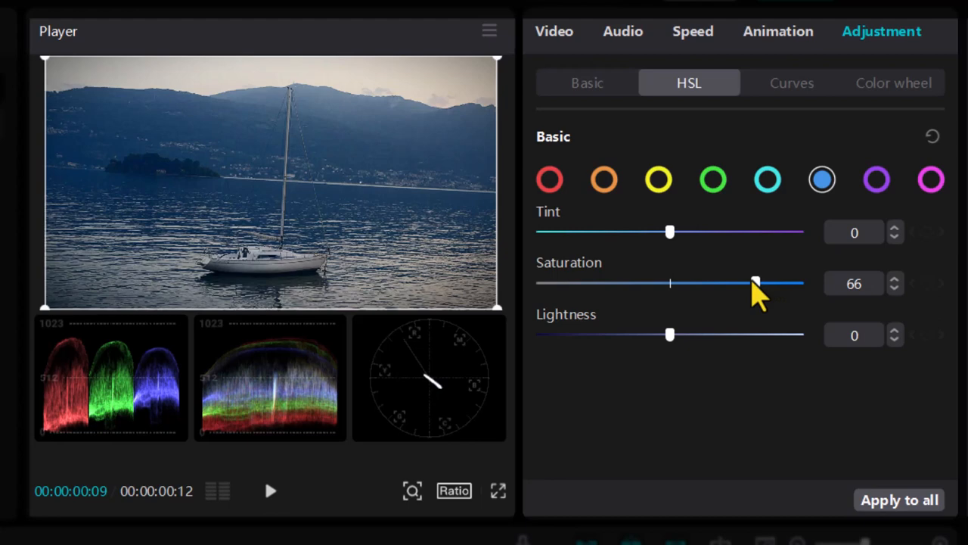
Raise cyan saturation to 71
drag(756, 283, 723, 283)
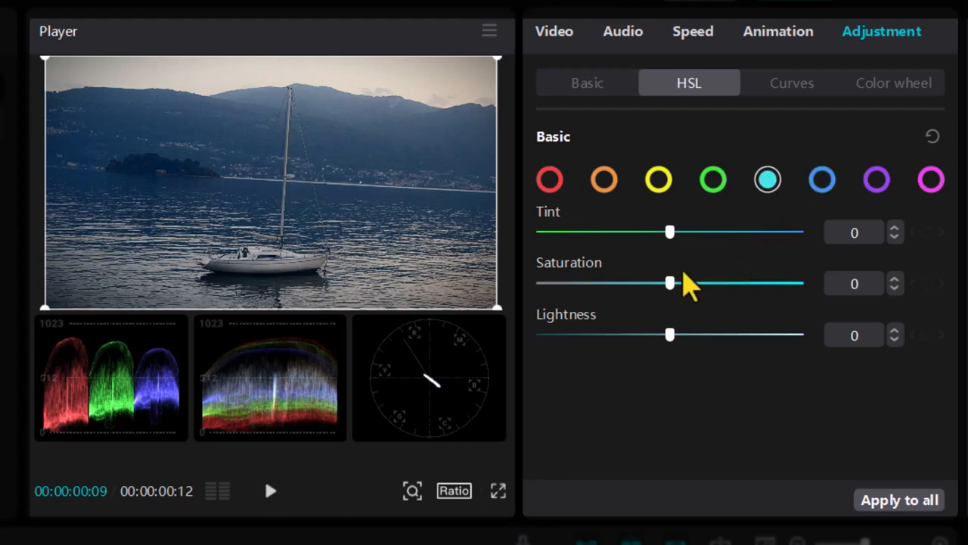
drag(668, 283, 747, 283)
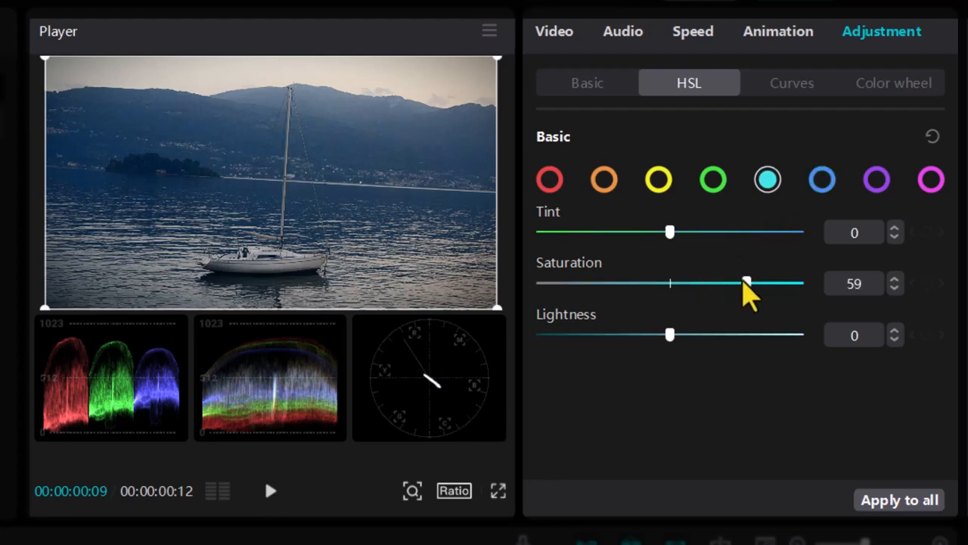
drag(748, 283, 763, 283)
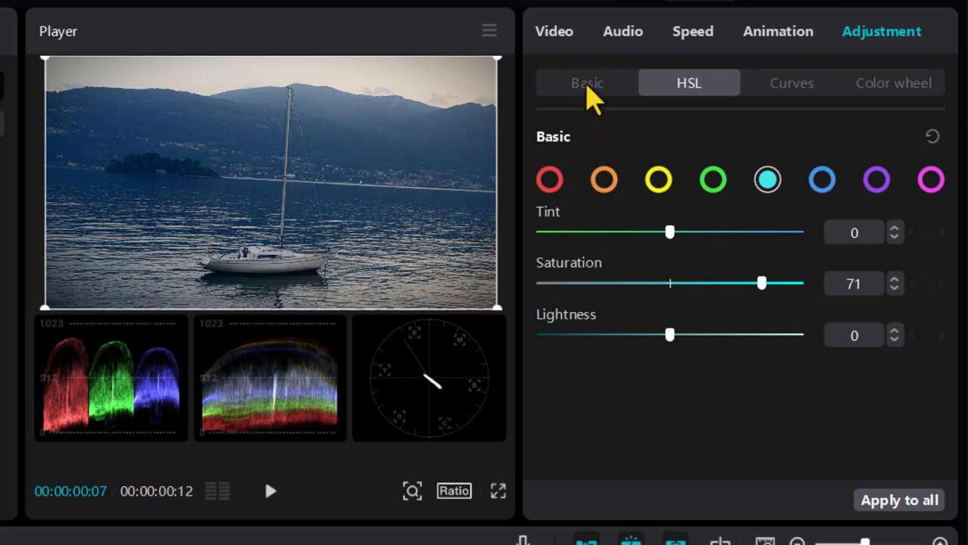
Return to Basic and toggle Adjust off and on to compare before and after
click(587, 82)
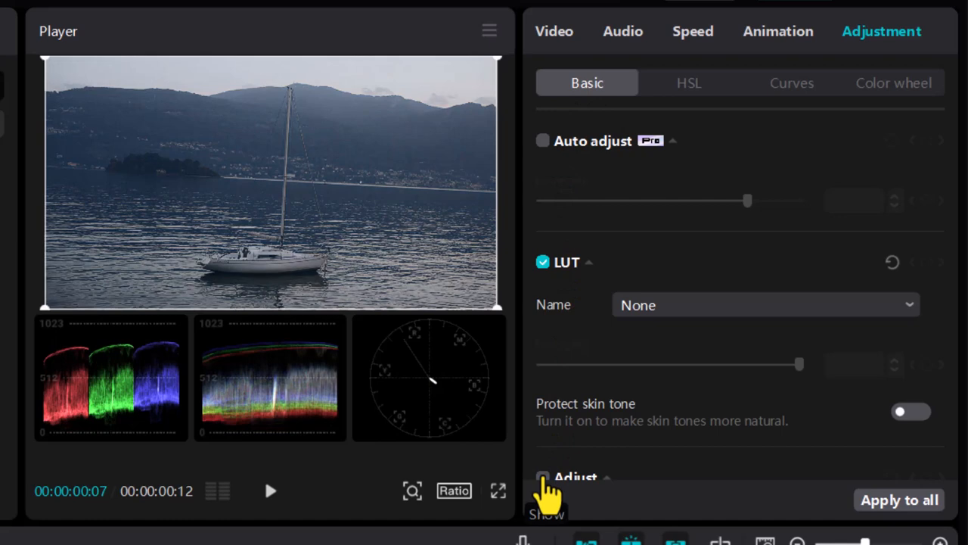
click(545, 478)
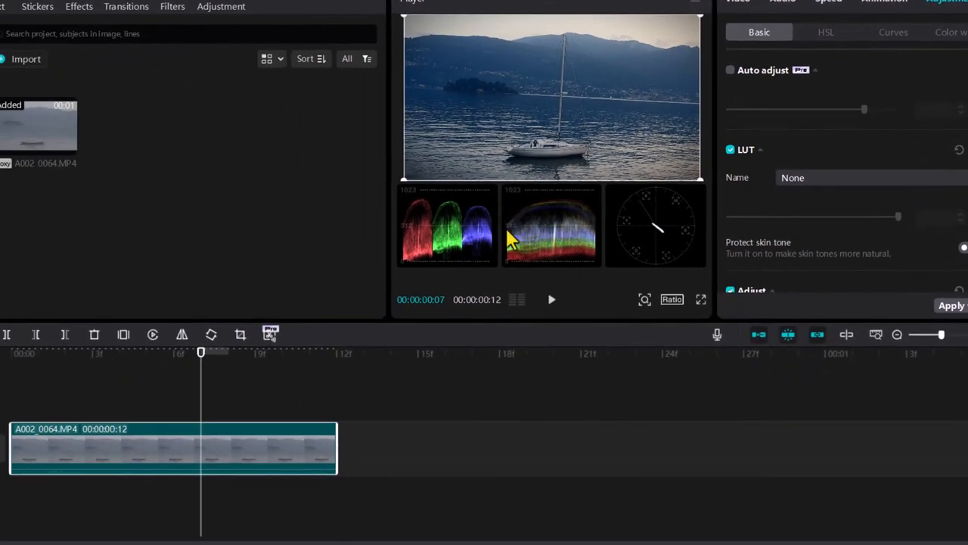
mouse_move(583, 212)
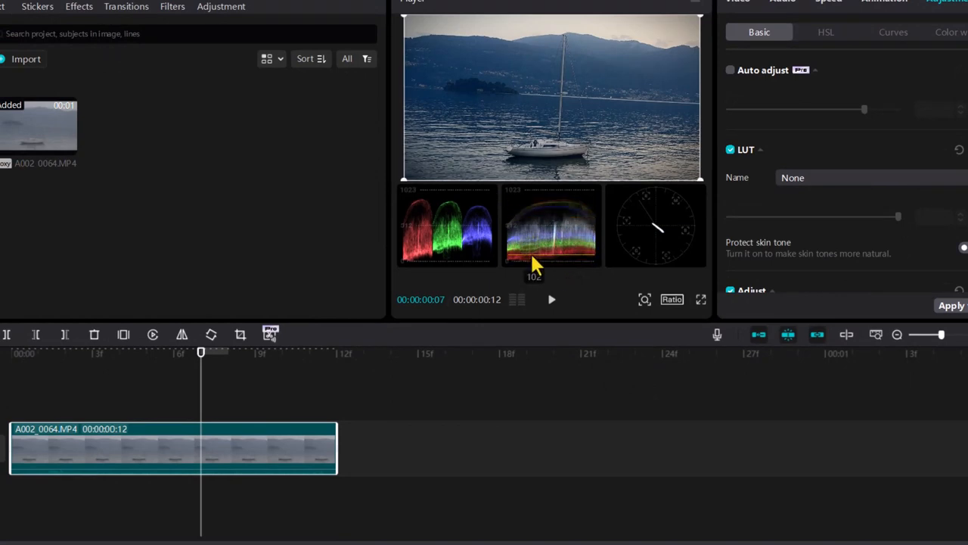
mouse_move(517, 275)
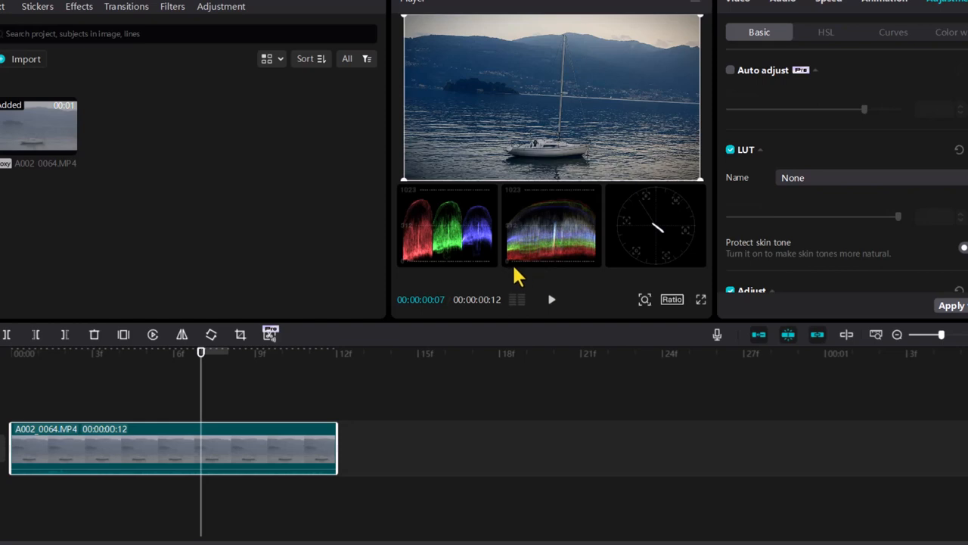
mouse_move(725, 218)
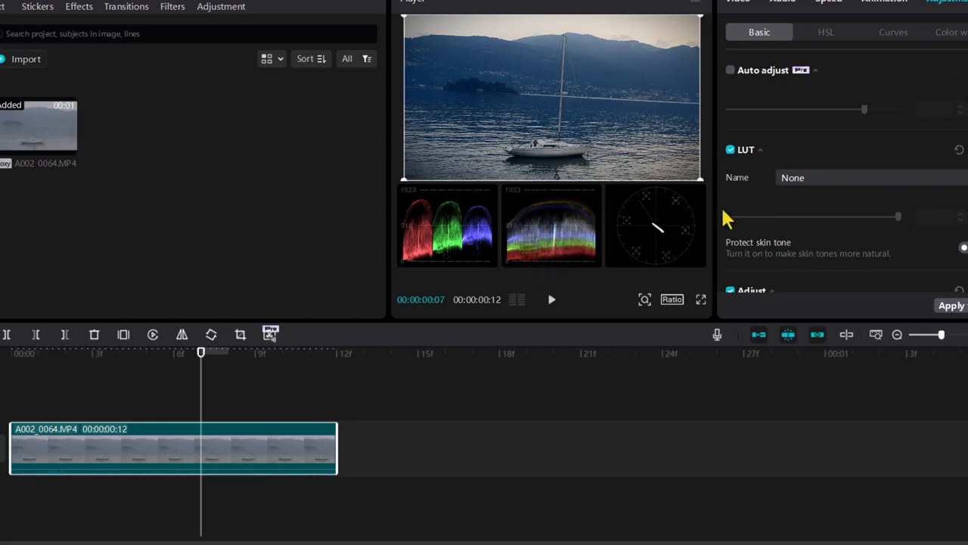